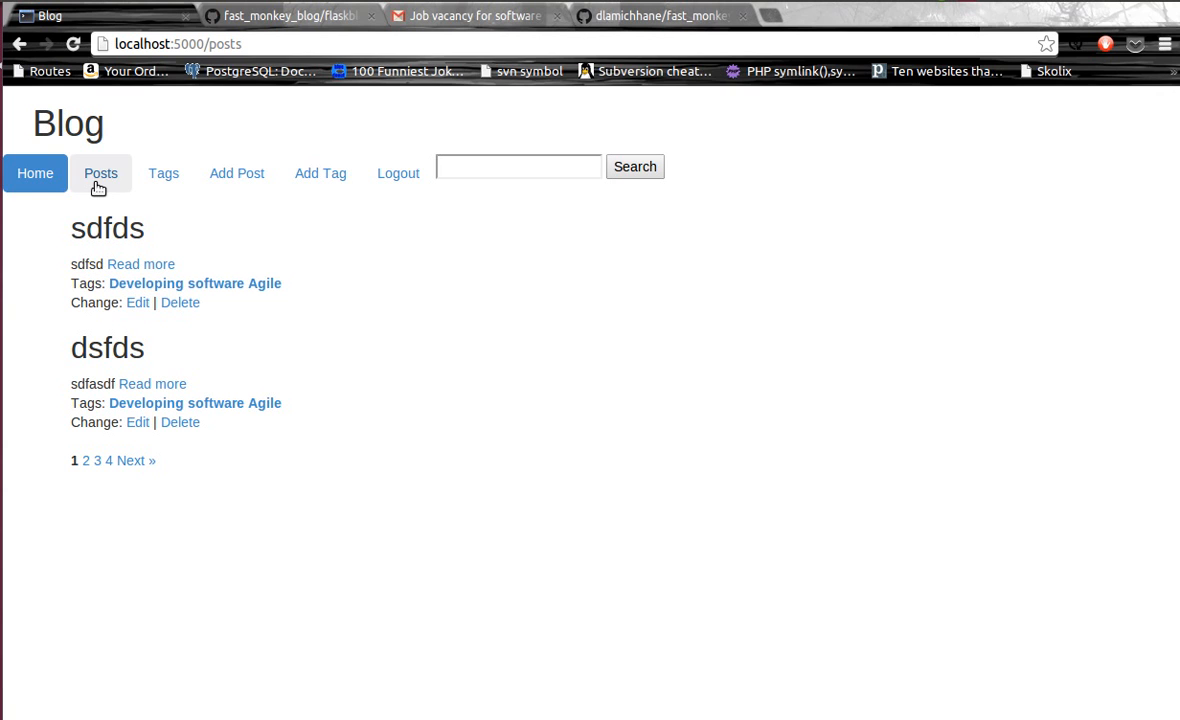
mouse_move(108, 192)
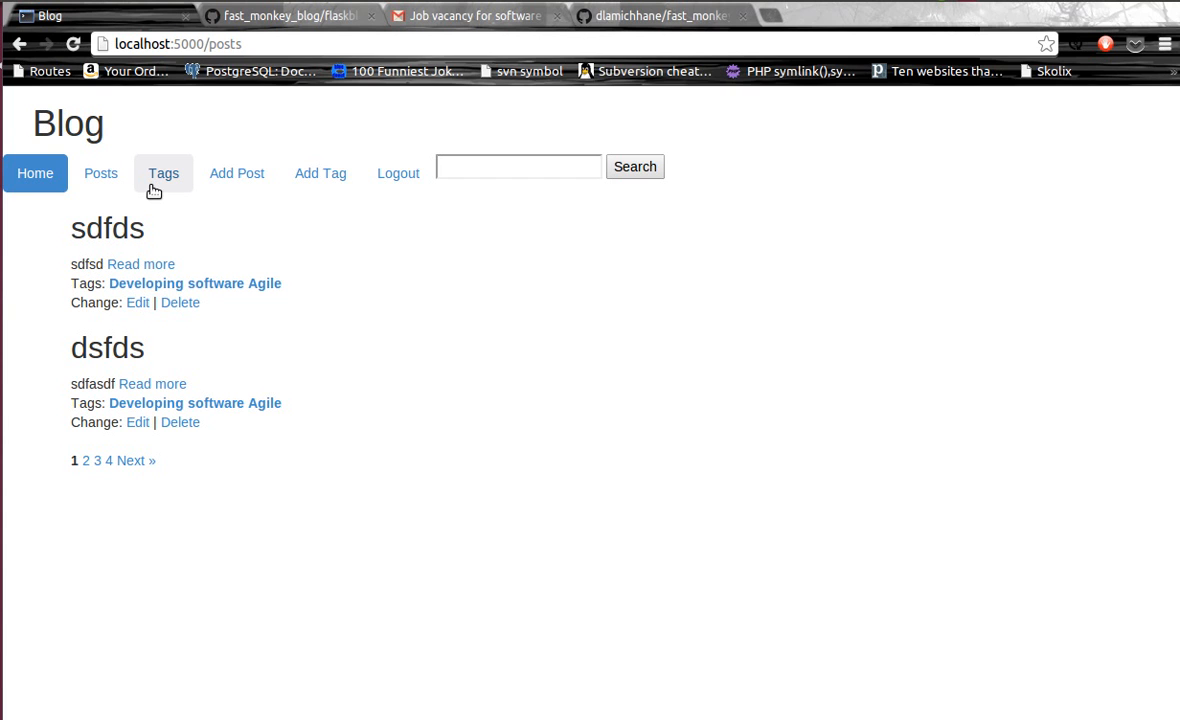
Show the tags table, listing the five tags with their edit and delete options.
click(162, 172)
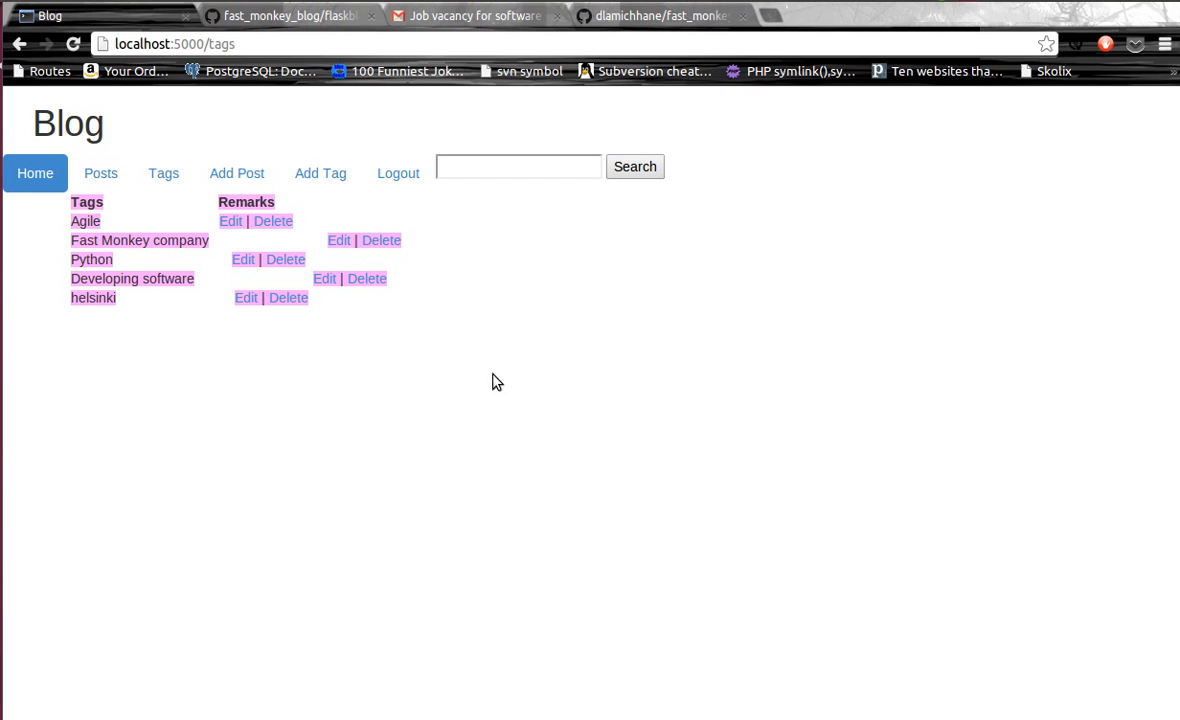
mouse_move(398, 172)
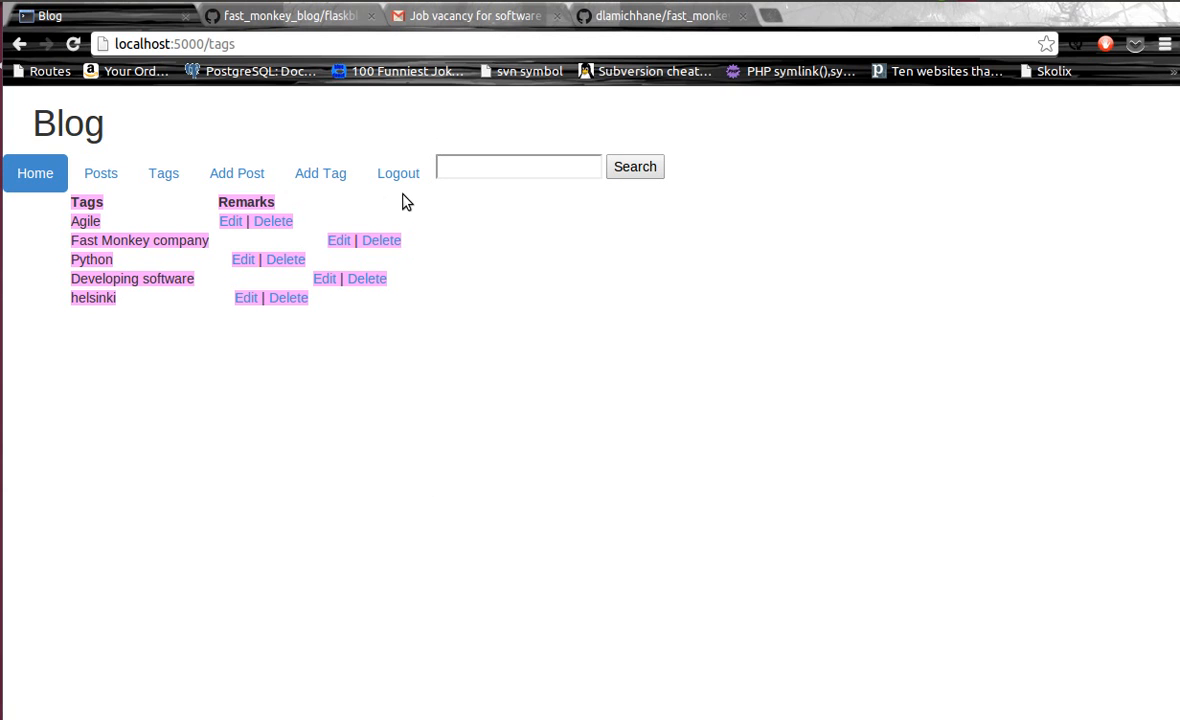
mouse_move(398, 172)
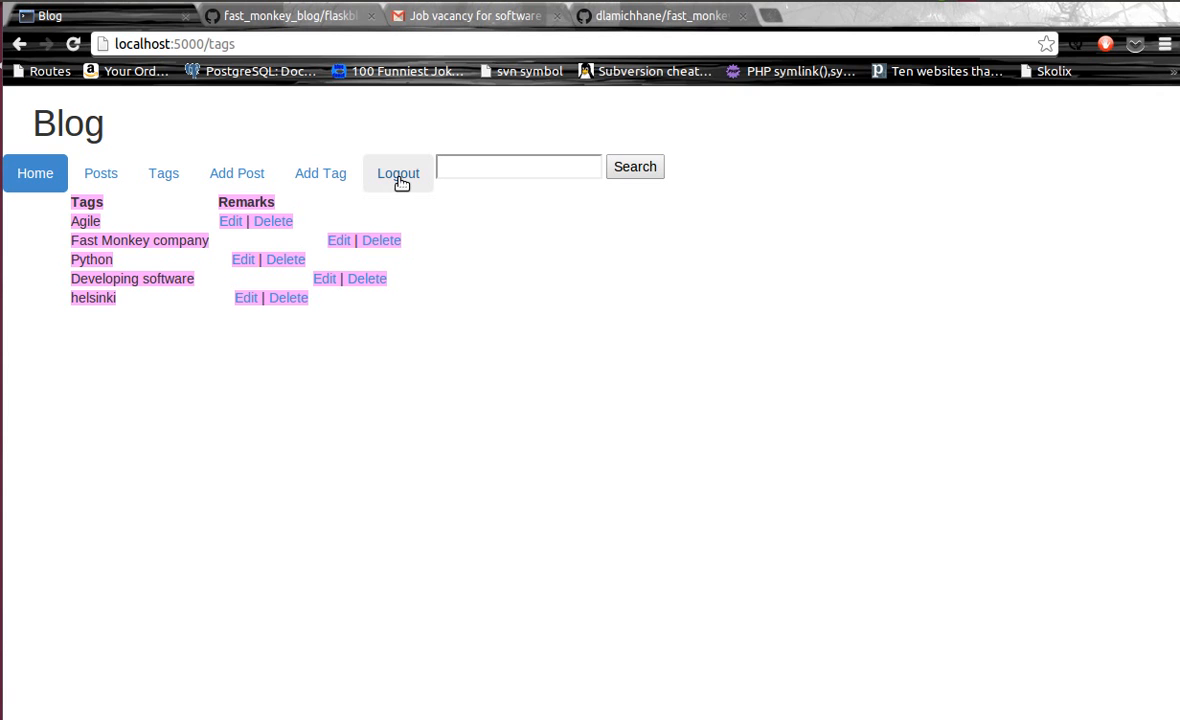
Log out, page through the posts to pages 2 and 4, then view the tags as a visitor.
click(398, 172)
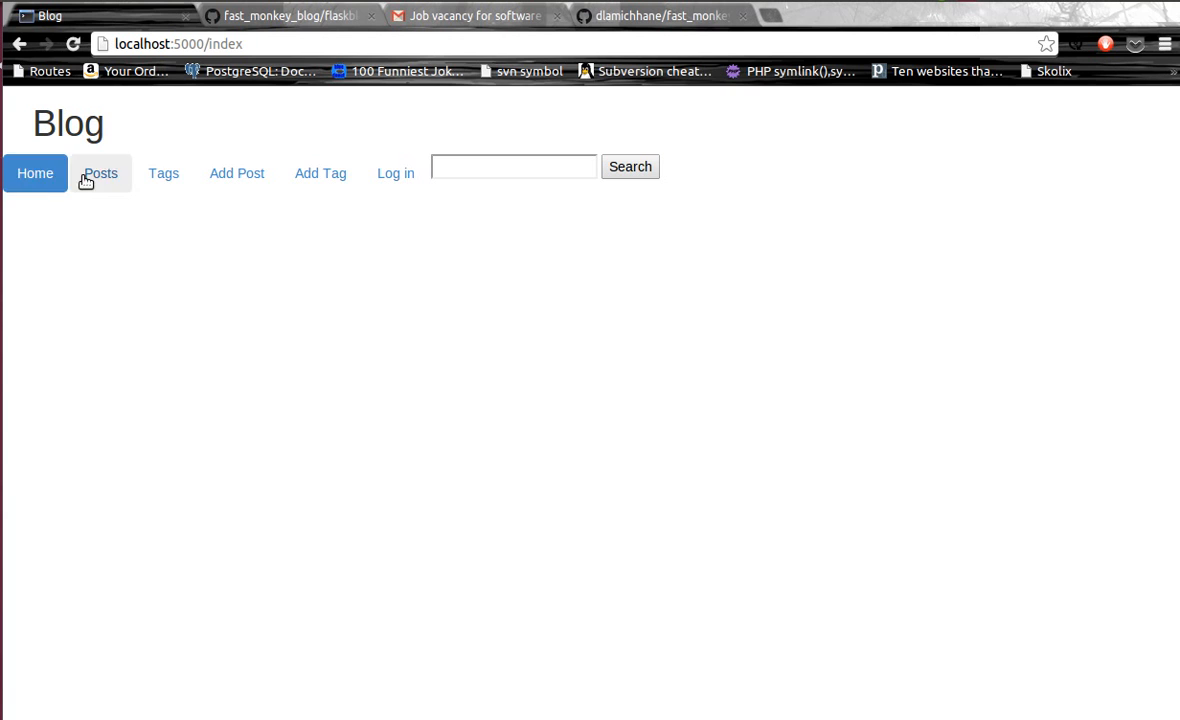
click(320, 172)
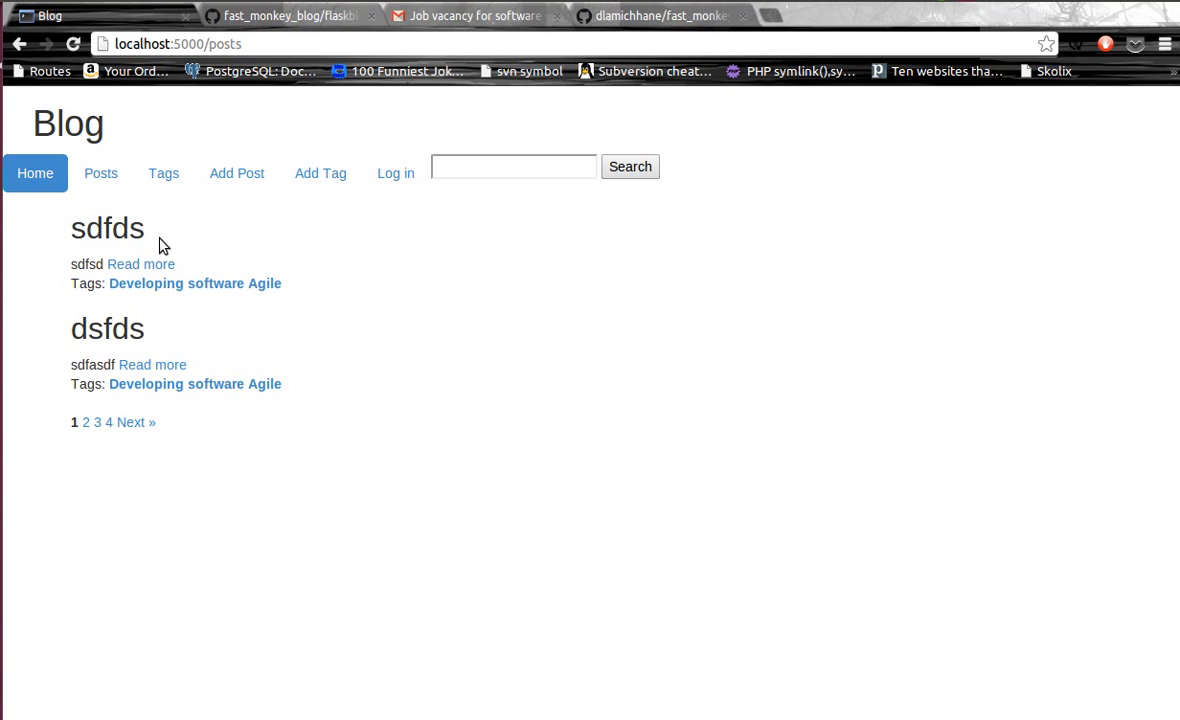
mouse_move(230, 274)
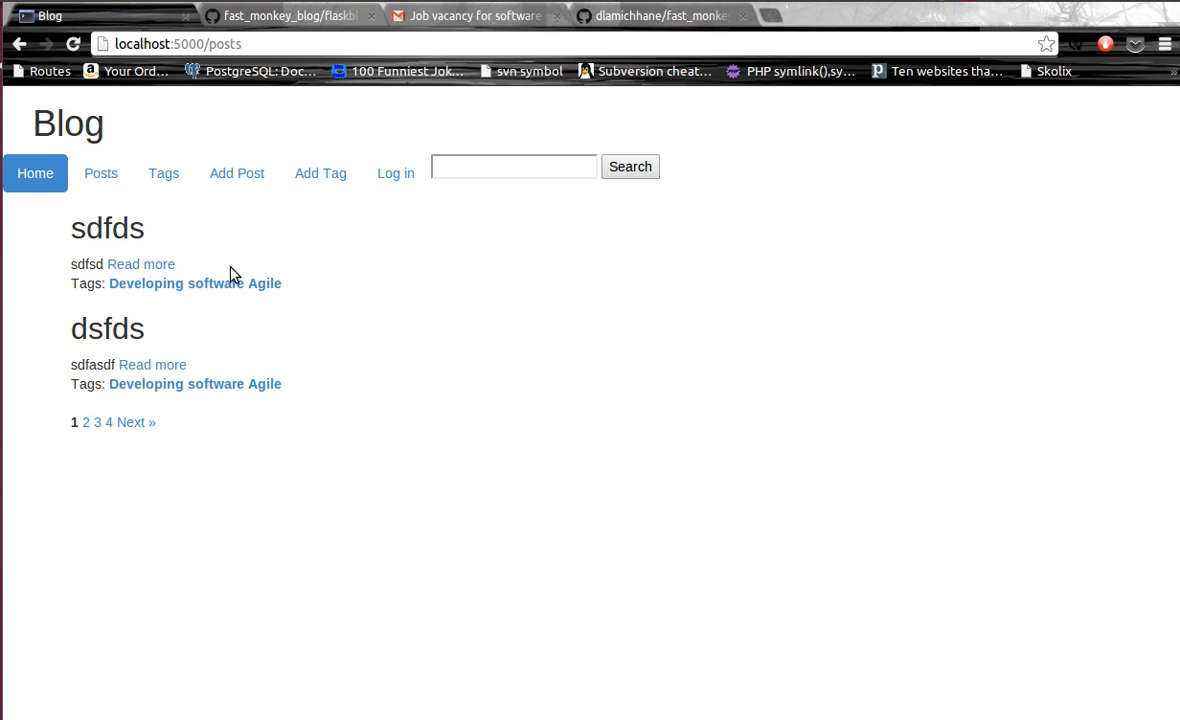
mouse_move(88, 424)
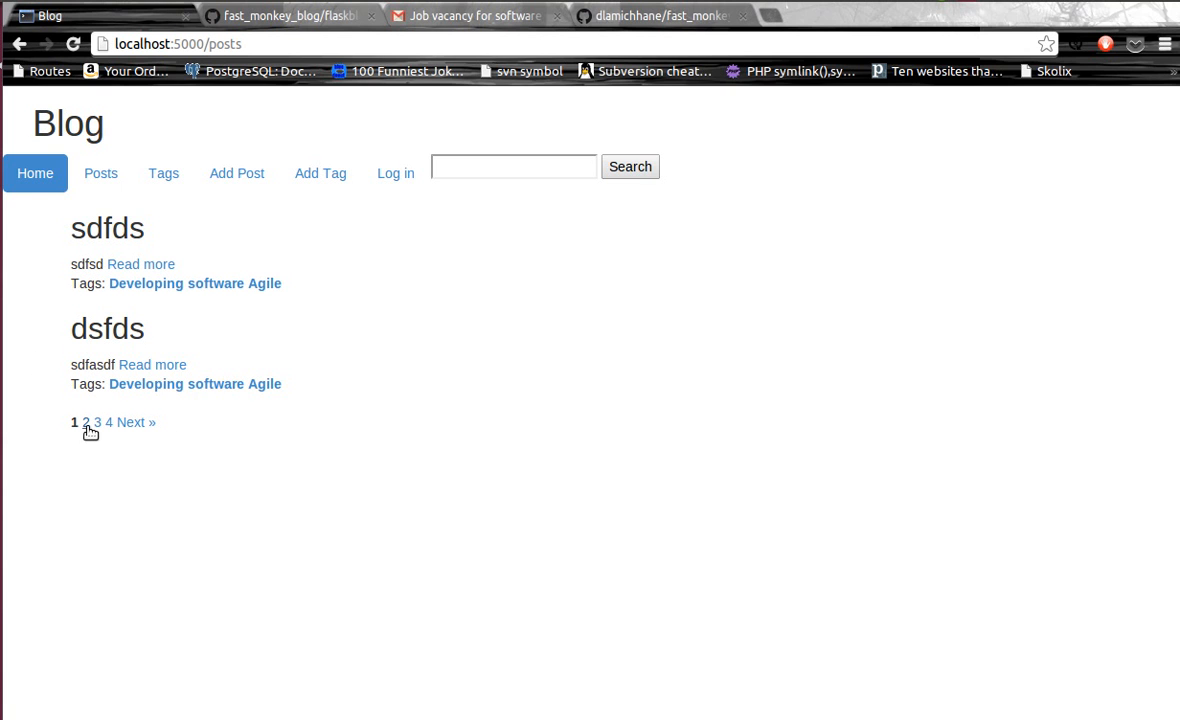
click(88, 422)
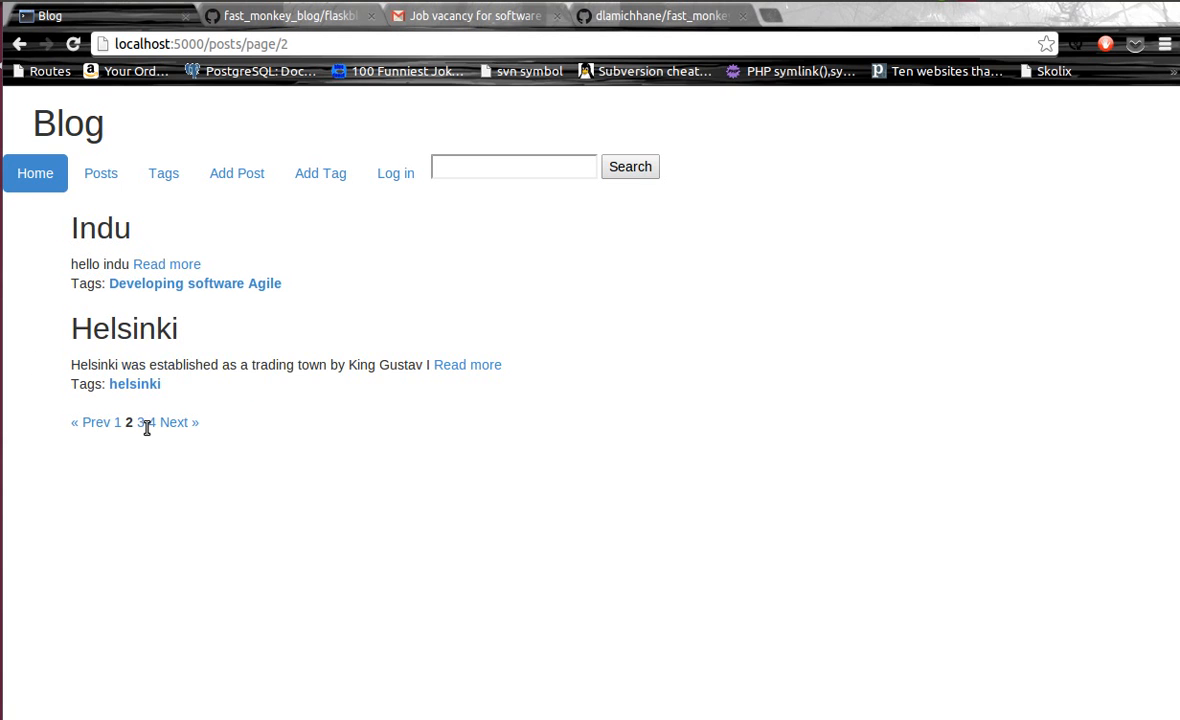
click(150, 420)
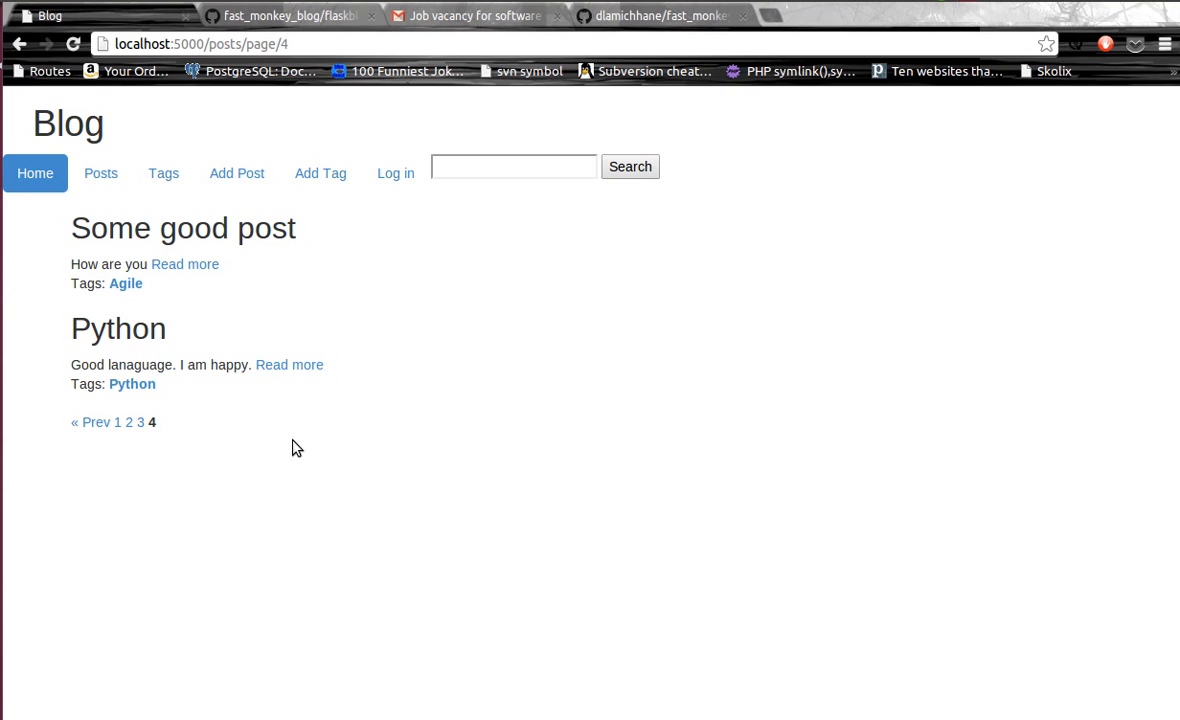
click(162, 172)
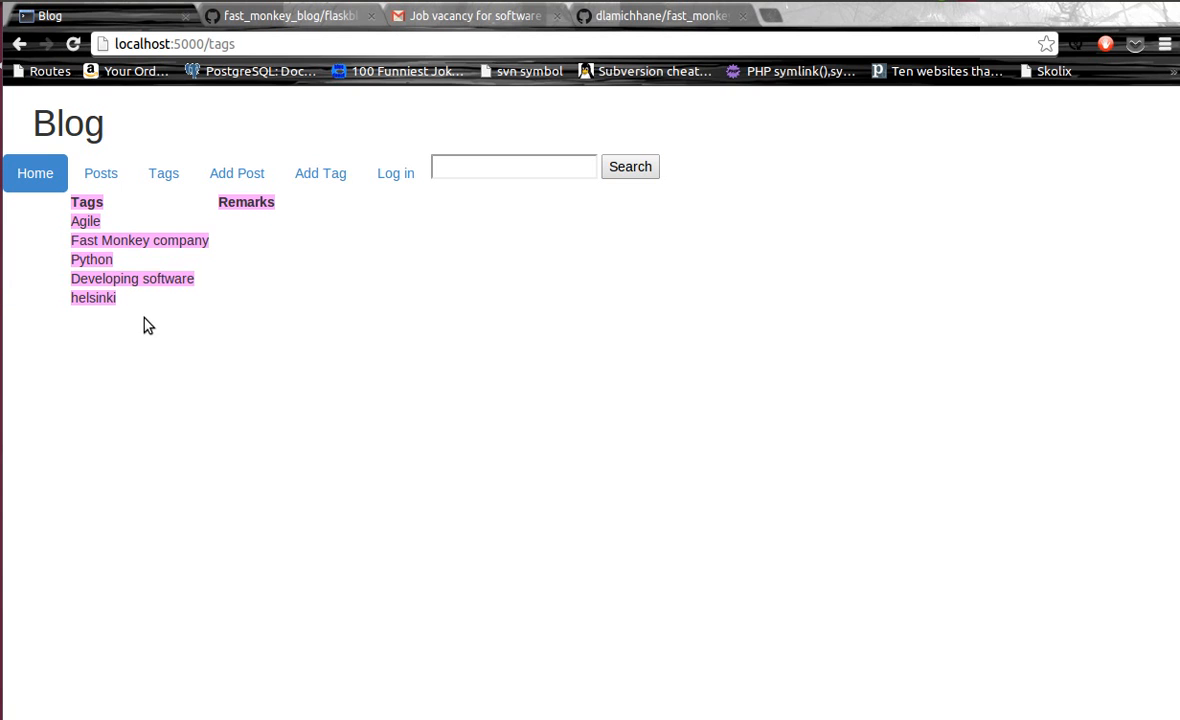
mouse_move(236, 172)
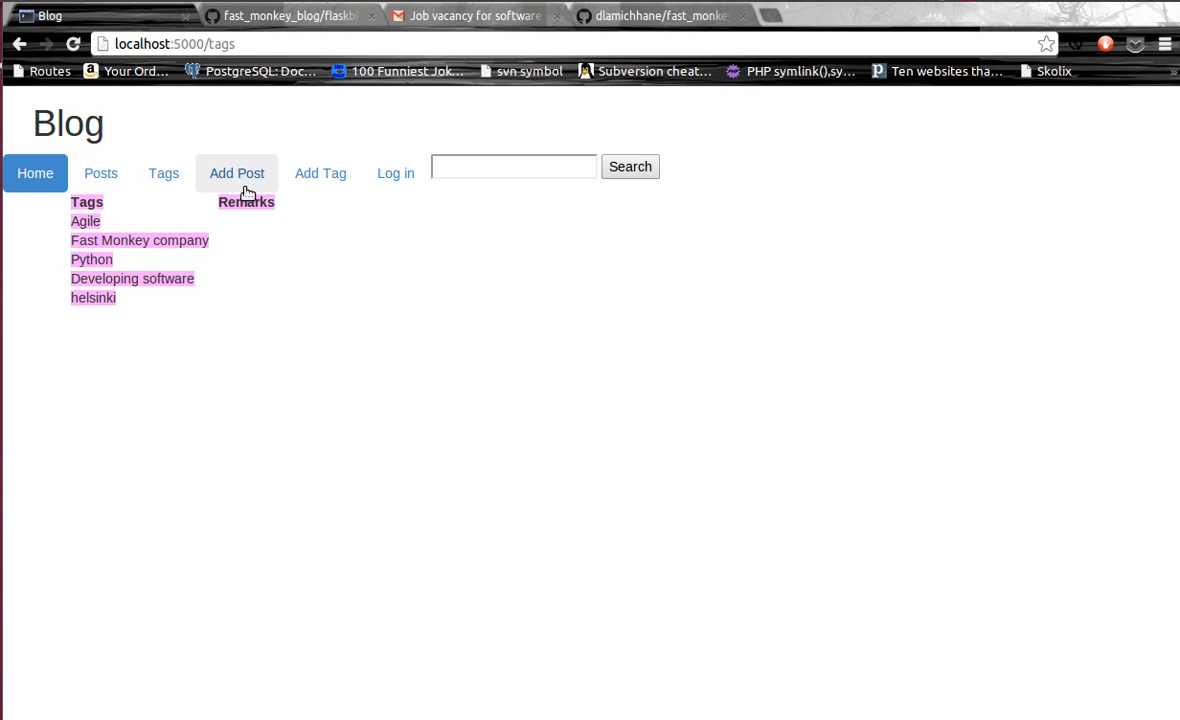
Try Add Post and Add Tag while logged out, then log in with the name 'admin'.
click(236, 172)
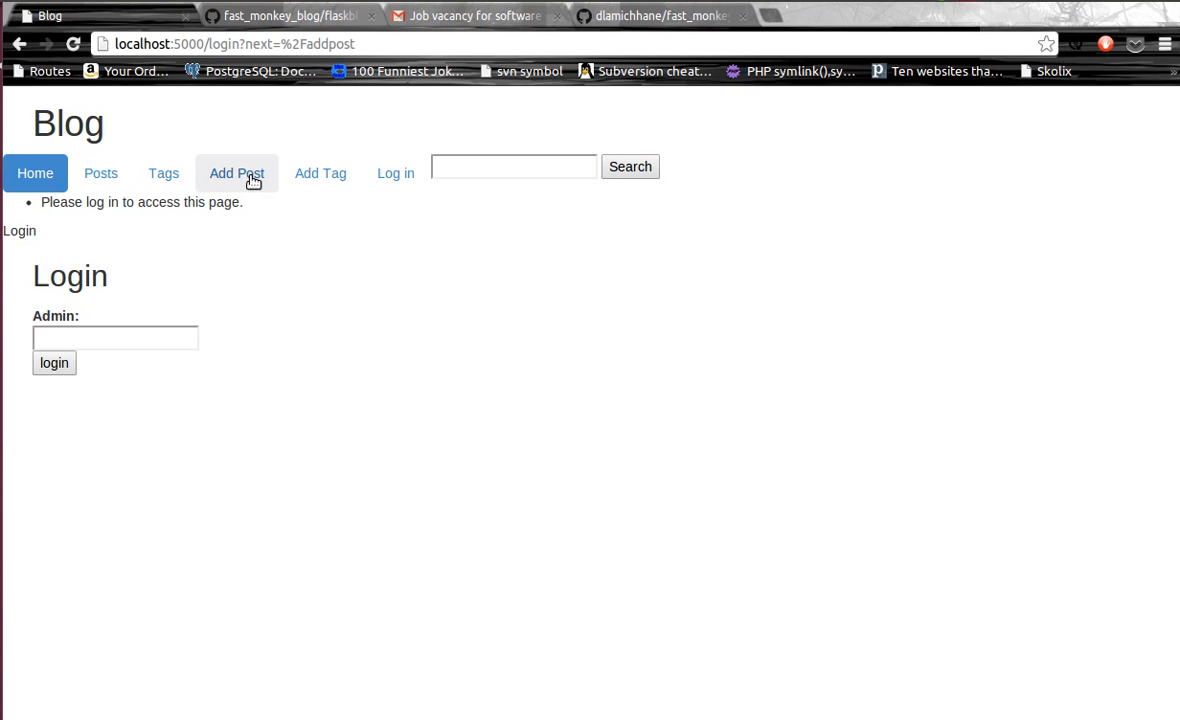
mouse_move(178, 322)
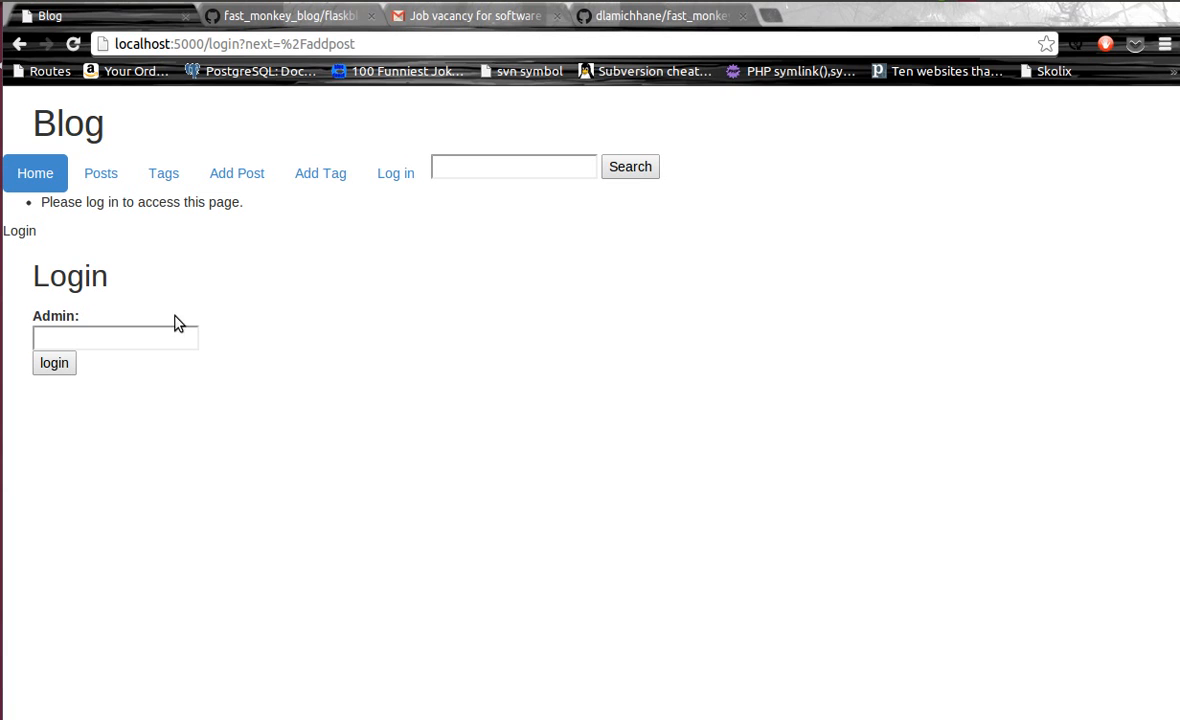
mouse_move(68, 238)
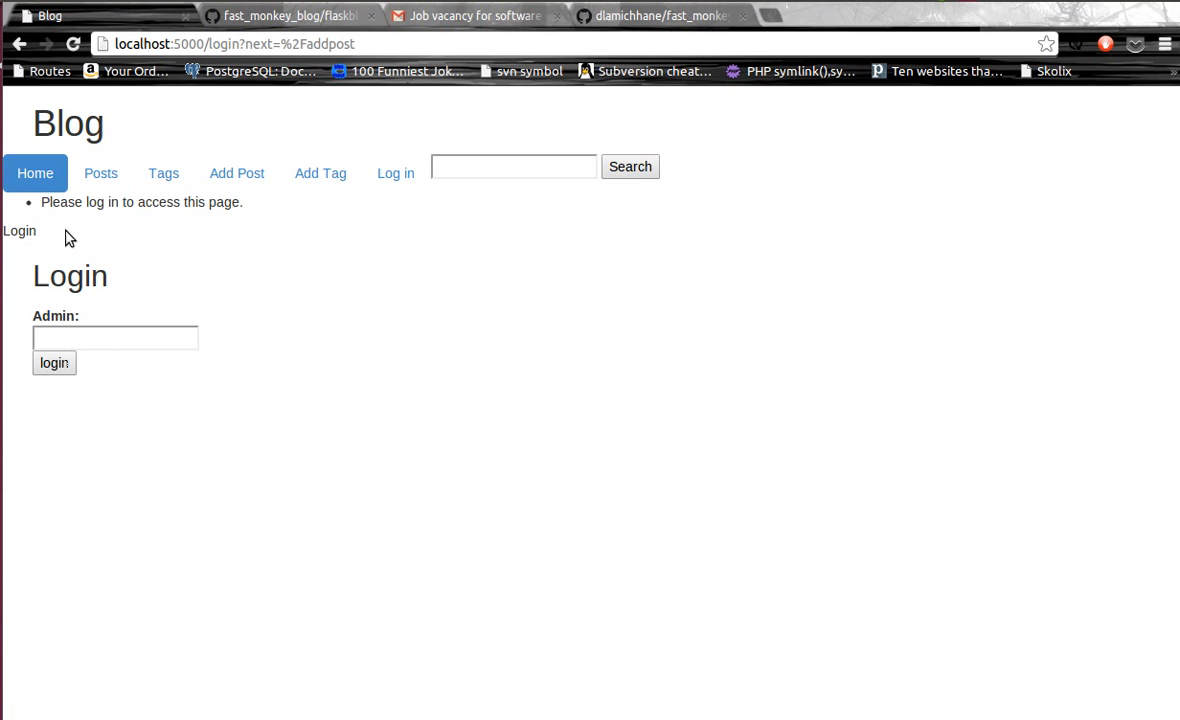
mouse_move(100, 172)
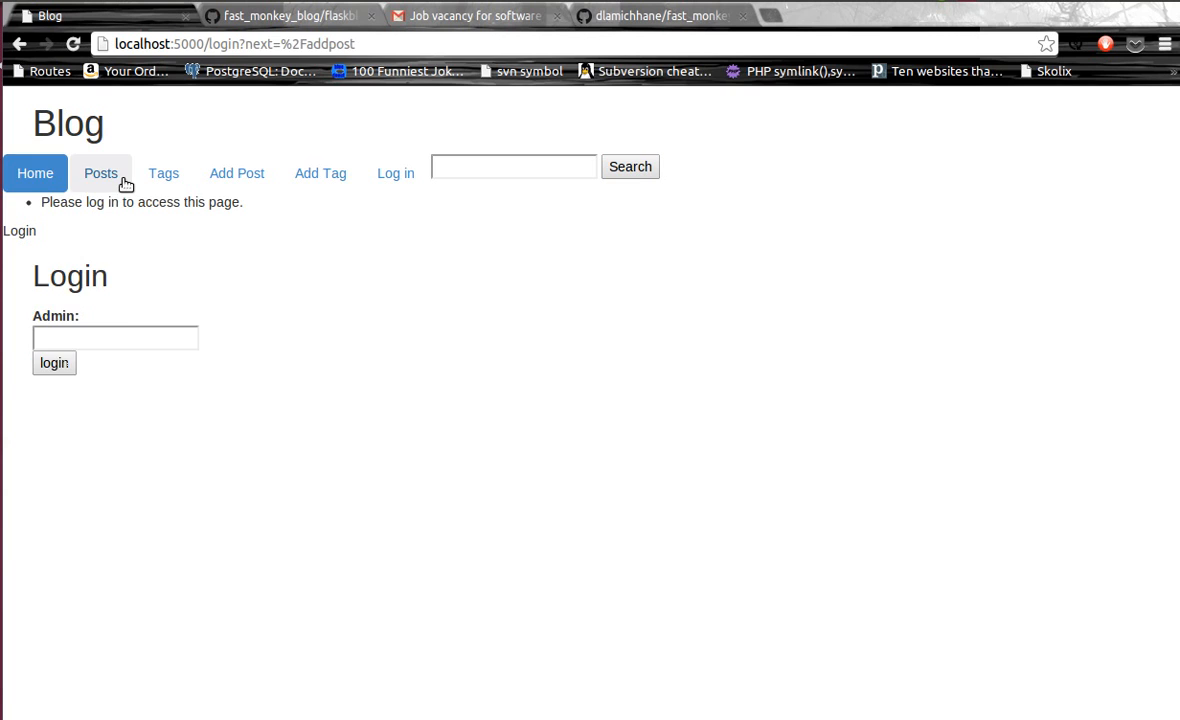
click(100, 172)
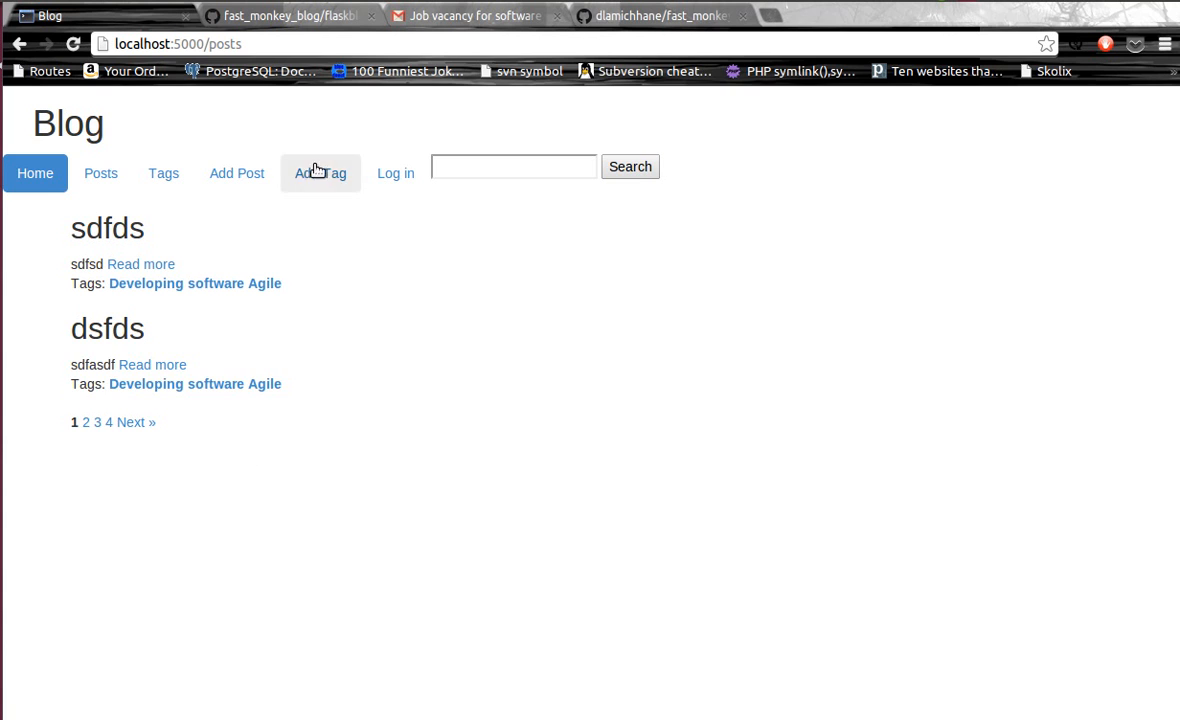
click(320, 172)
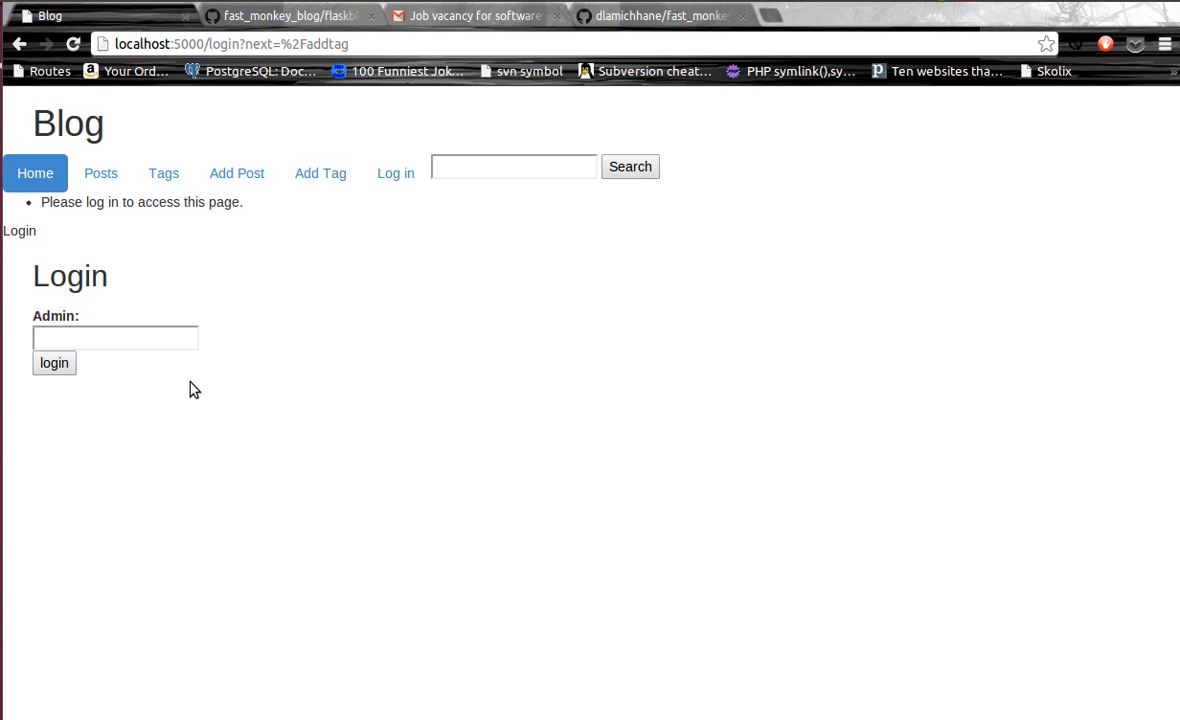
mouse_move(118, 196)
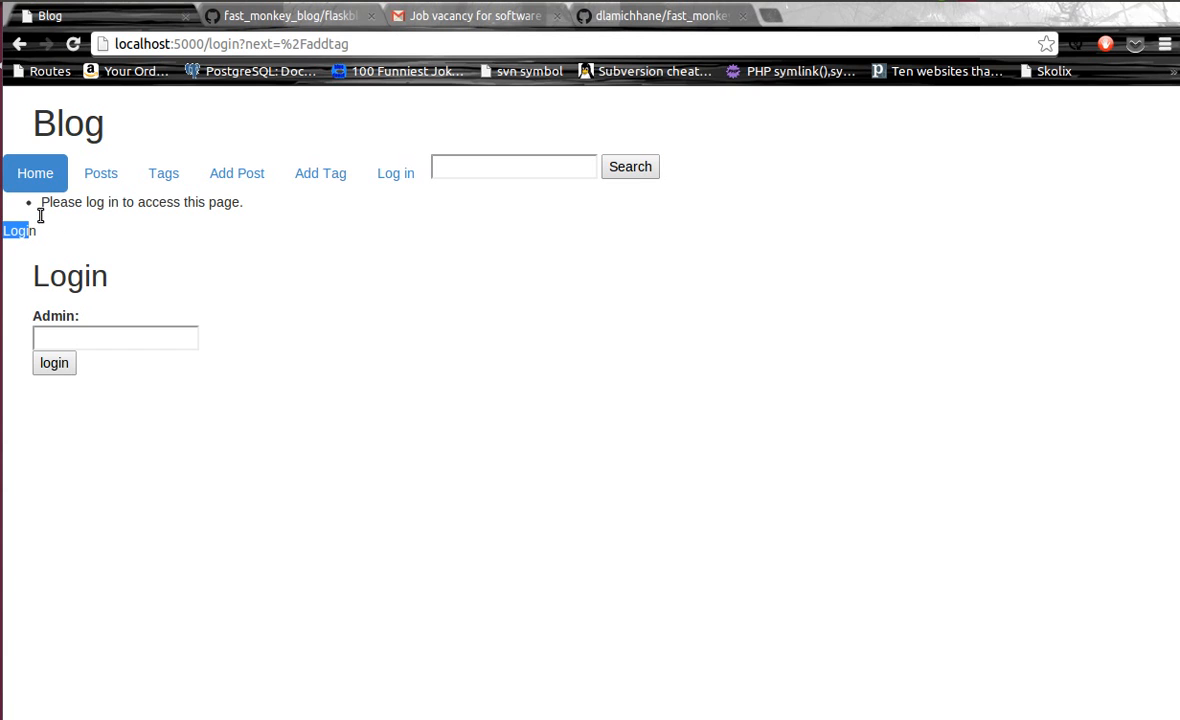
click(116, 336)
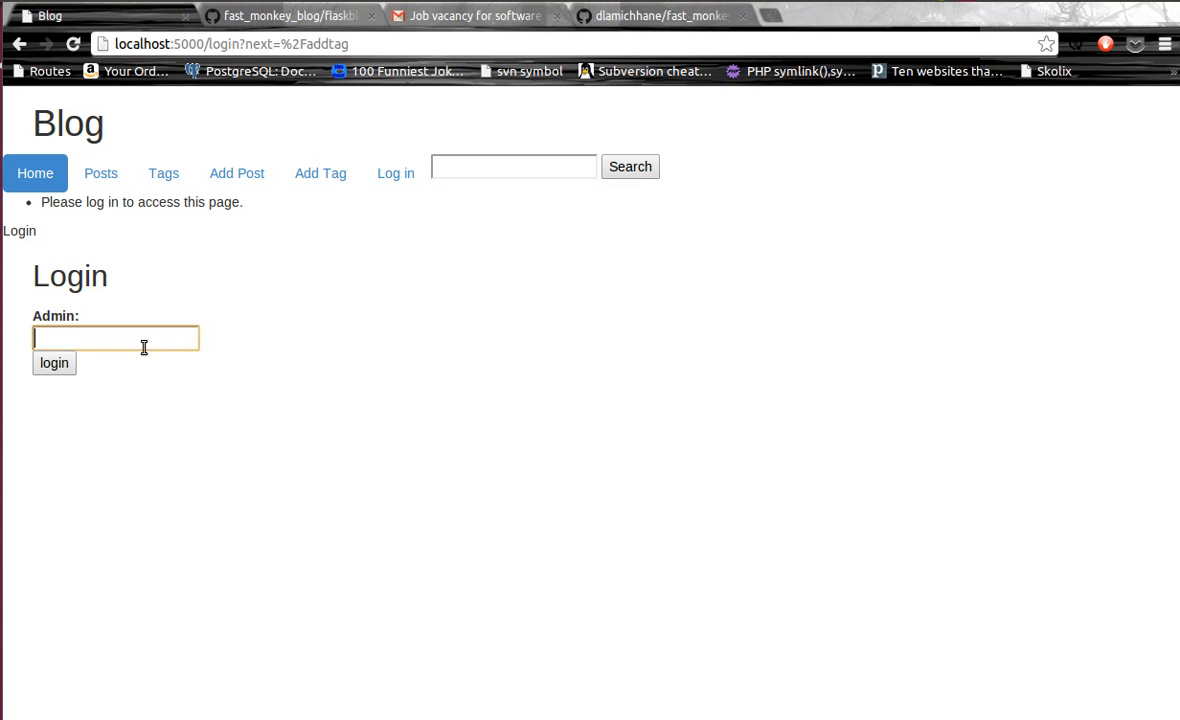
text(admin)
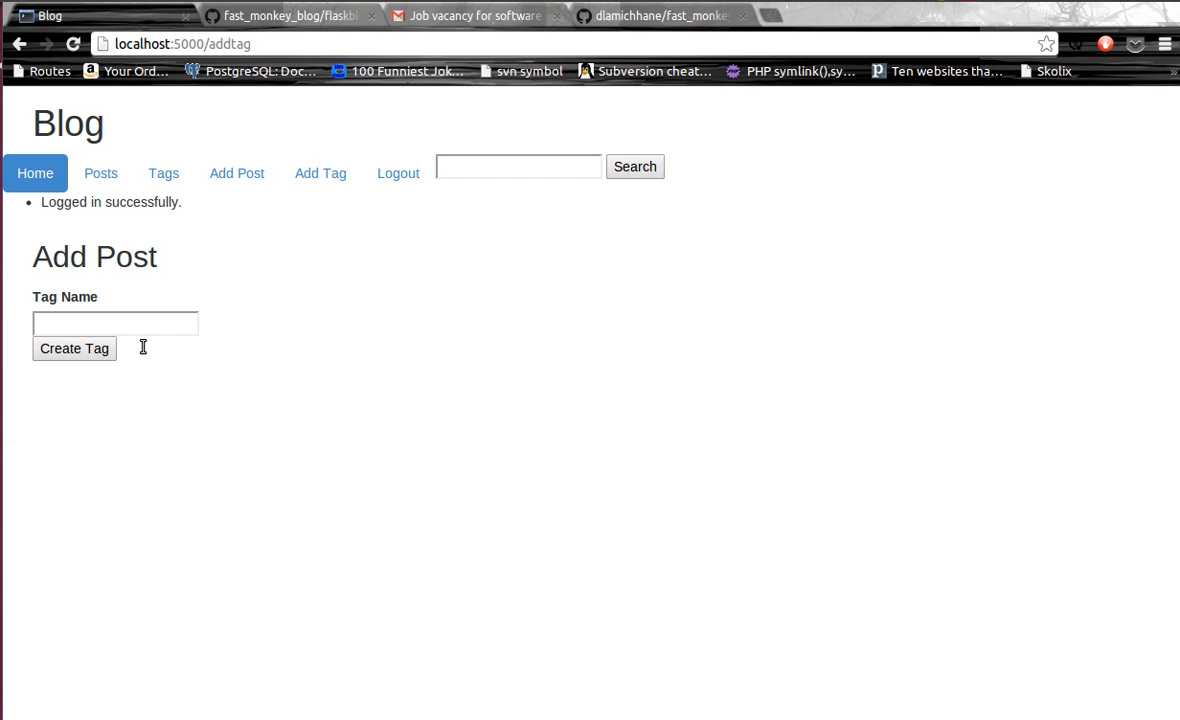
mouse_move(68, 322)
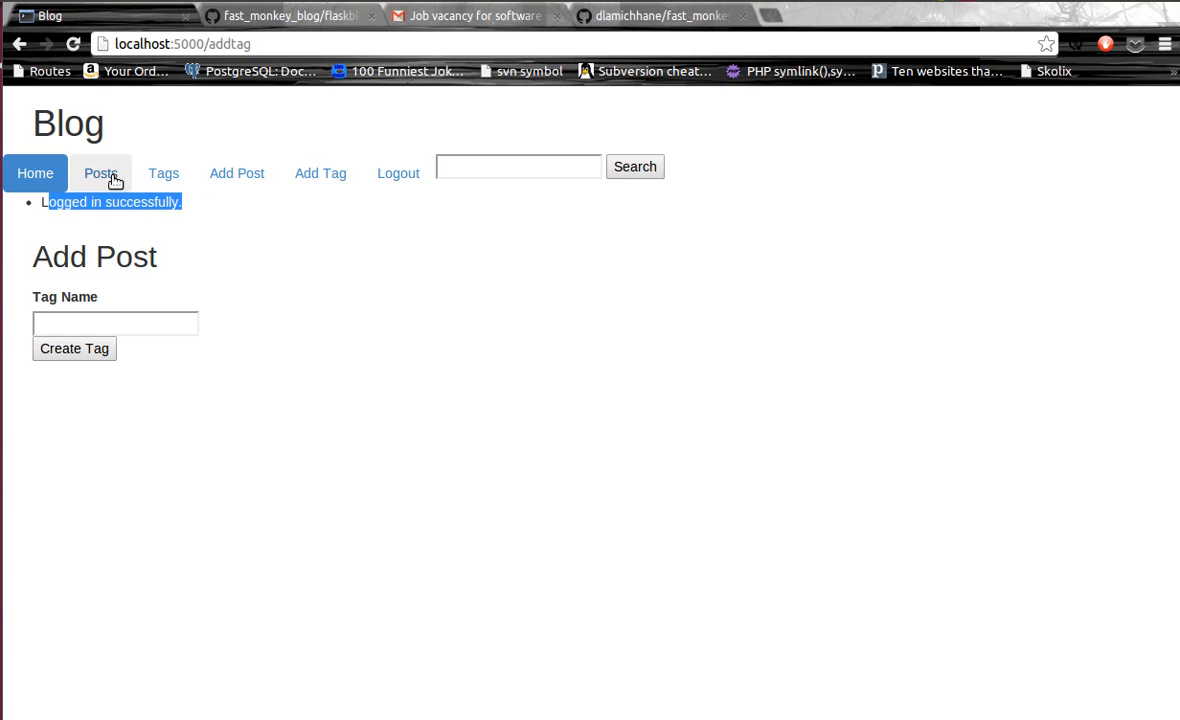
Browse the posts list as admin through pages 2, 3 and 4.
click(100, 172)
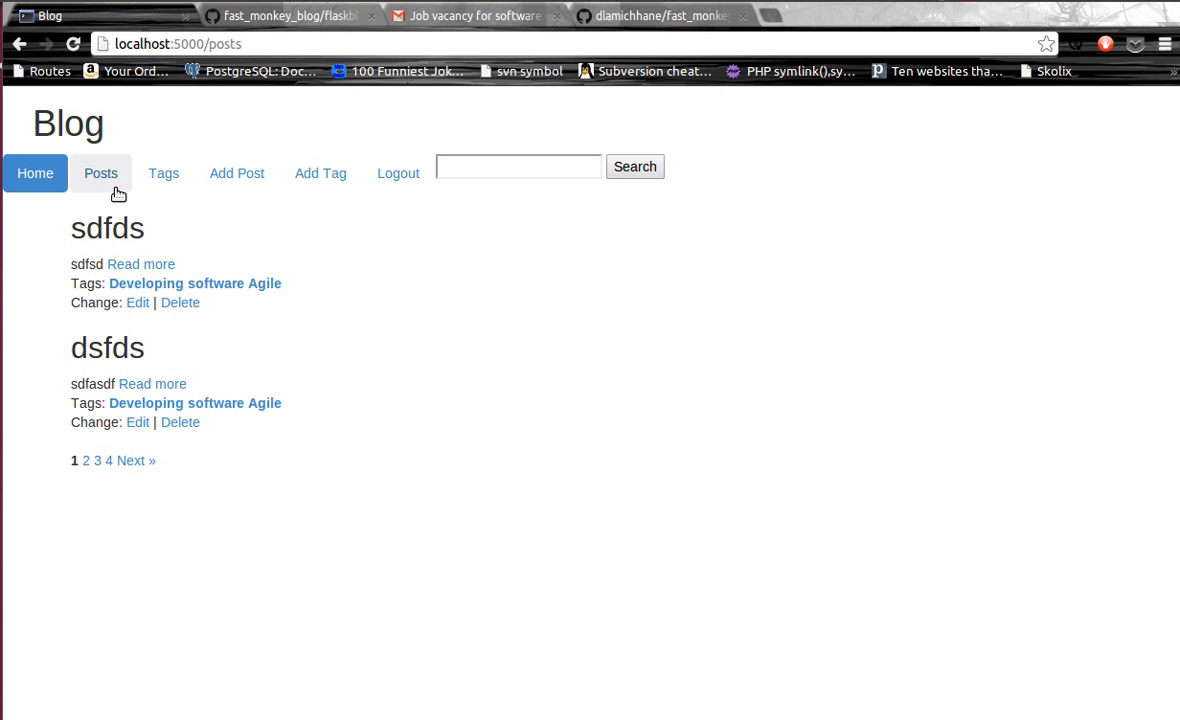
click(36, 172)
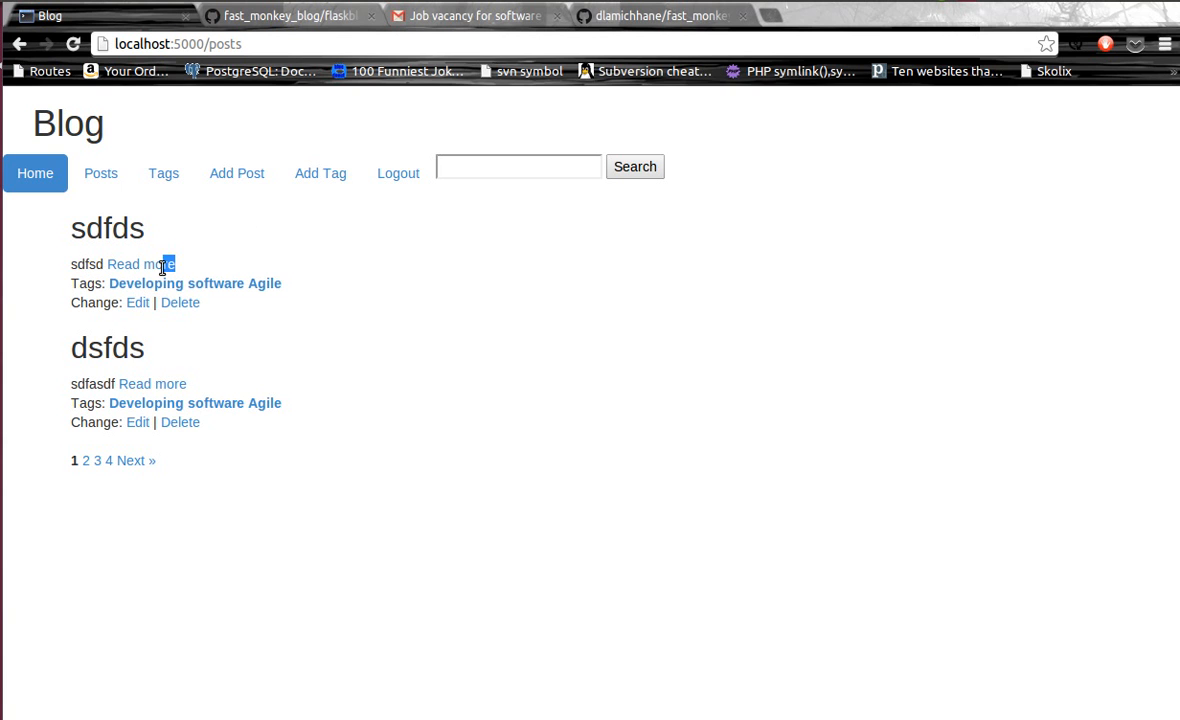
click(86, 460)
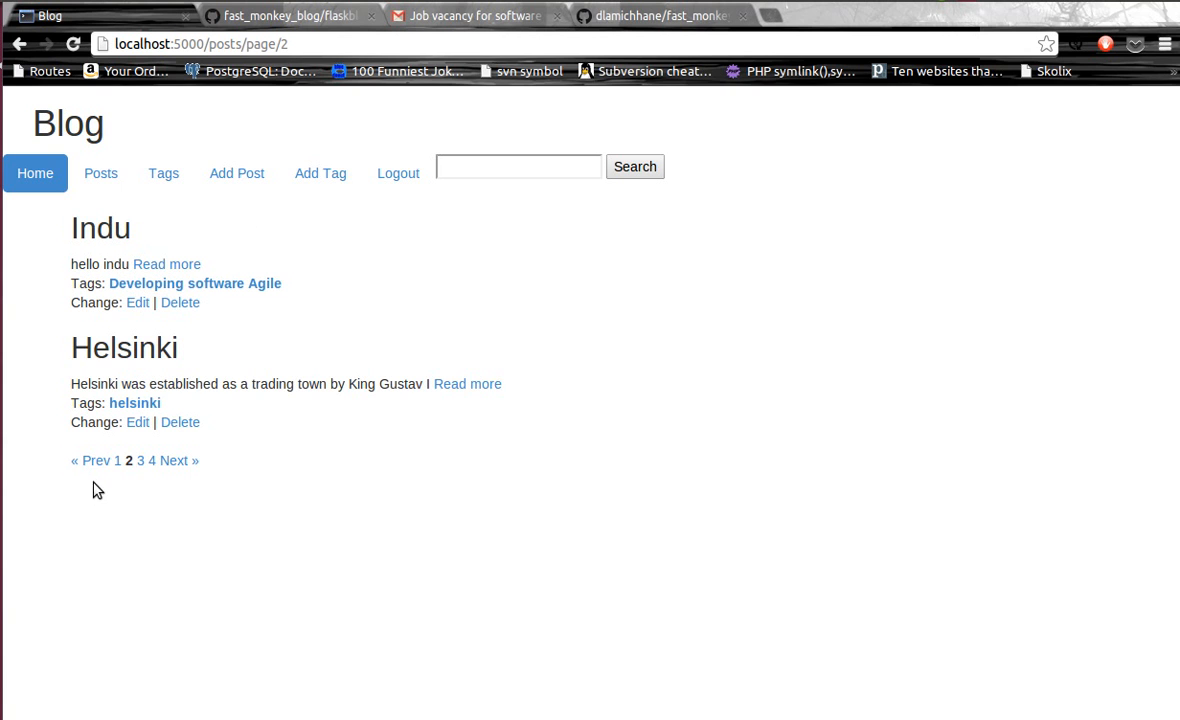
click(140, 460)
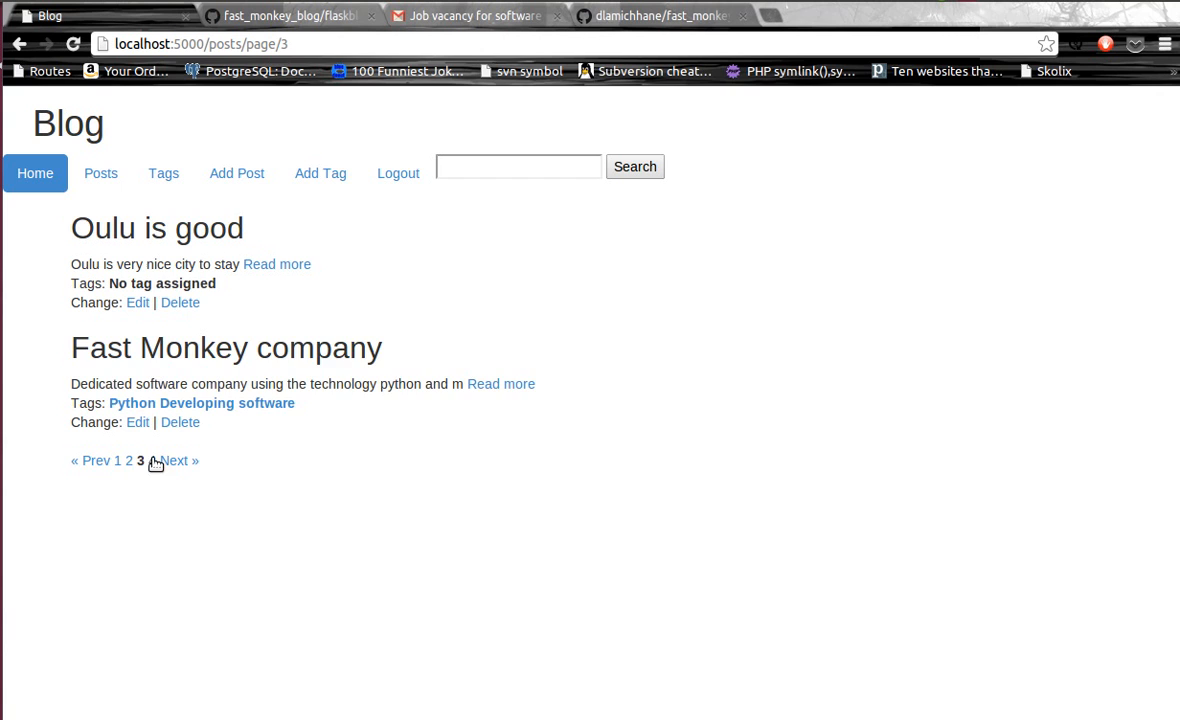
click(176, 460)
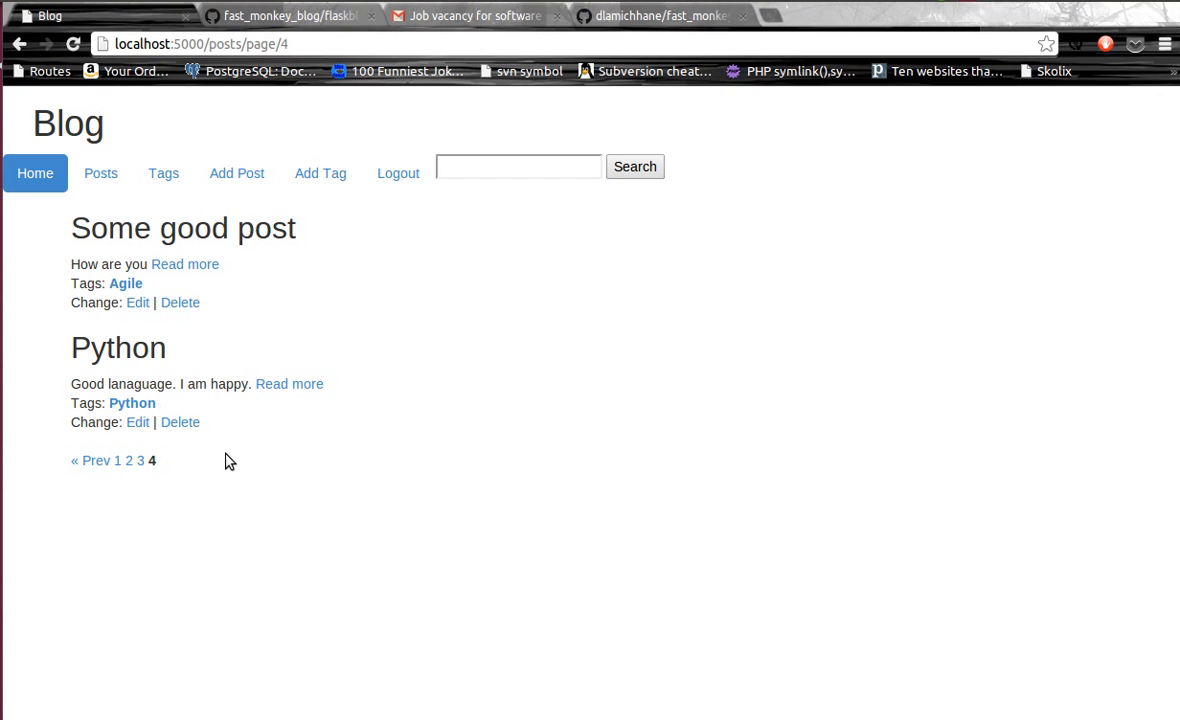
mouse_move(138, 460)
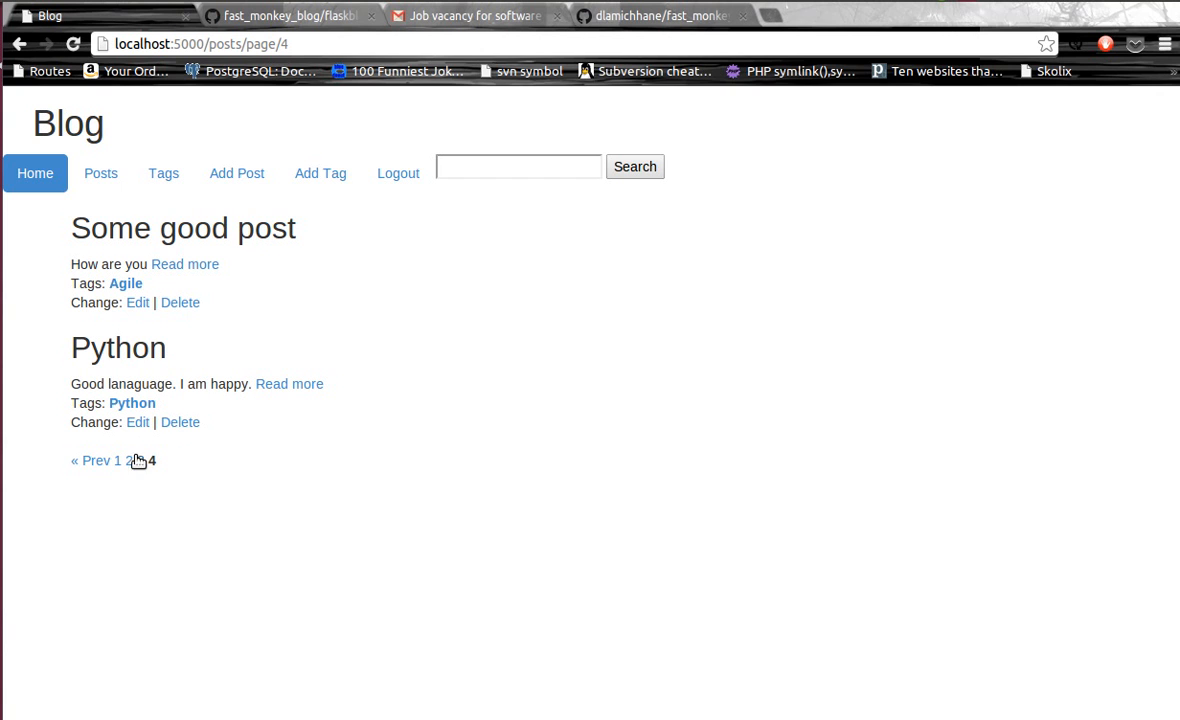
Return to page 3, read the full 'Oulu is good' post, and go back to the posts list.
click(140, 460)
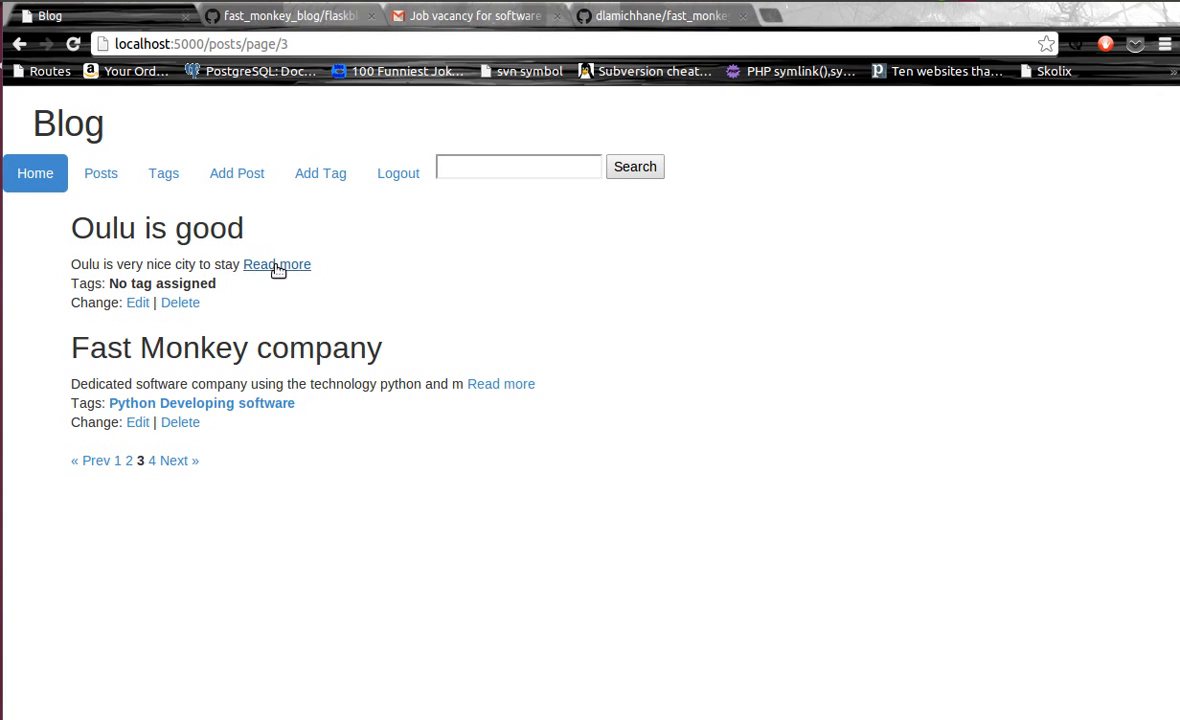
click(276, 264)
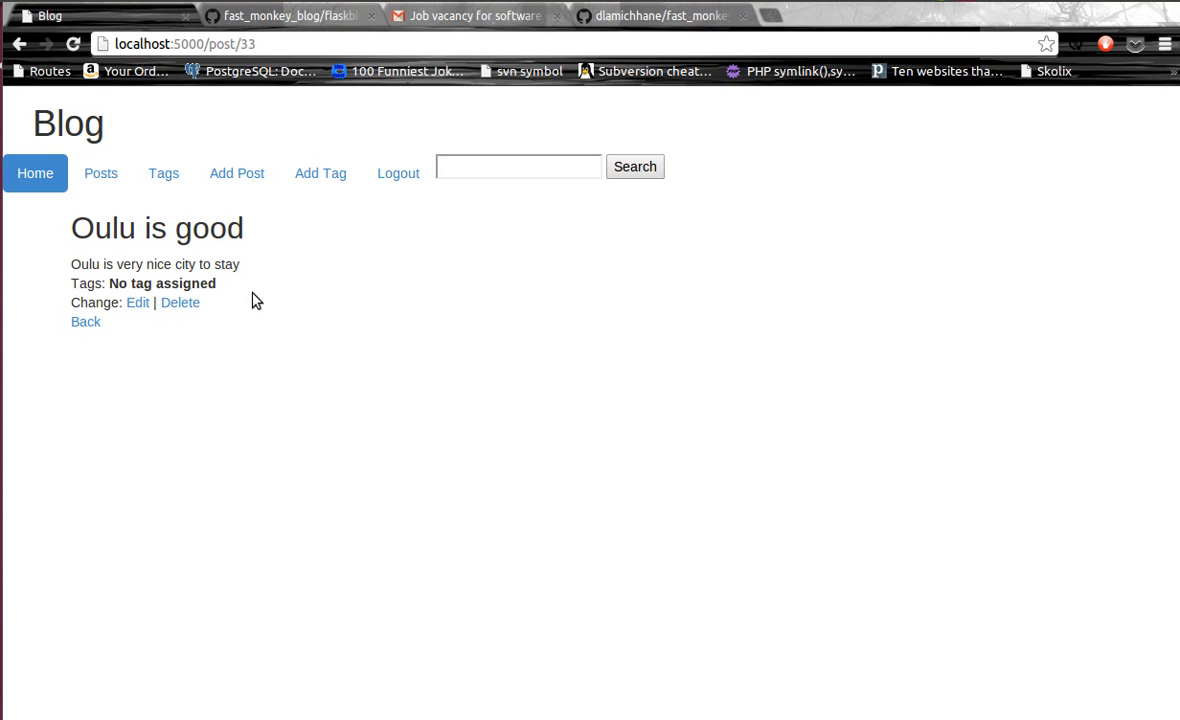
mouse_move(100, 172)
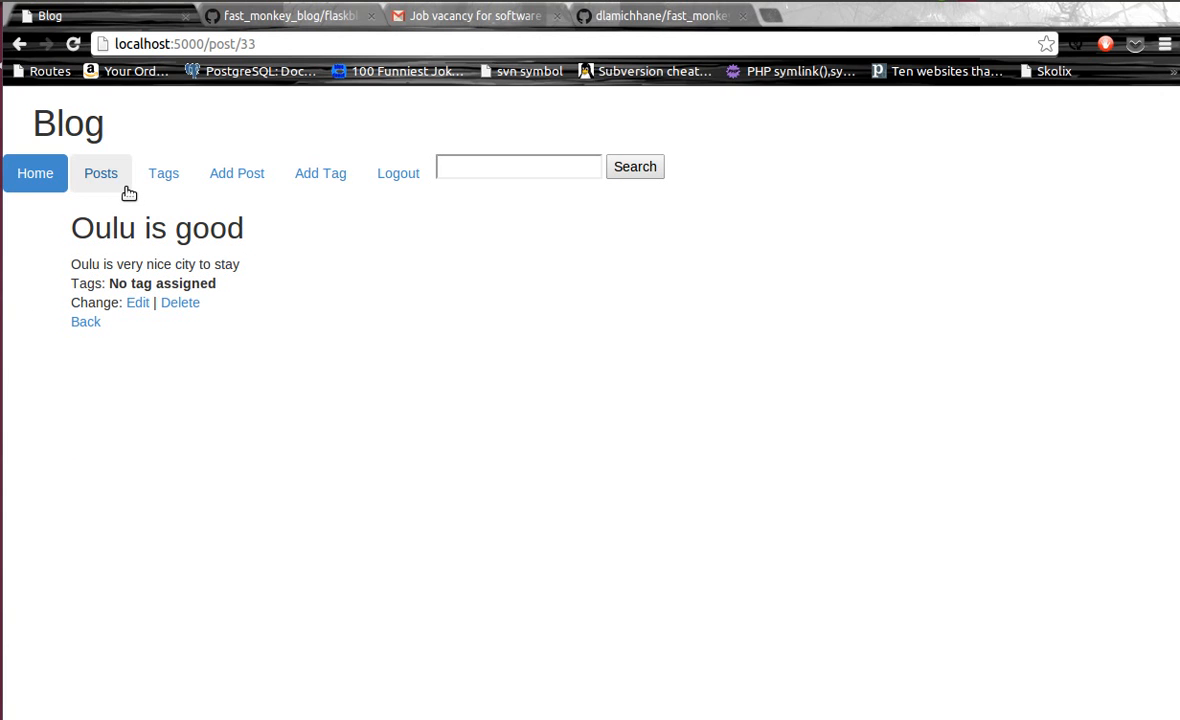
click(100, 172)
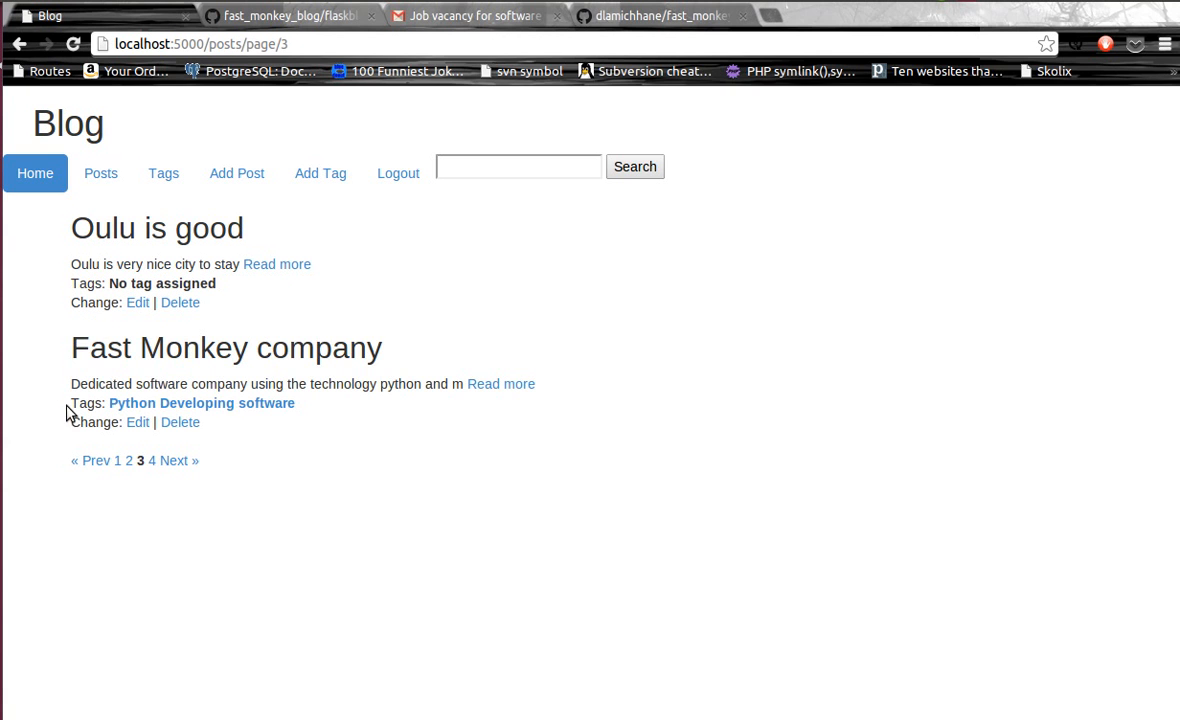
Read the full 'Fast Monkey company' post and return to the first page of posts.
click(500, 384)
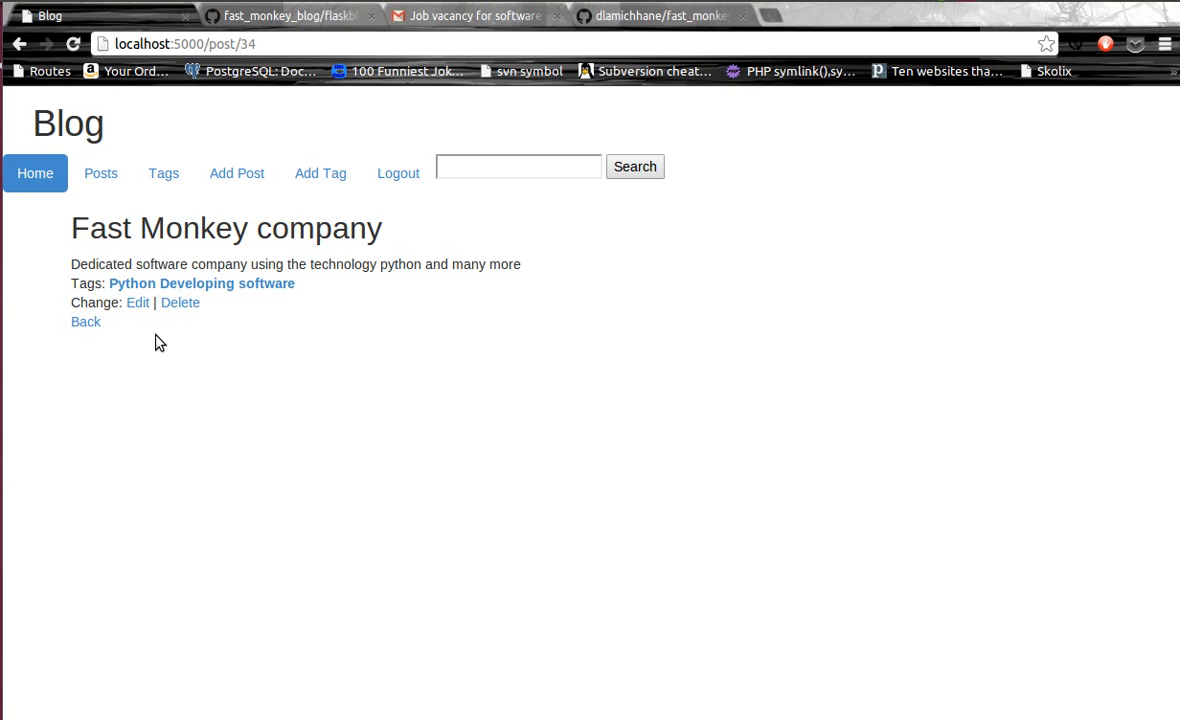
mouse_move(136, 332)
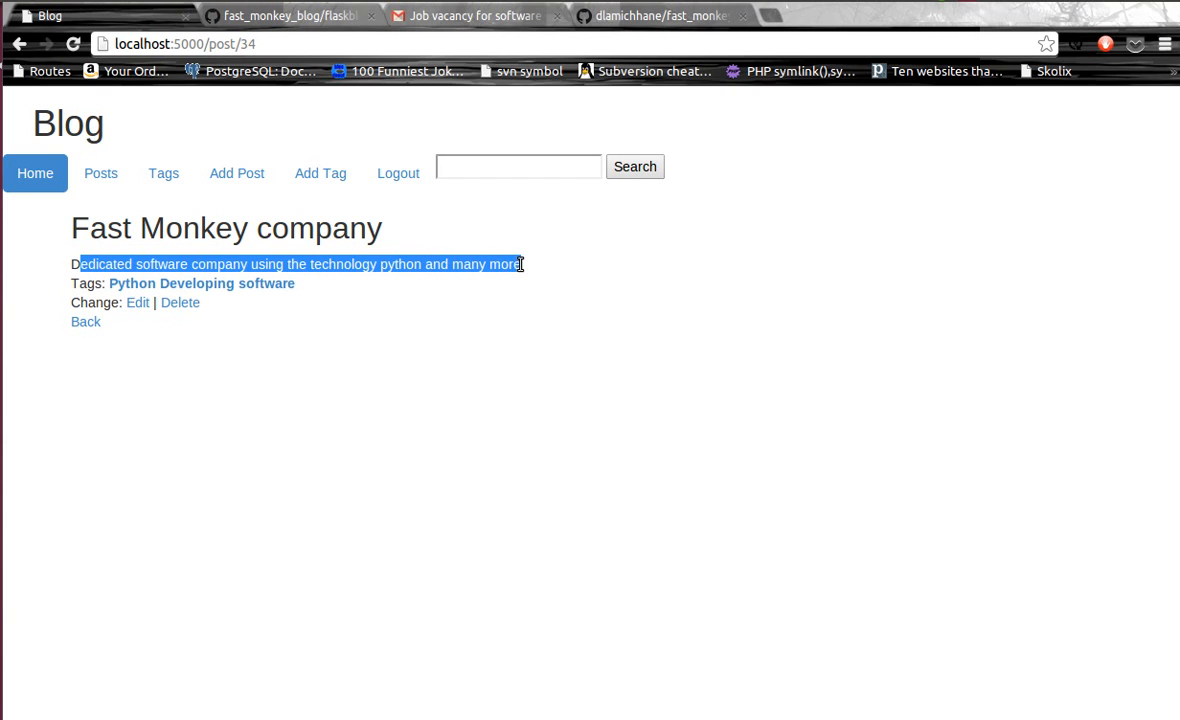
click(192, 336)
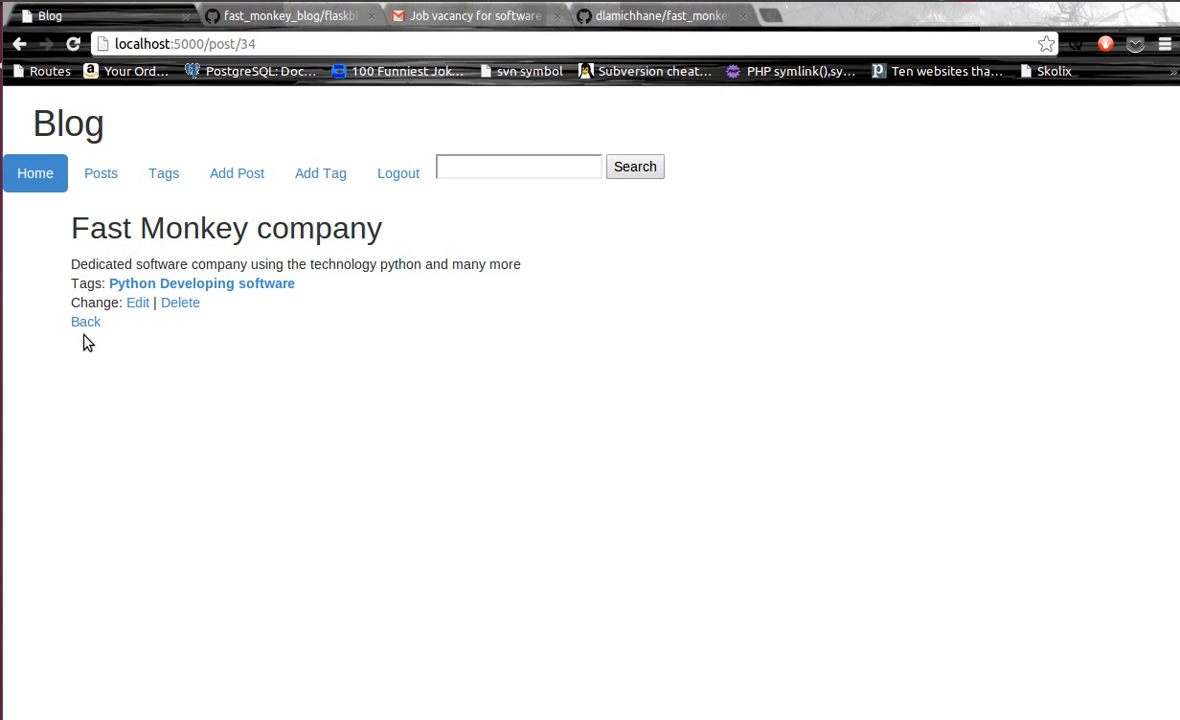
click(84, 320)
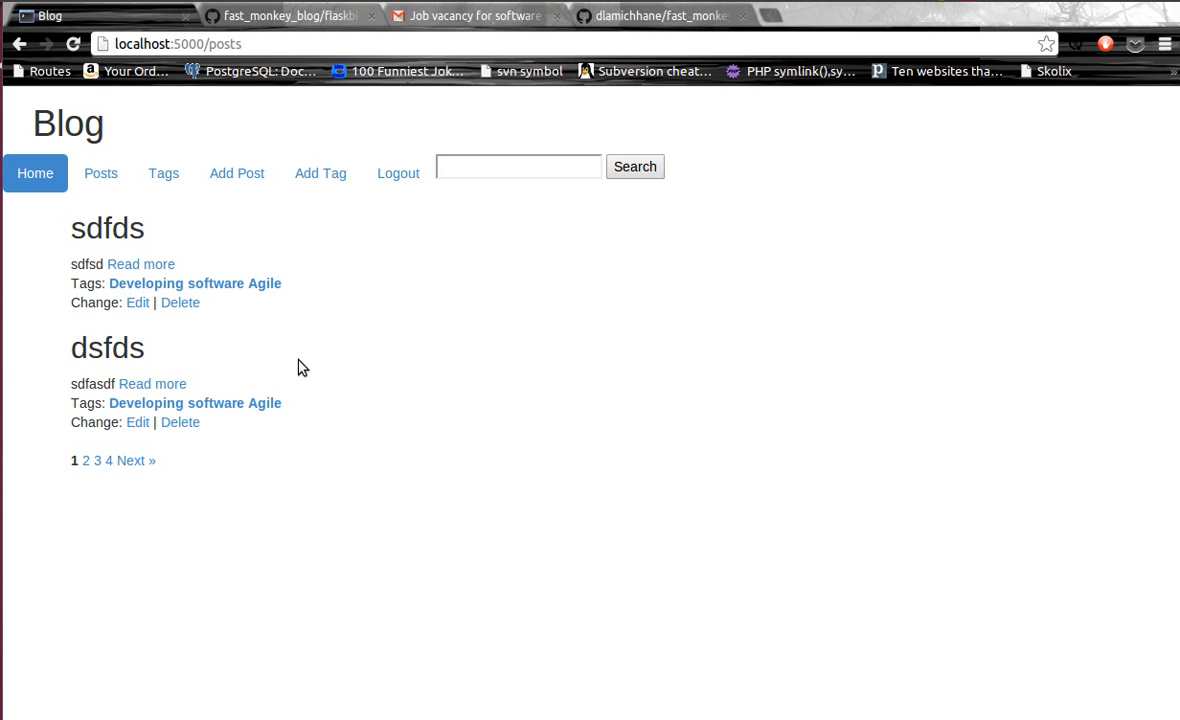
mouse_move(324, 342)
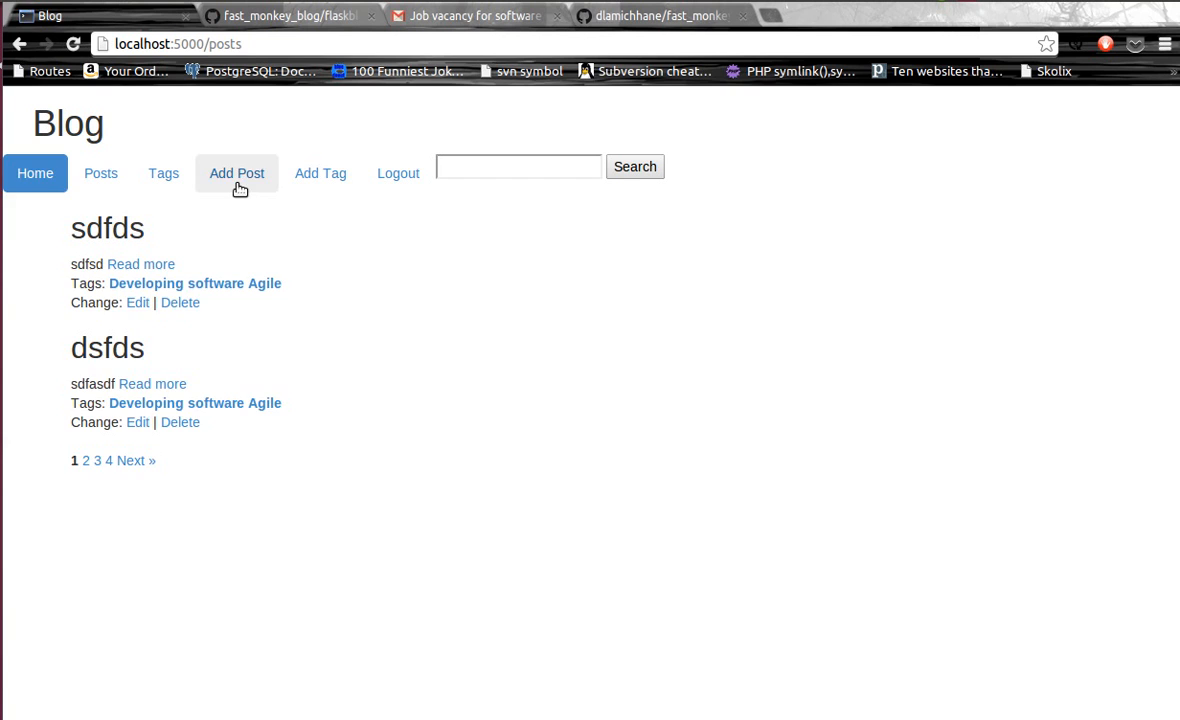
Start a new post titled 'New post' with text 'Blah ... blah.. lorem ipsum'.
click(236, 172)
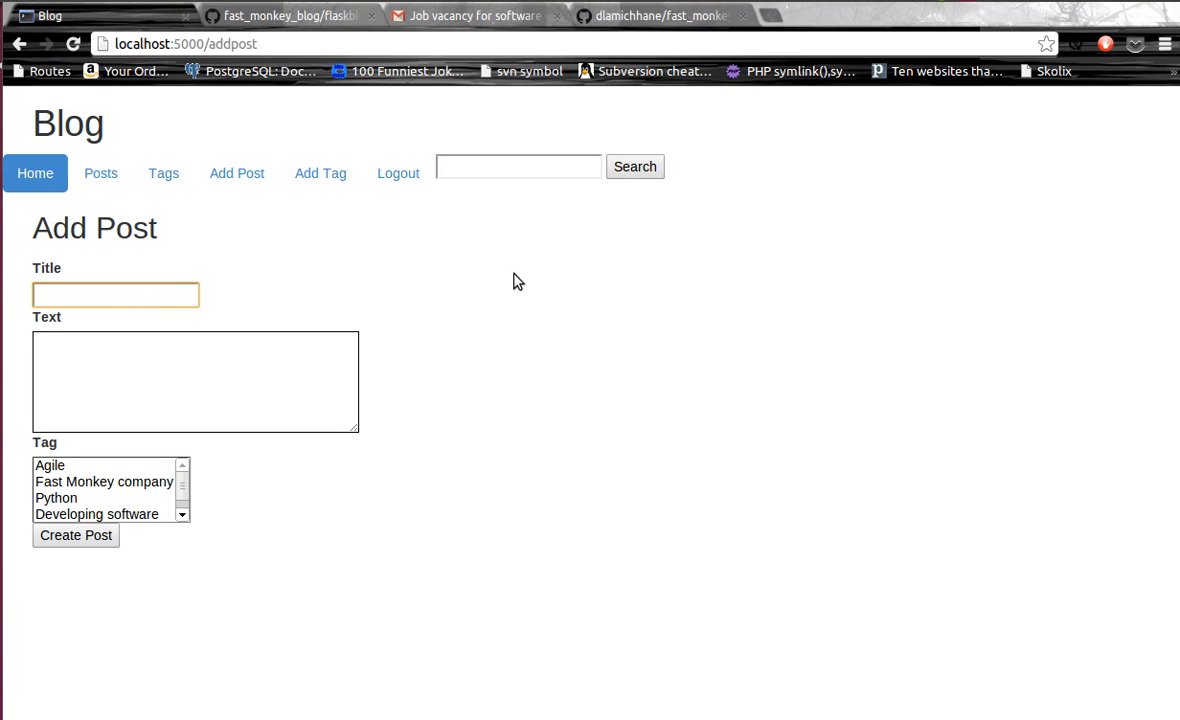
click(116, 294)
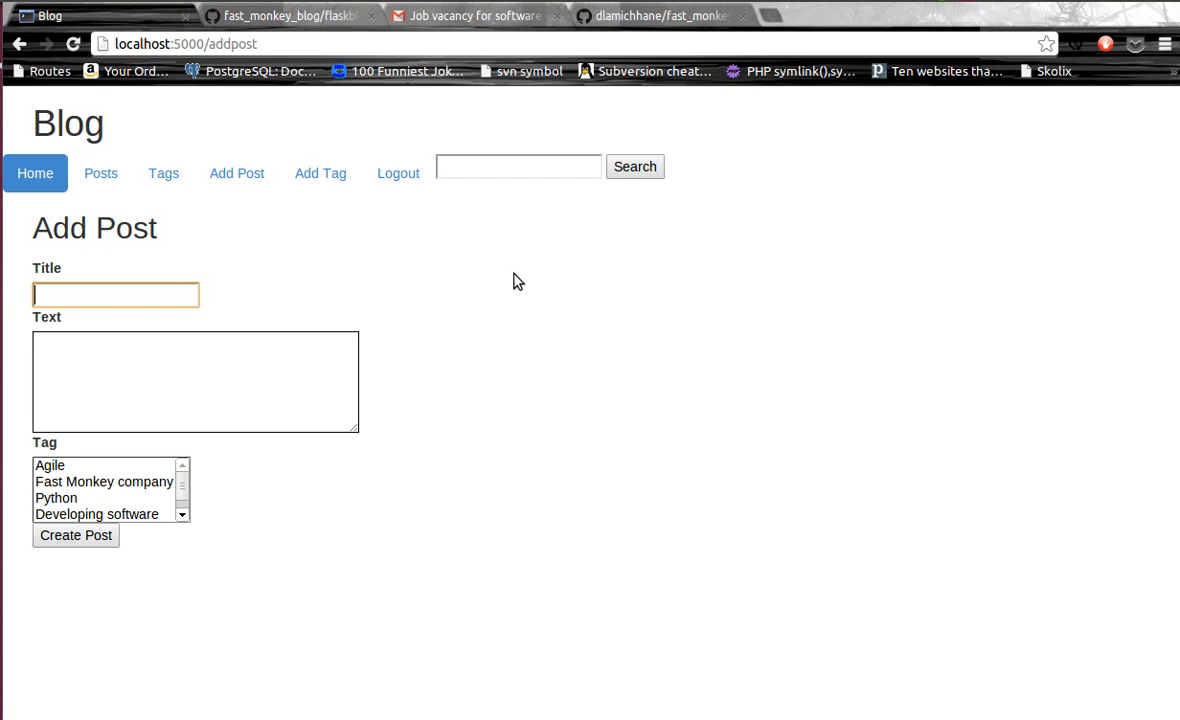
text(N)
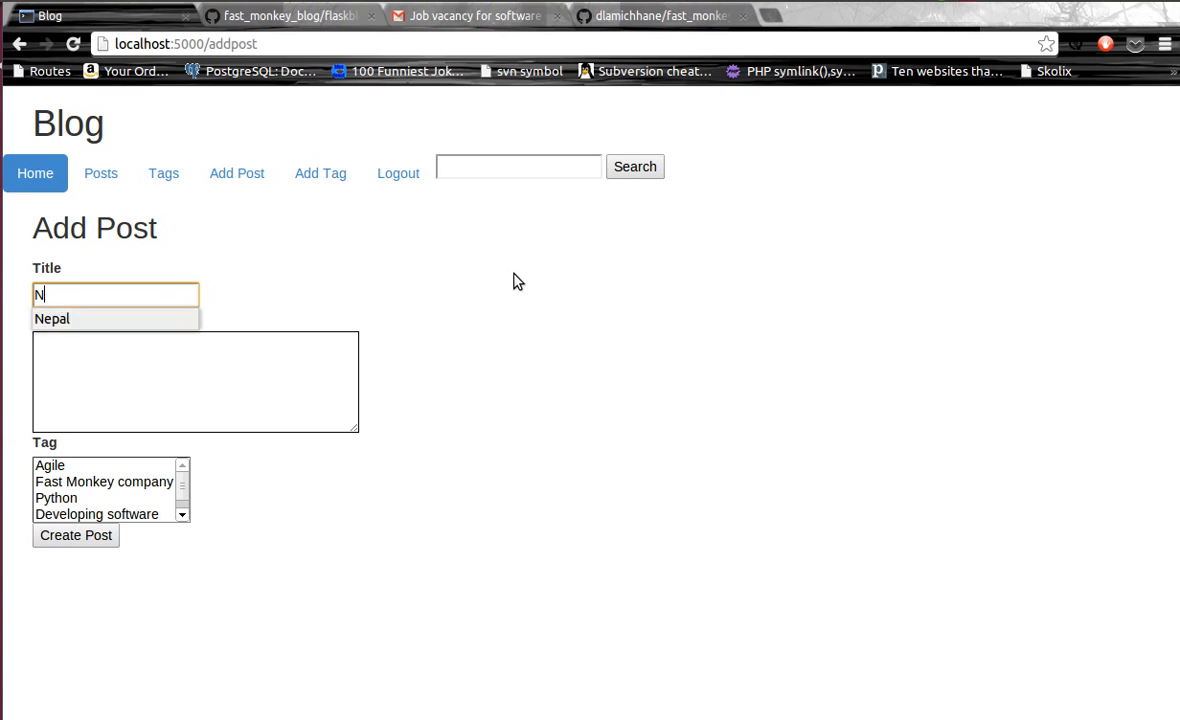
text(ew post)
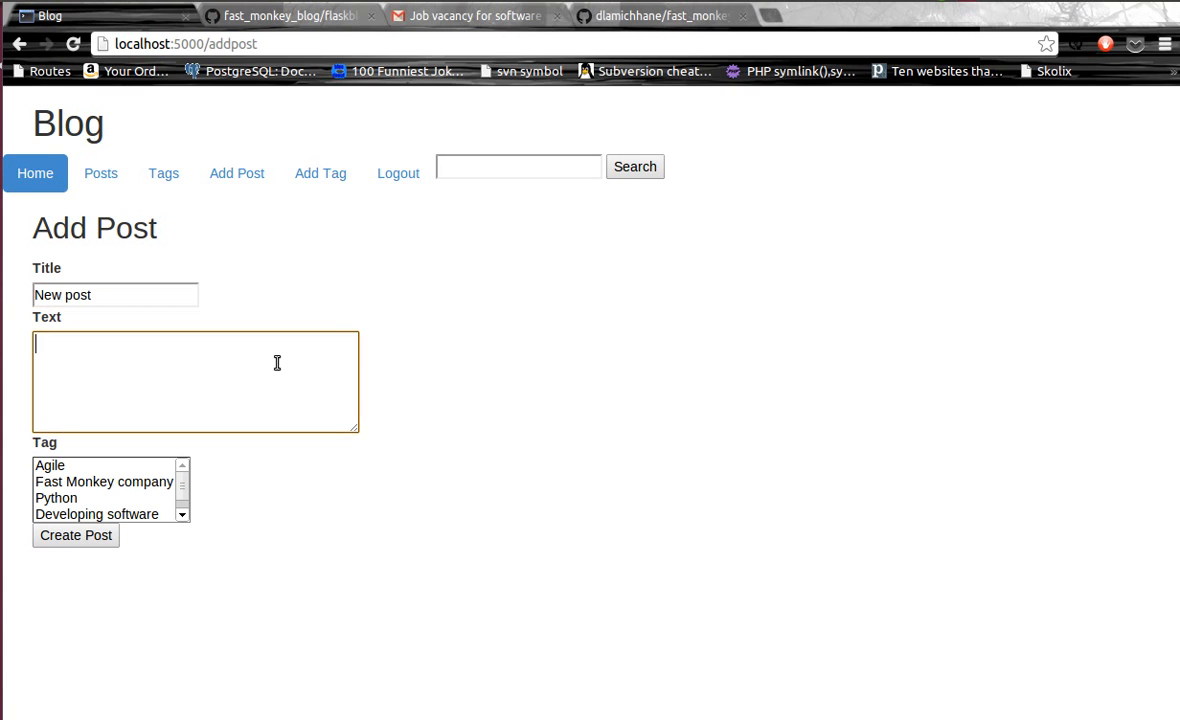
text(Blah ...)
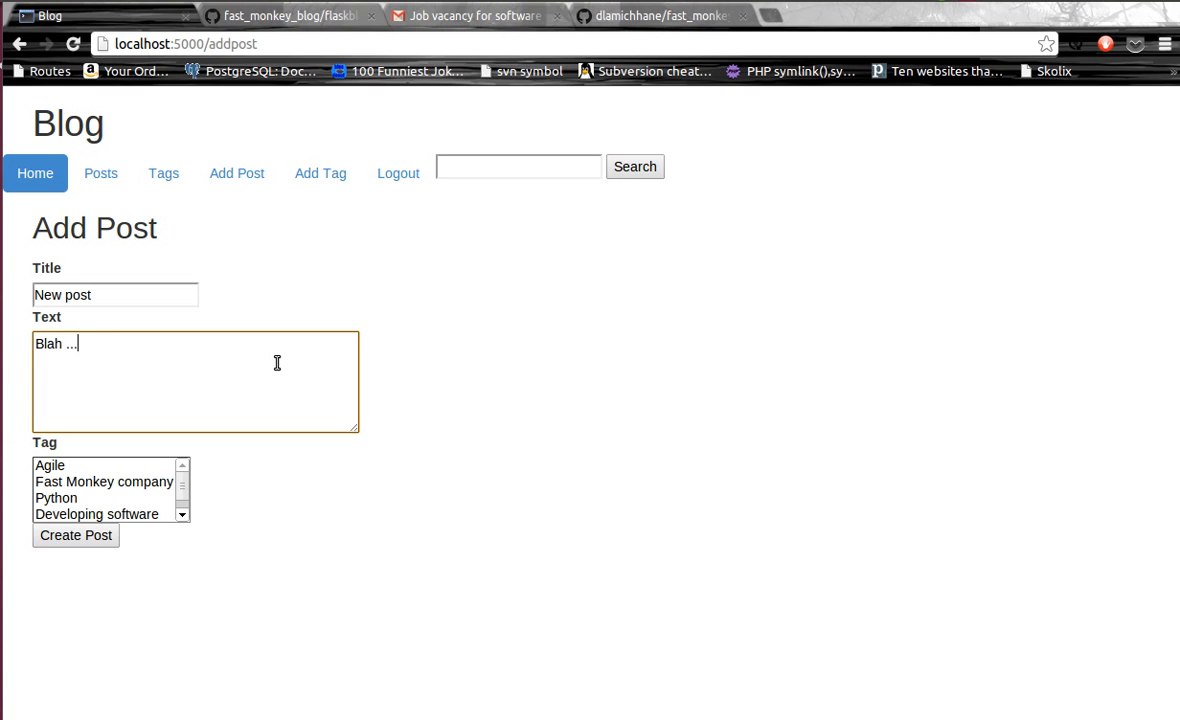
text(blah..)
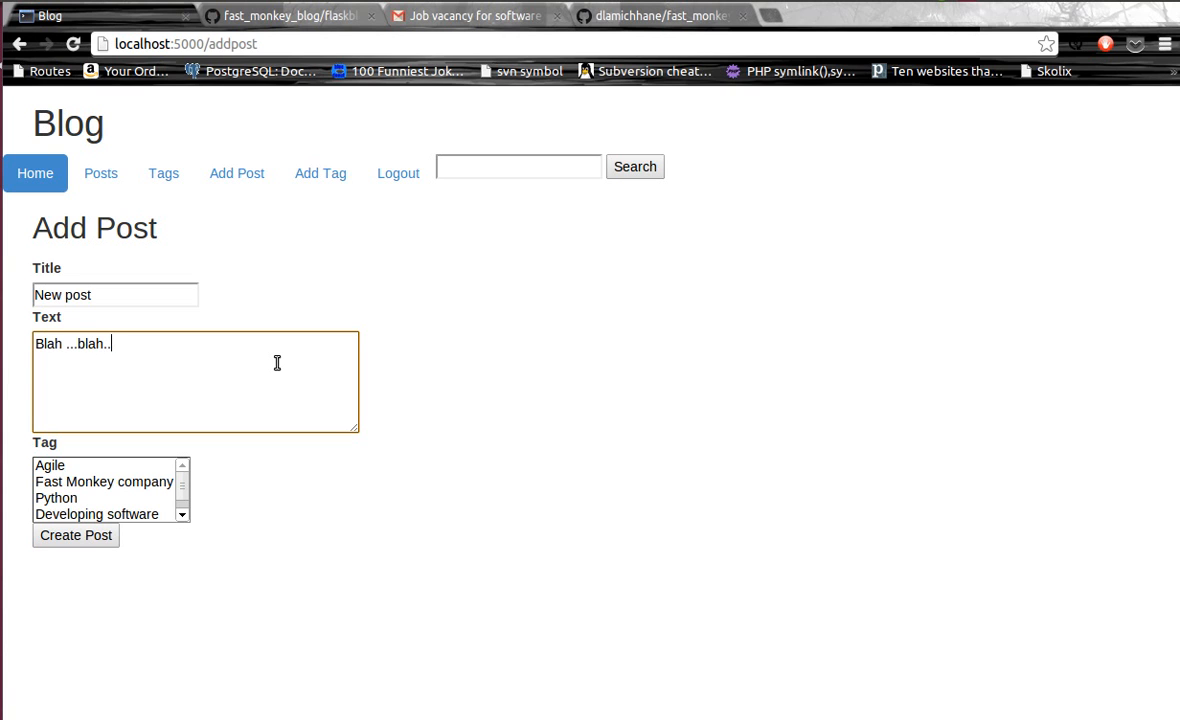
text(lorem)
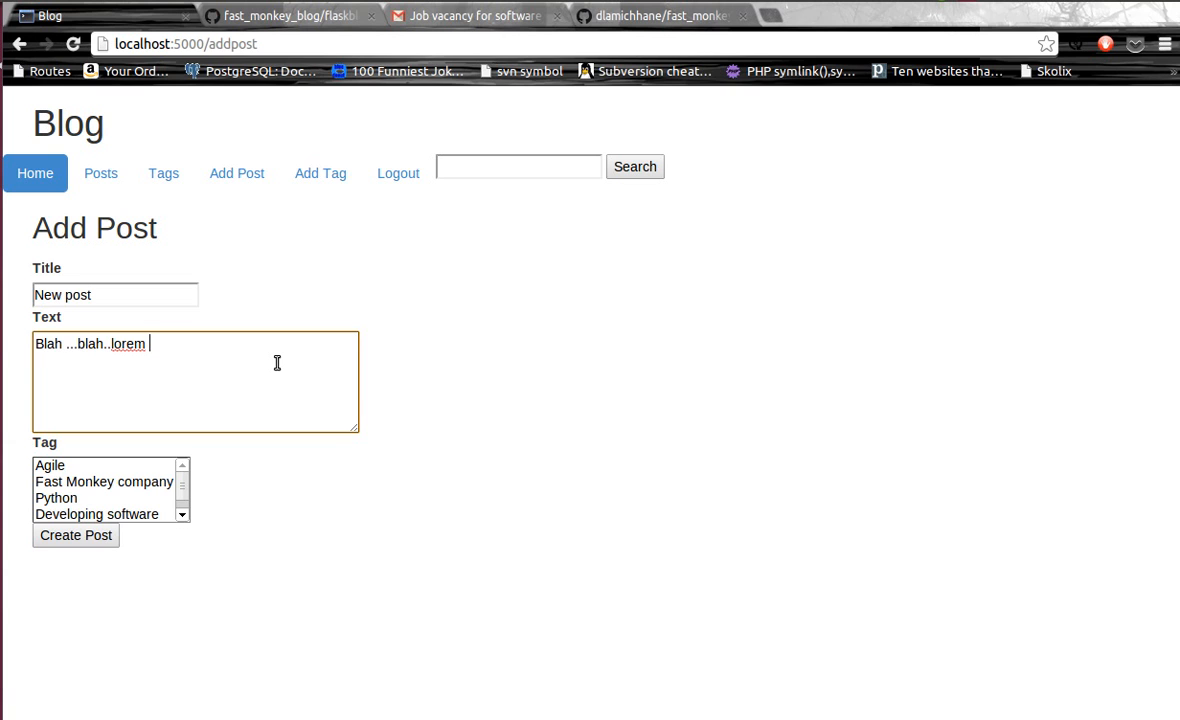
text(ipsum)
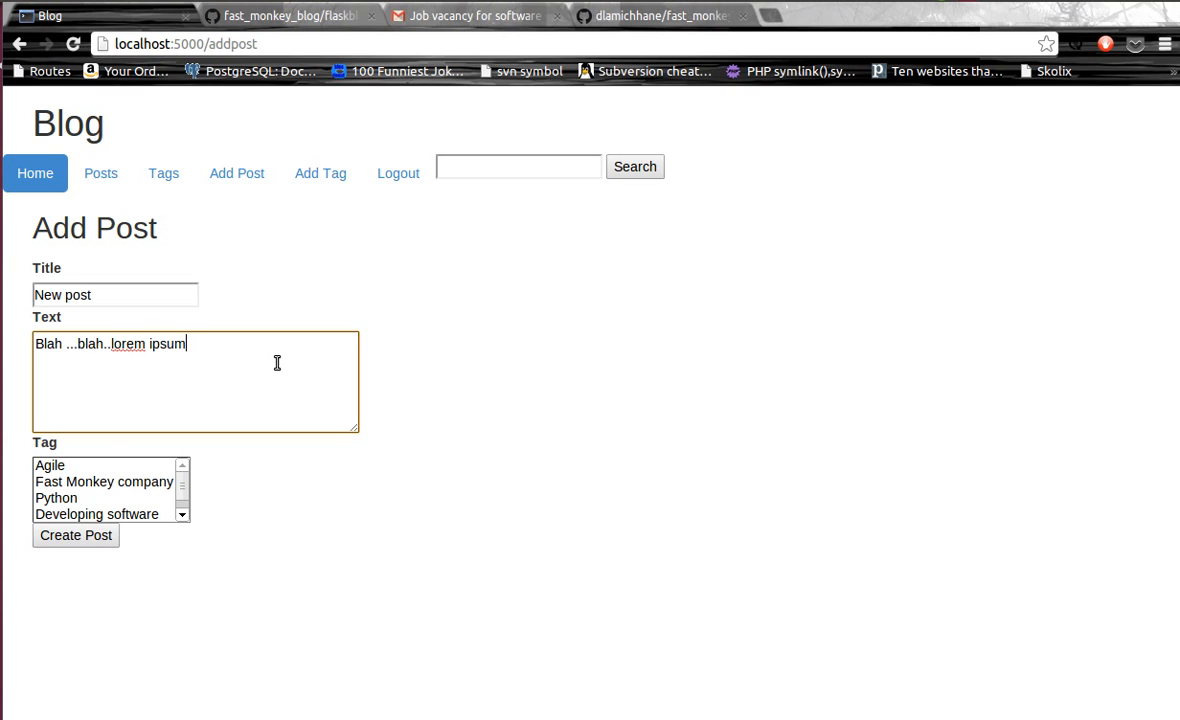
mouse_move(78, 468)
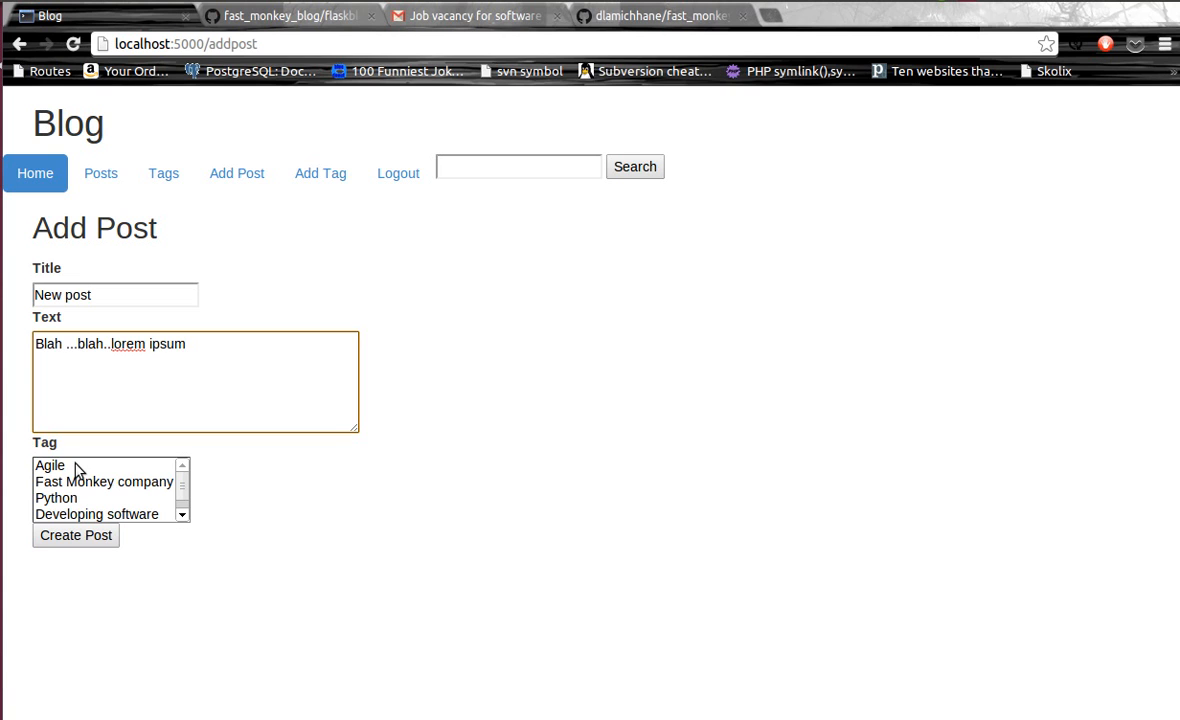
Tag the post Agile and Fast Monkey company and create it.
click(50, 464)
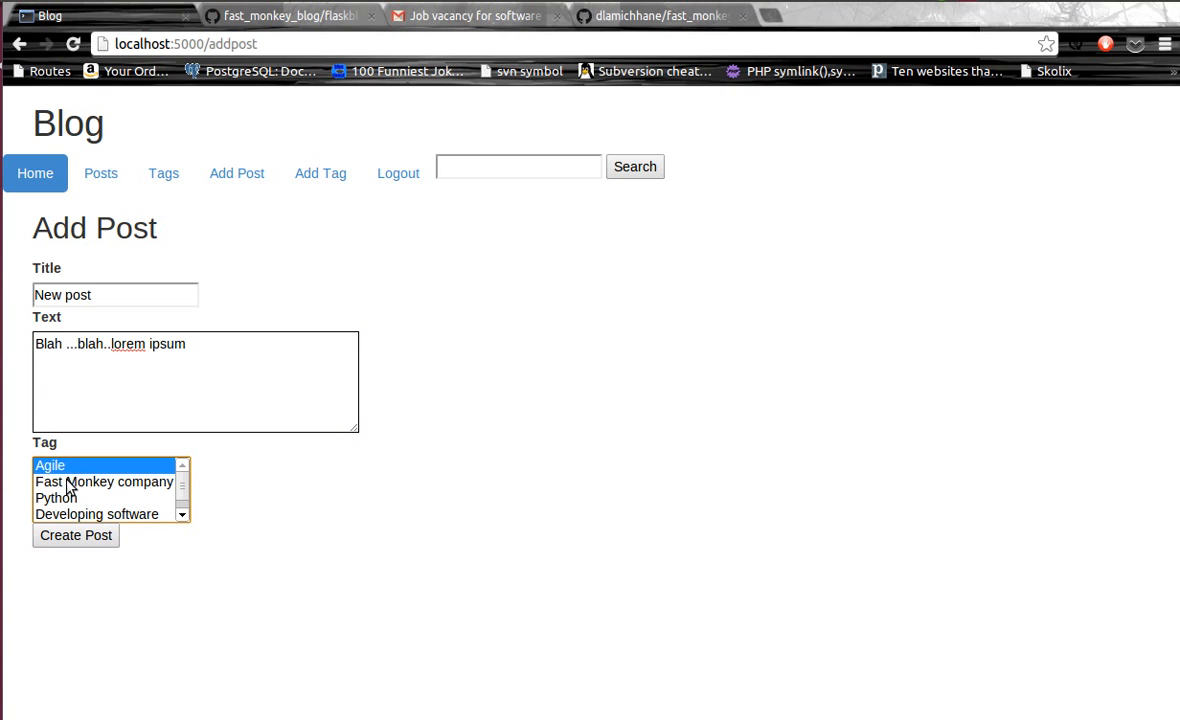
click(104, 480)
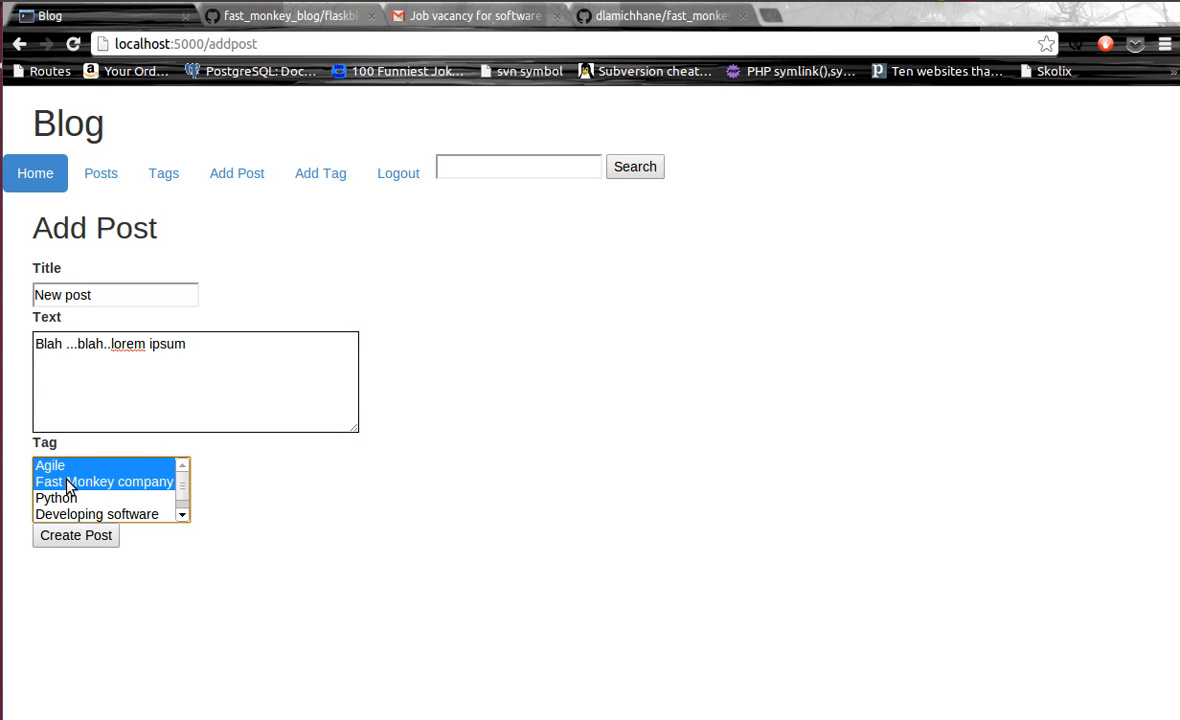
click(76, 536)
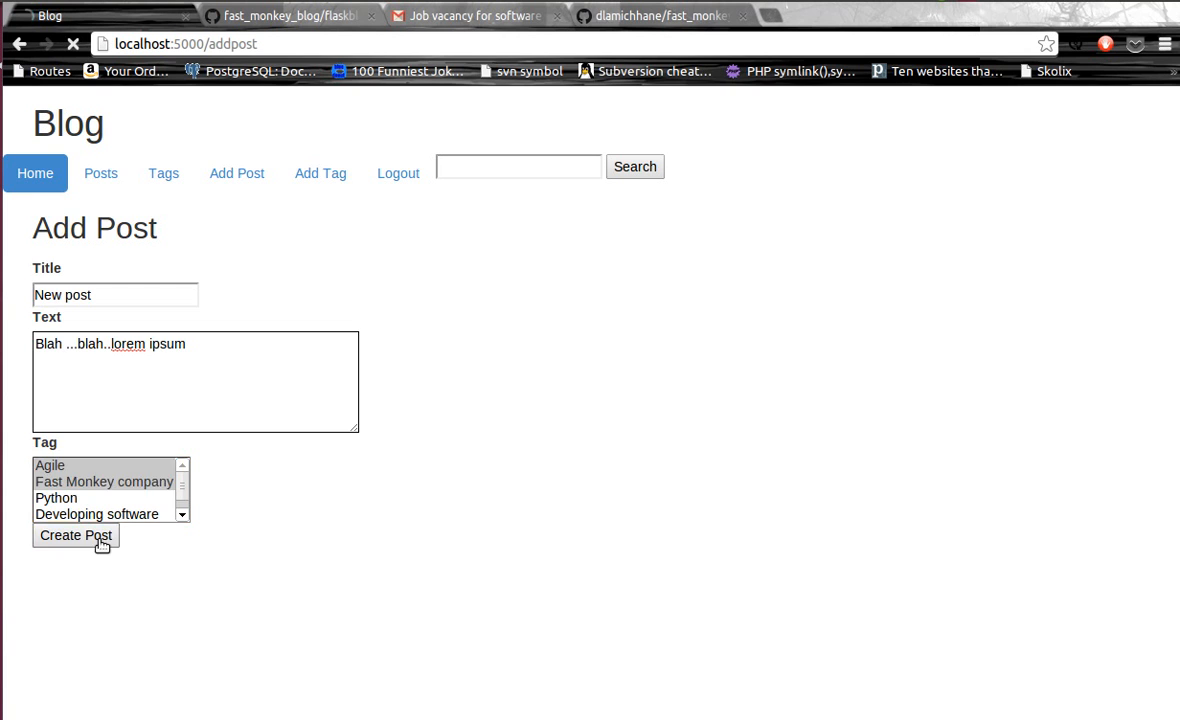
click(76, 536)
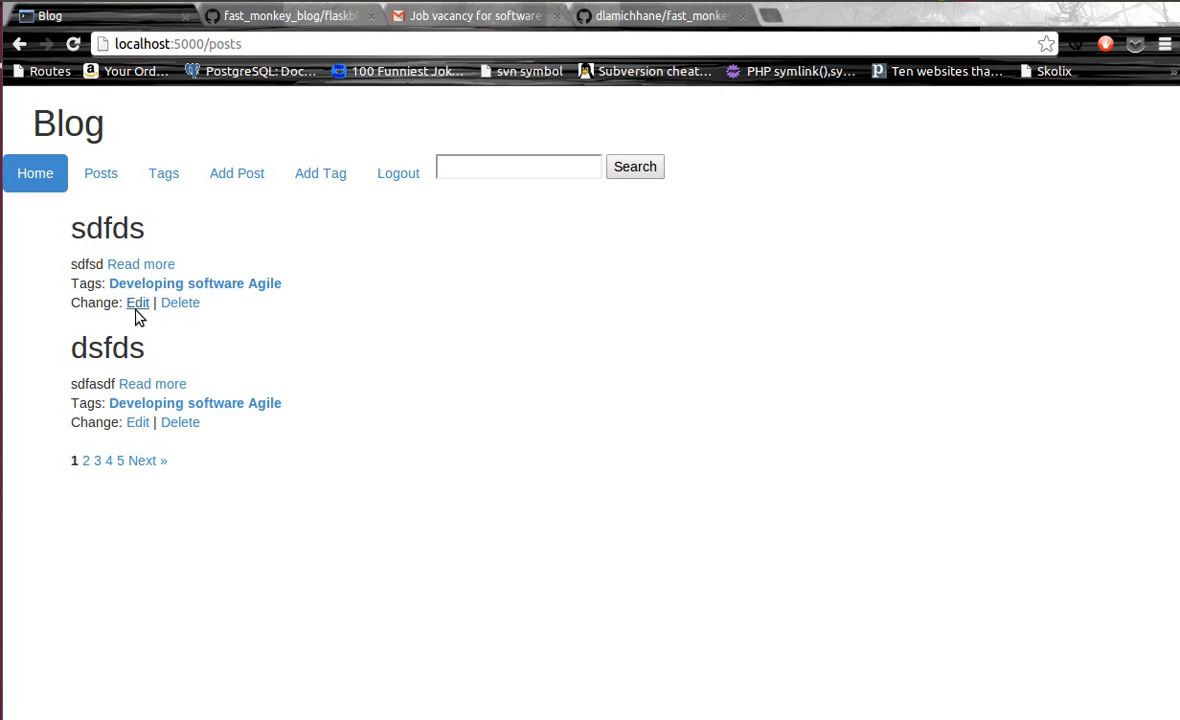
mouse_move(148, 500)
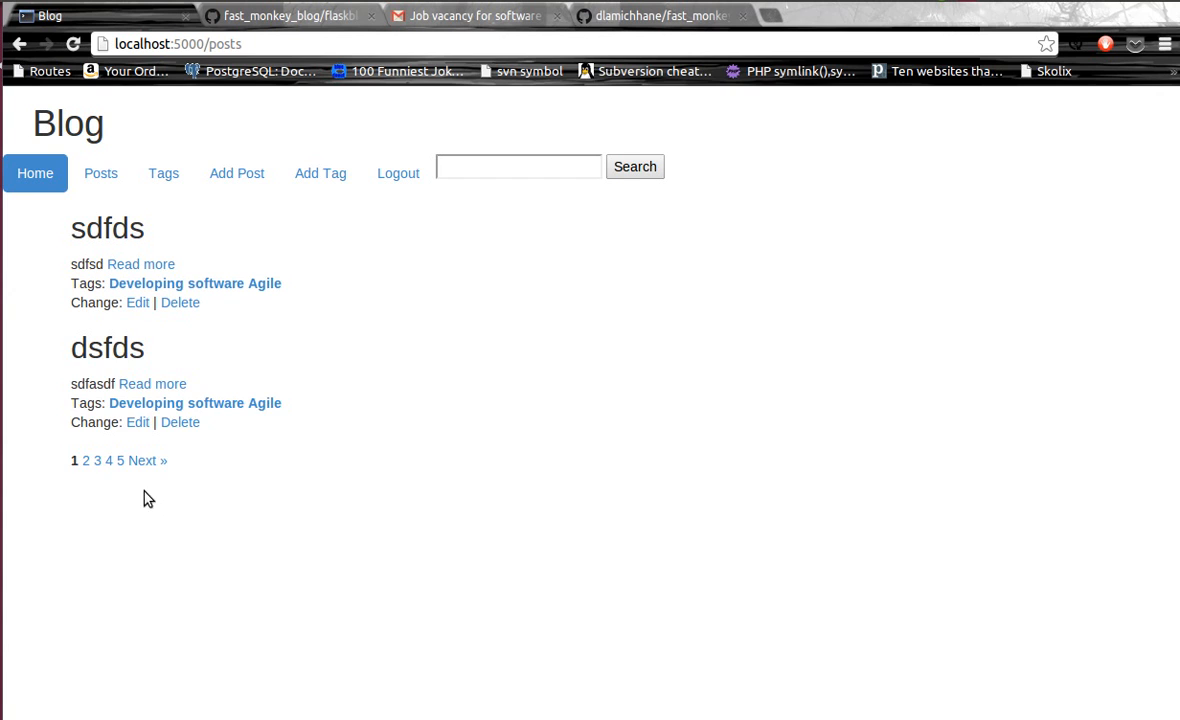
Go to the last page of posts and open 'New post' for editing.
click(120, 460)
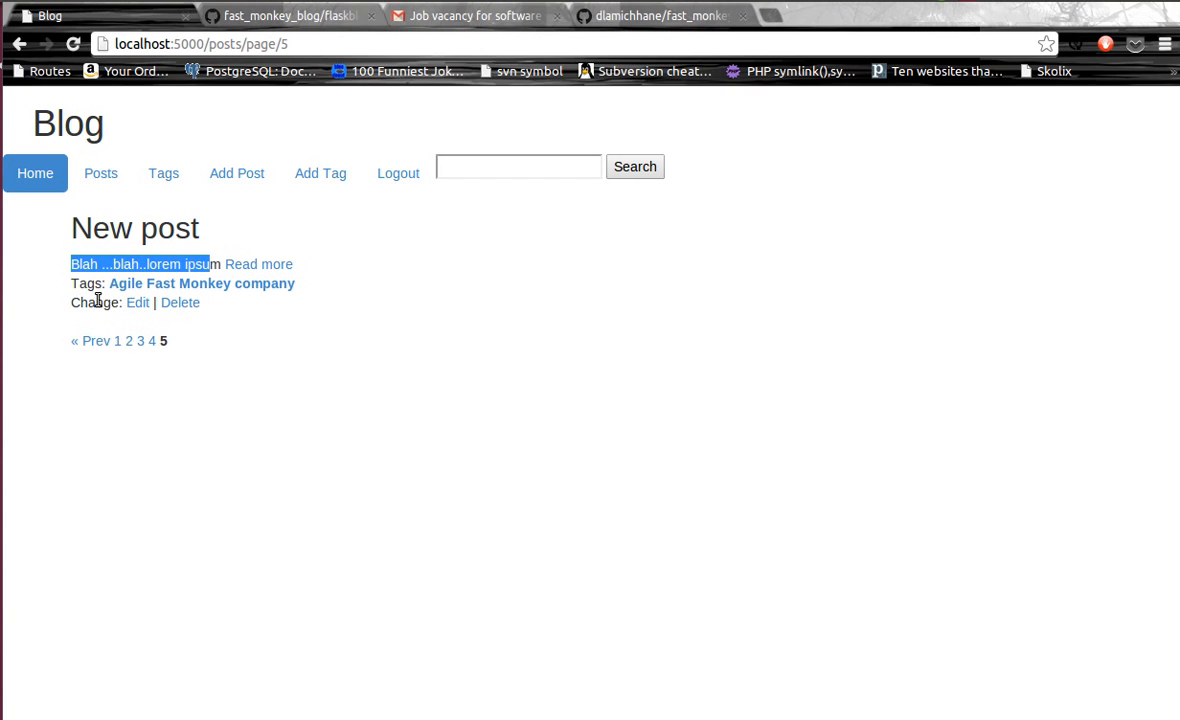
mouse_move(398, 172)
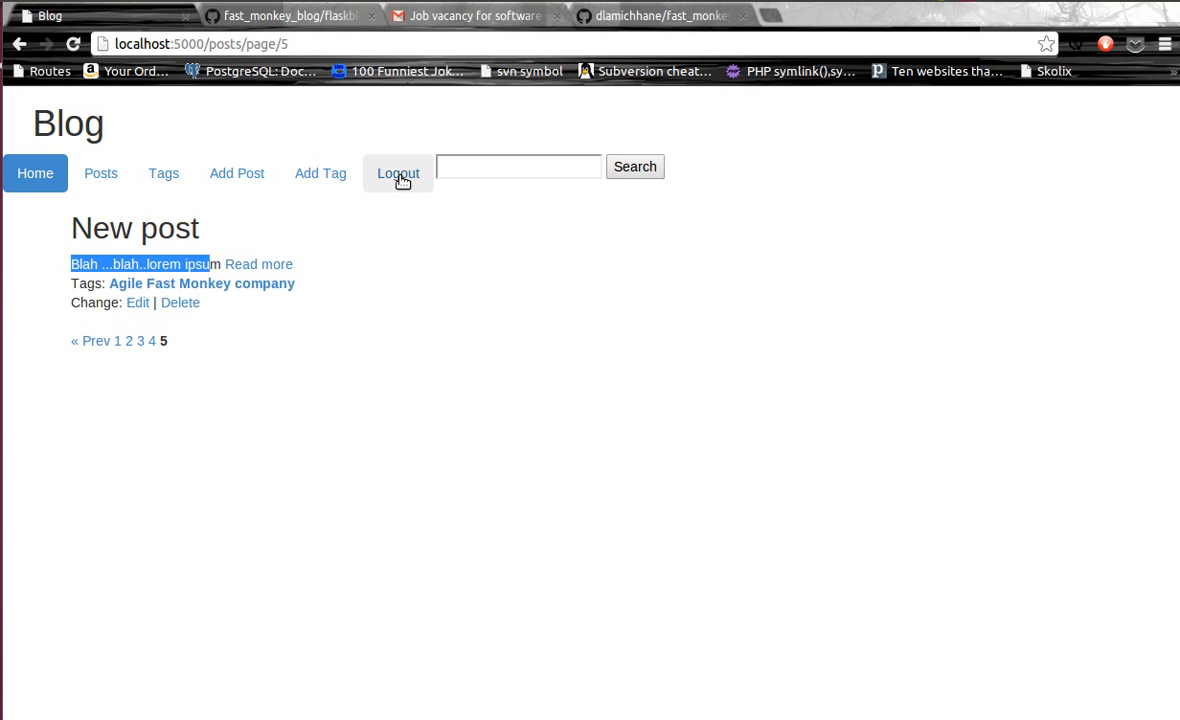
mouse_move(180, 302)
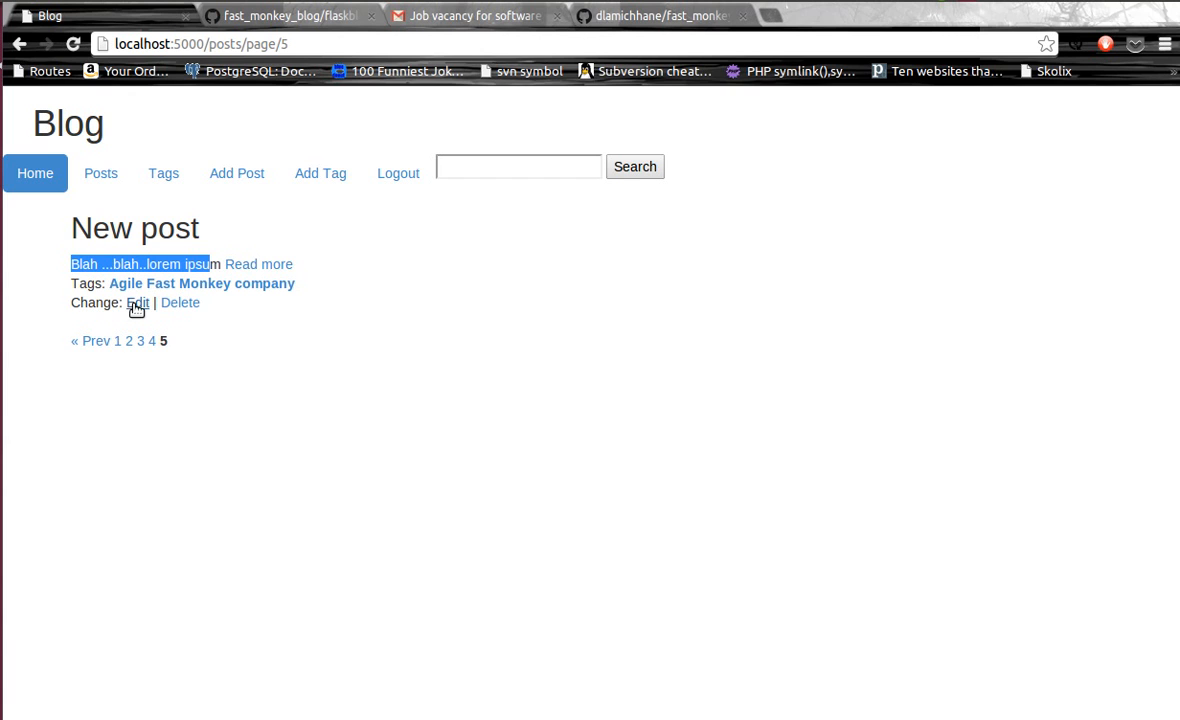
click(136, 304)
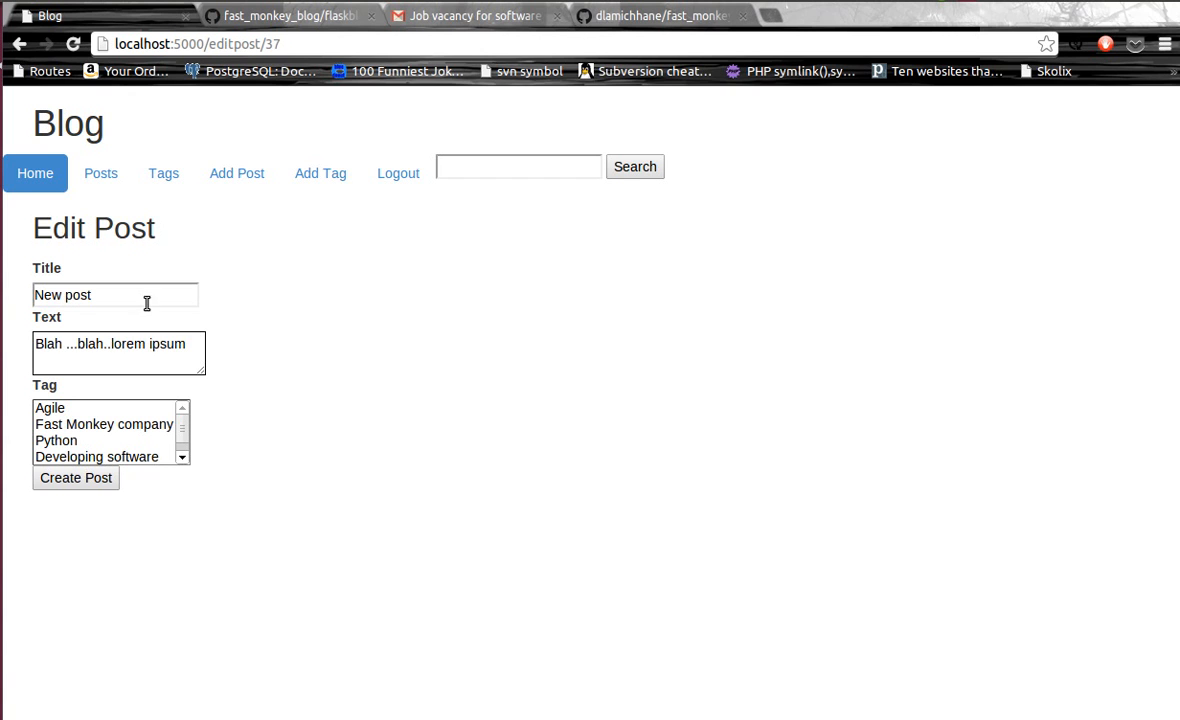
Append 'this assignment provide by flask' to the post's text.
click(150, 352)
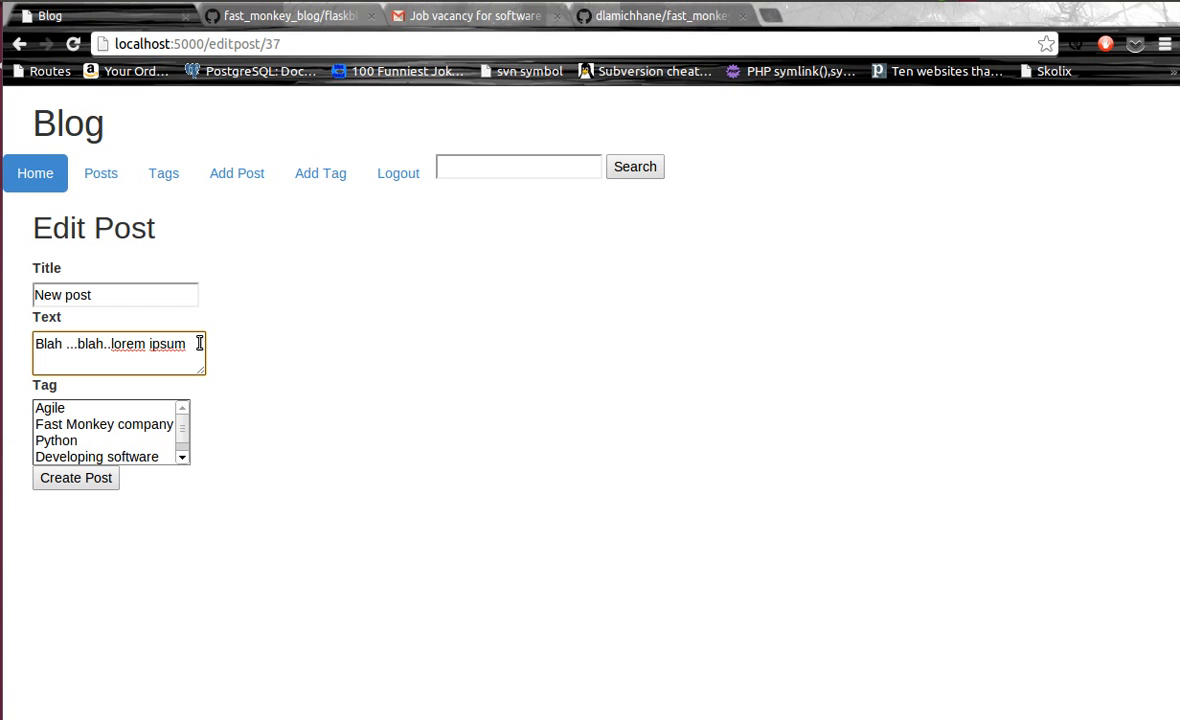
text(this is the test assignment prob)
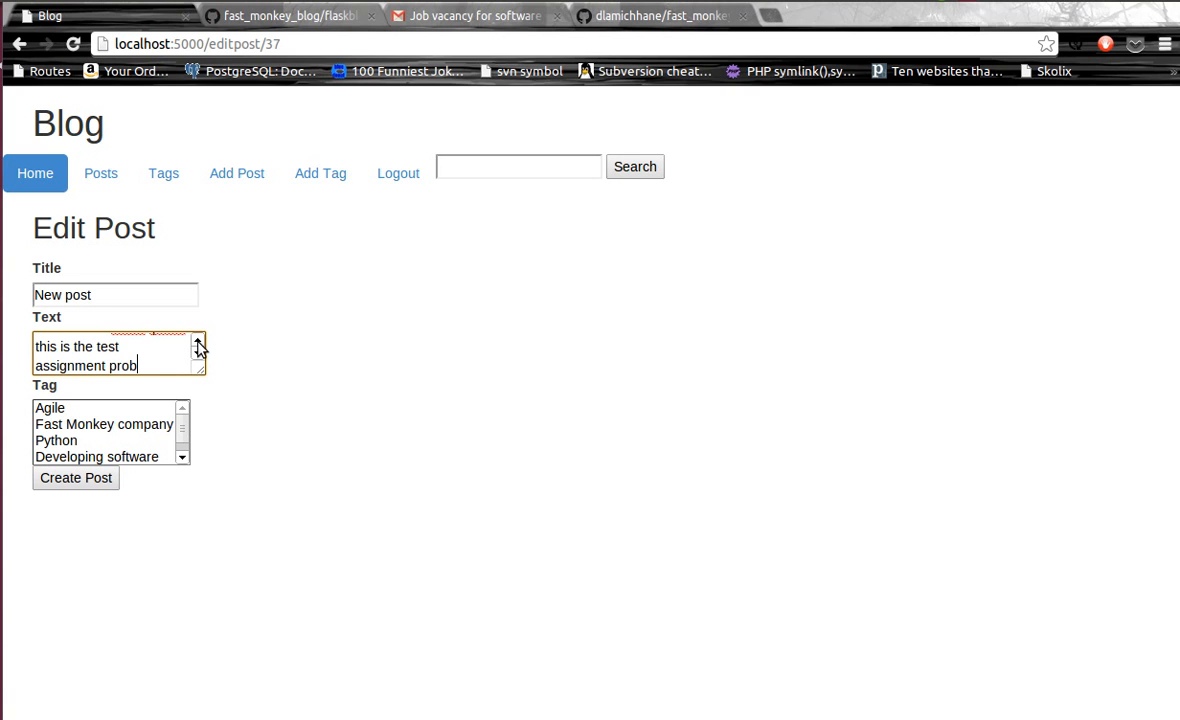
text(assignment provide by fask)
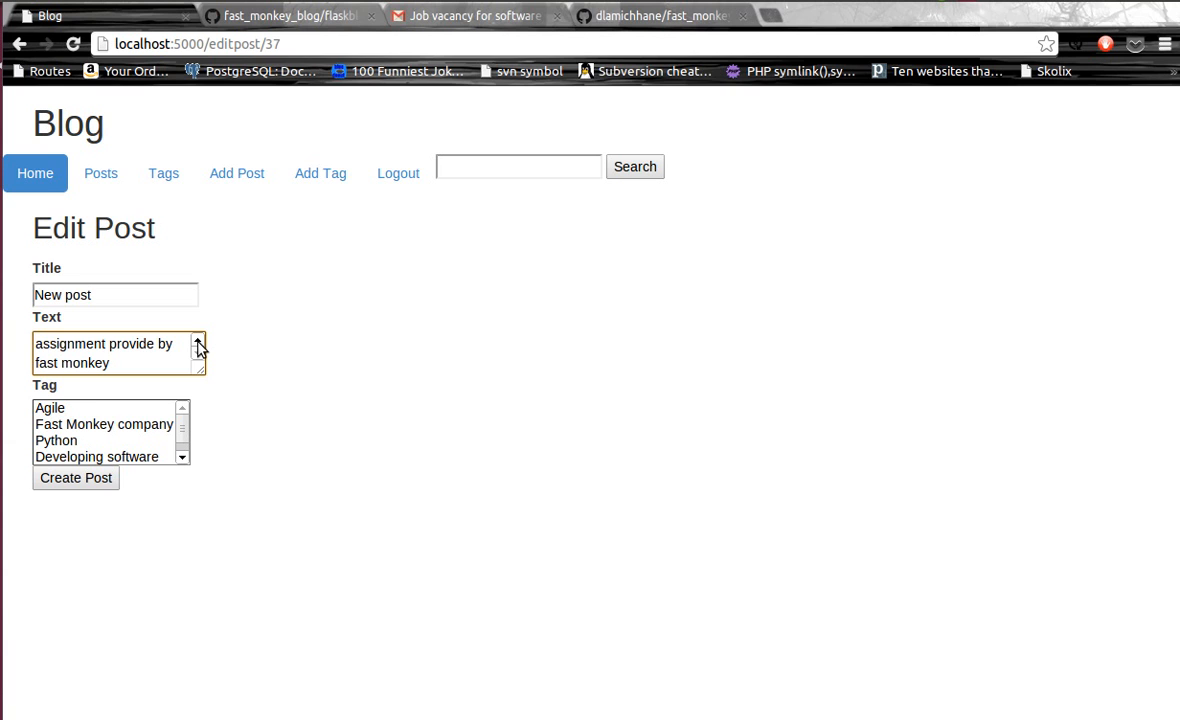
text(flaks)
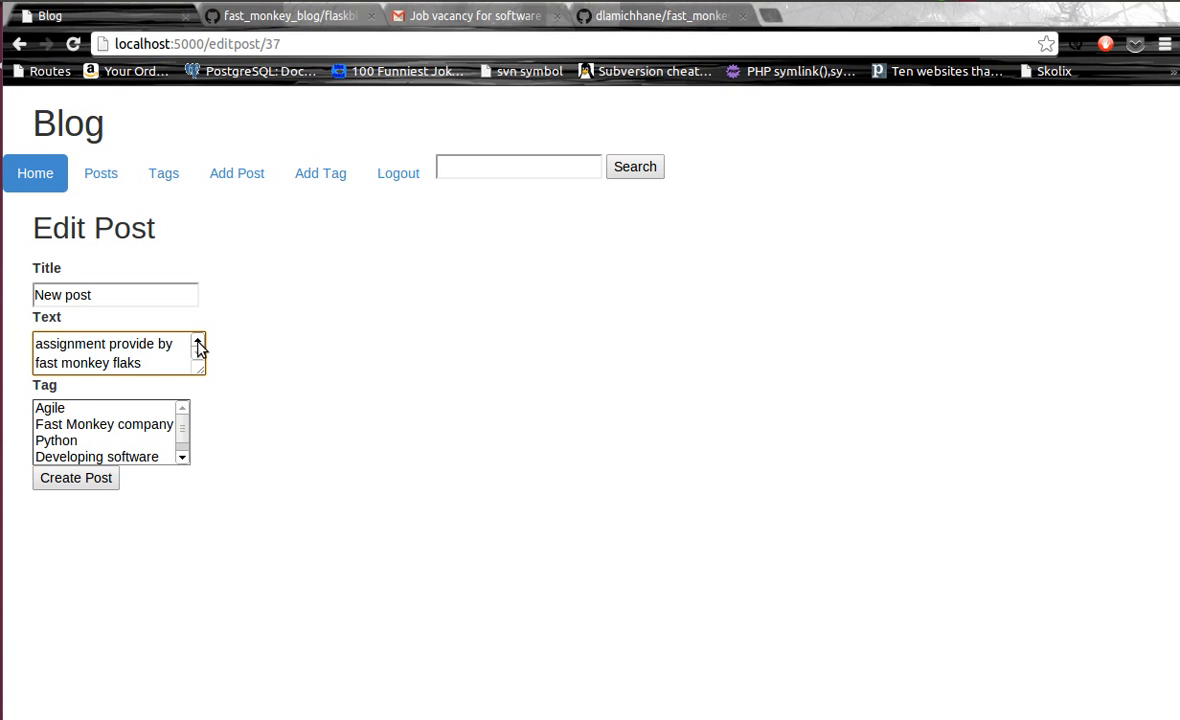
text(flask)
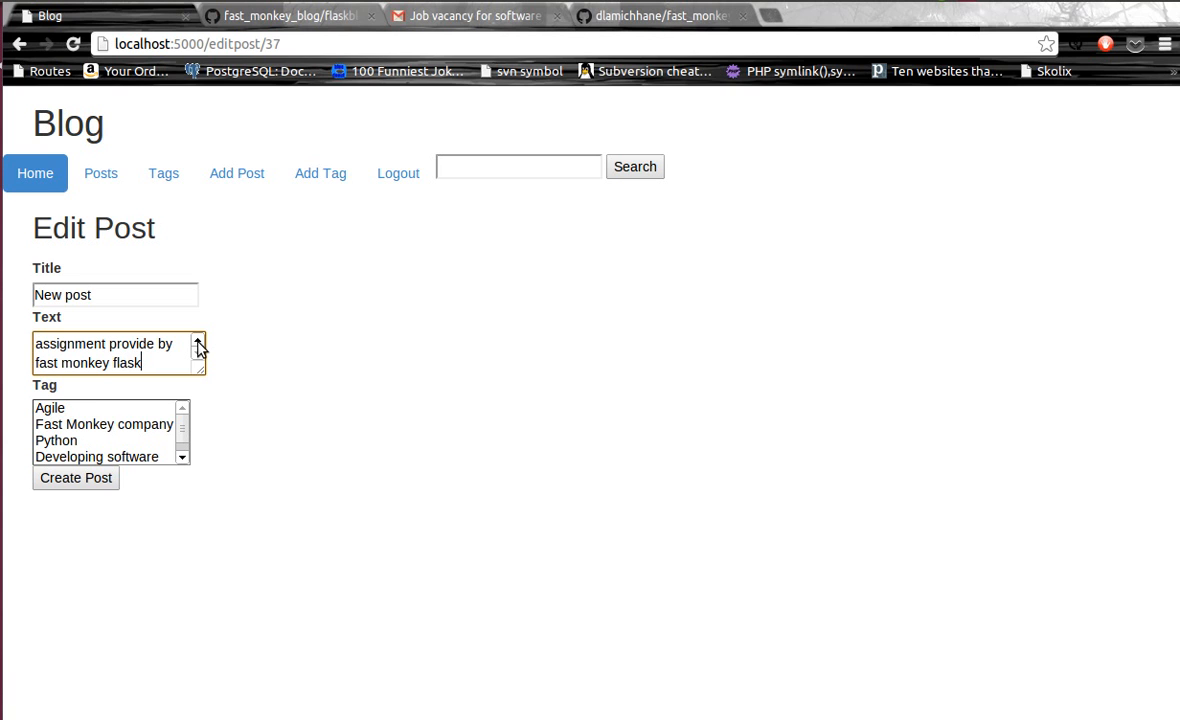
Retag the post Python and Developing software and save it.
click(56, 440)
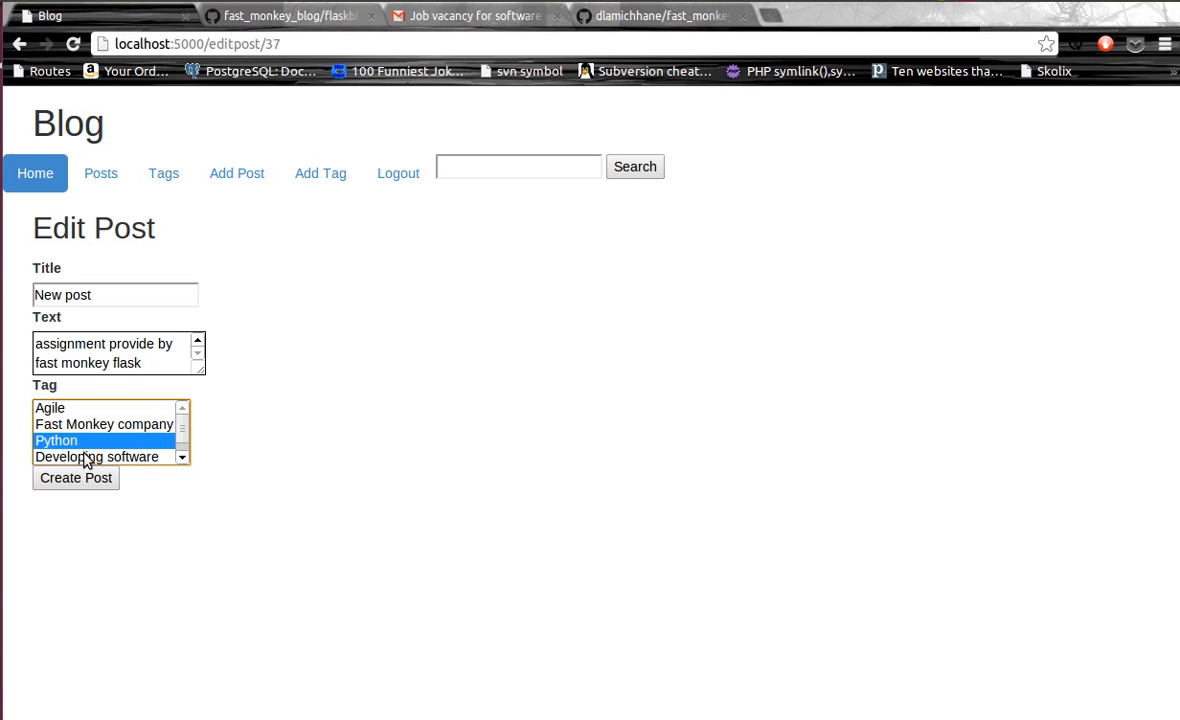
click(96, 456)
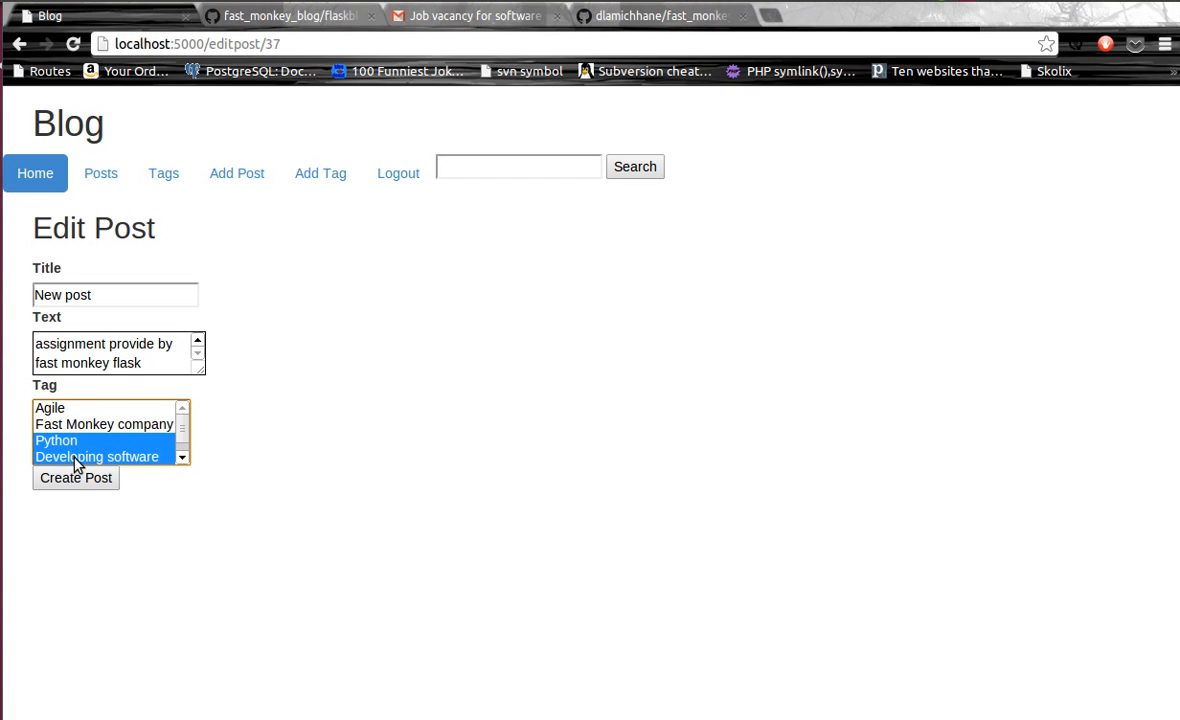
click(76, 476)
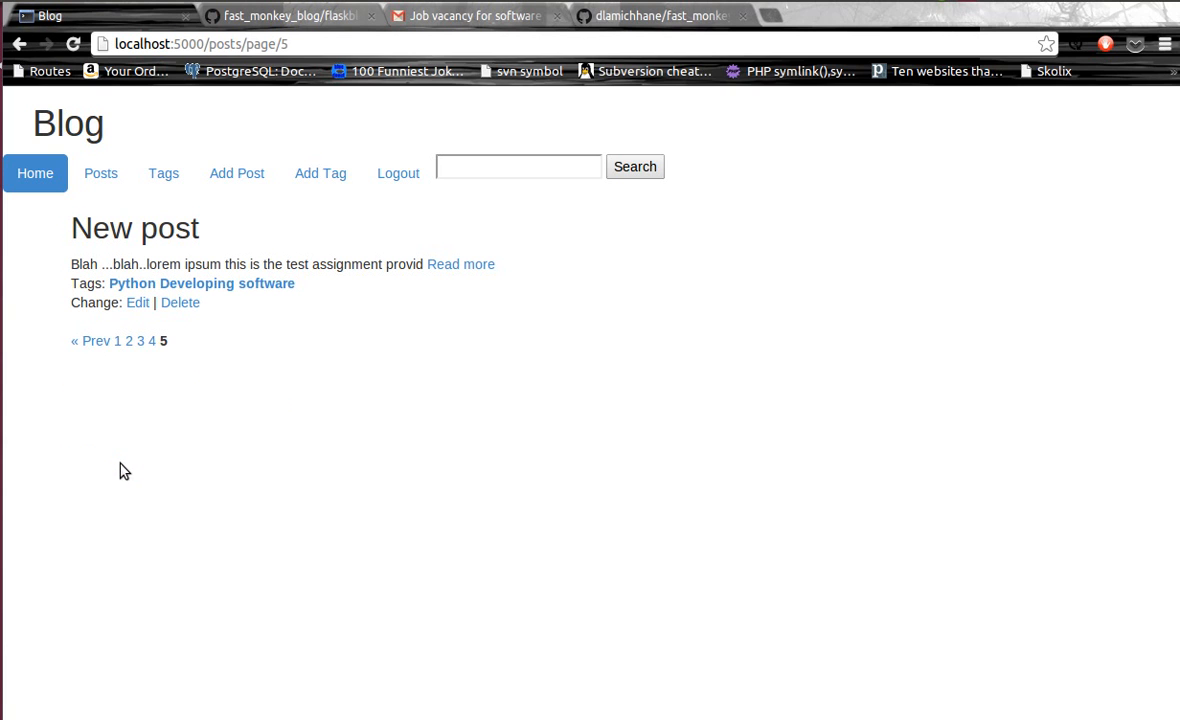
mouse_move(228, 284)
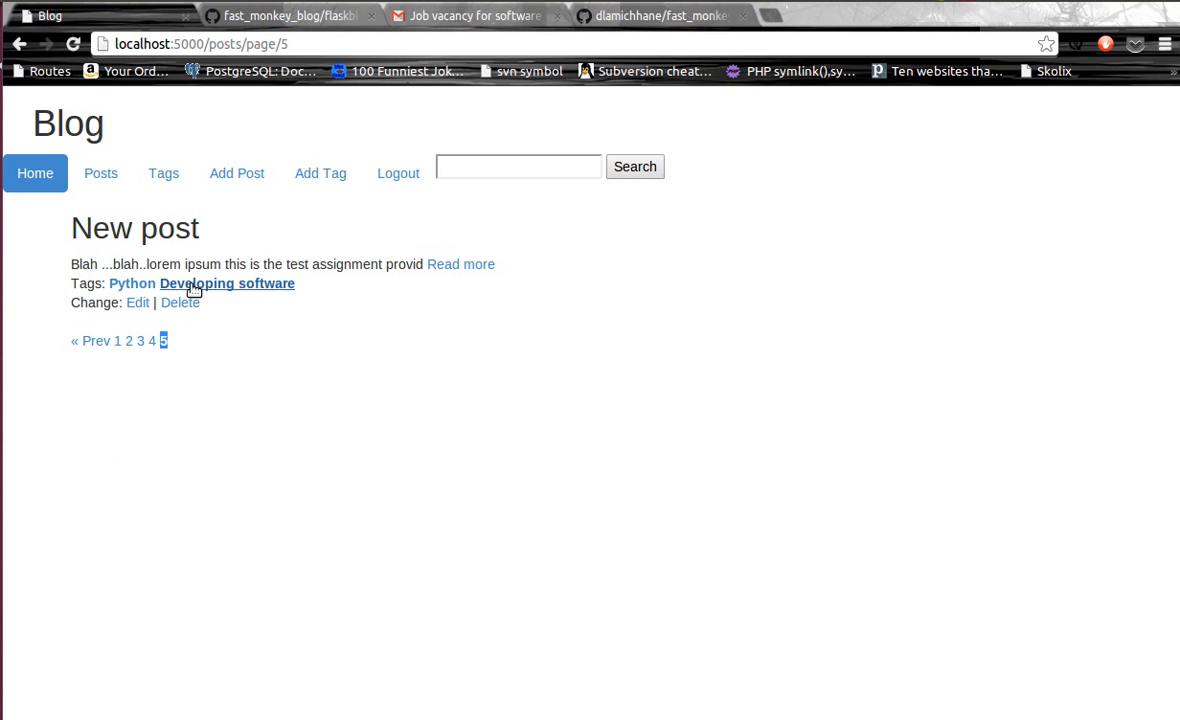
mouse_move(208, 268)
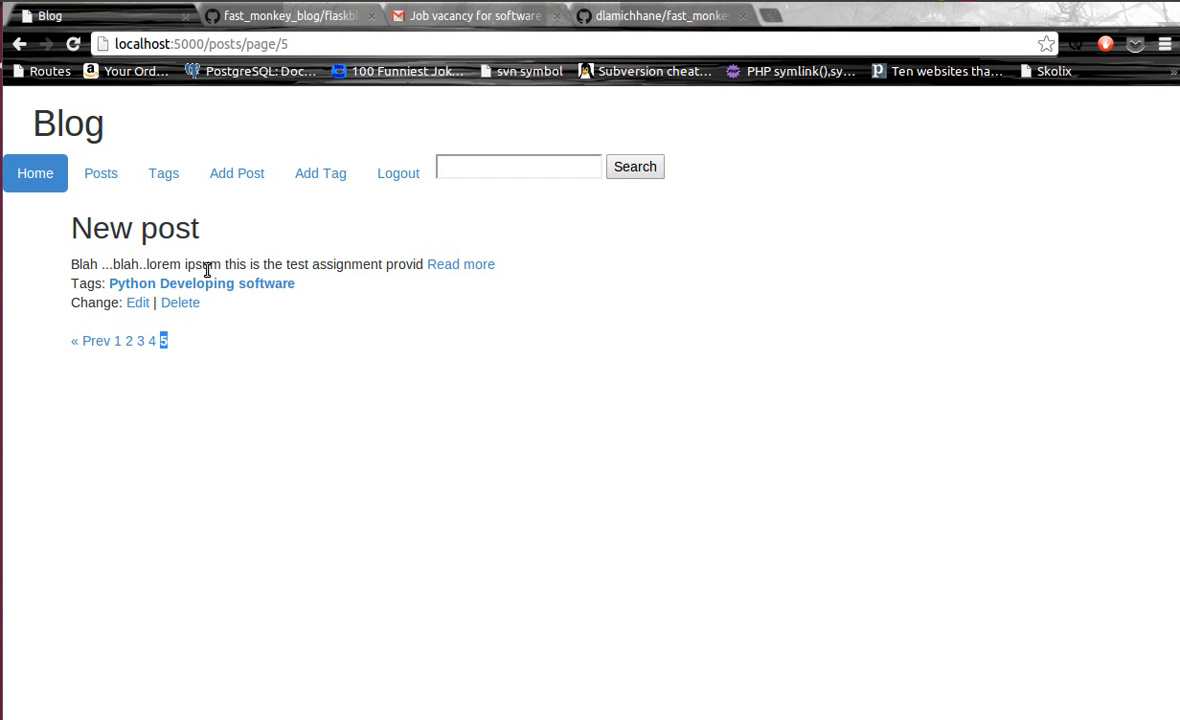
mouse_move(352, 284)
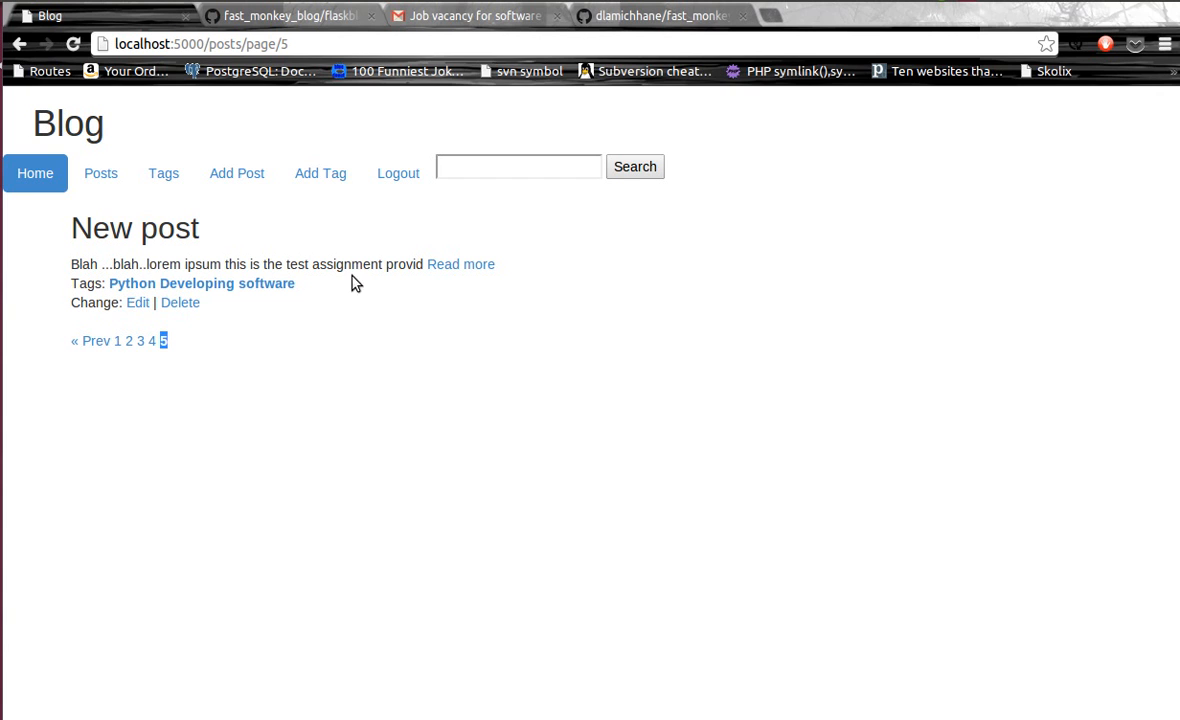
mouse_move(120, 198)
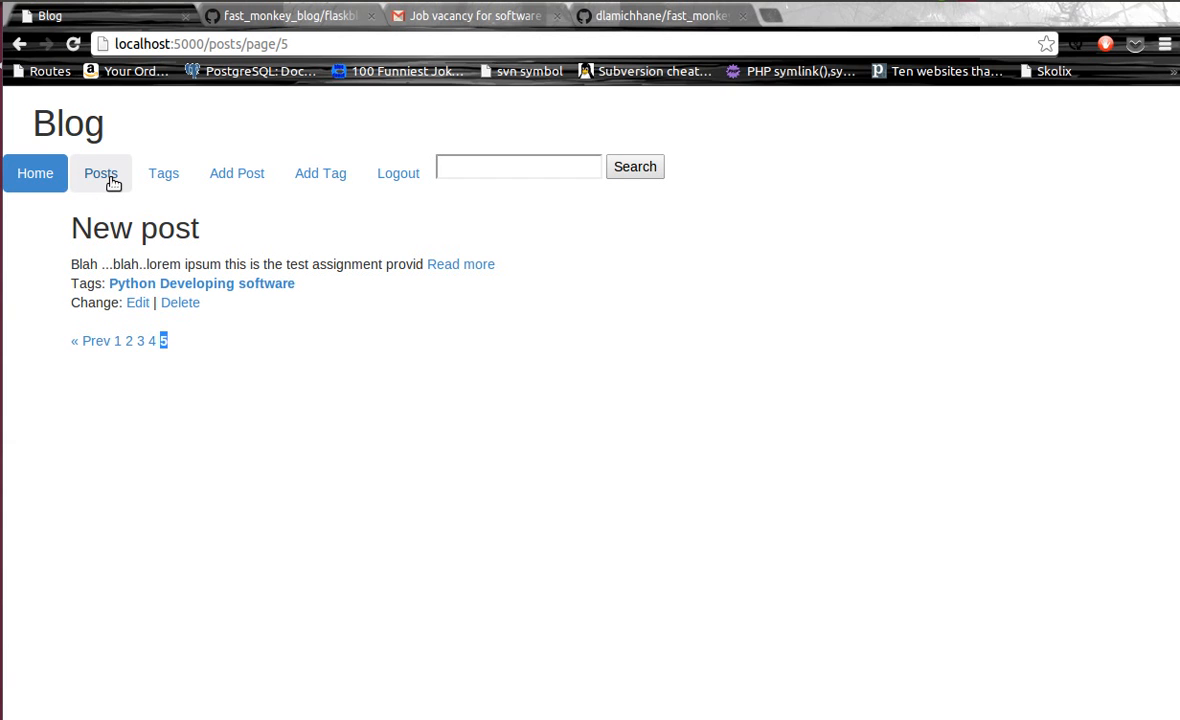
Show the tags list with the five tags and their edit and delete options.
click(162, 172)
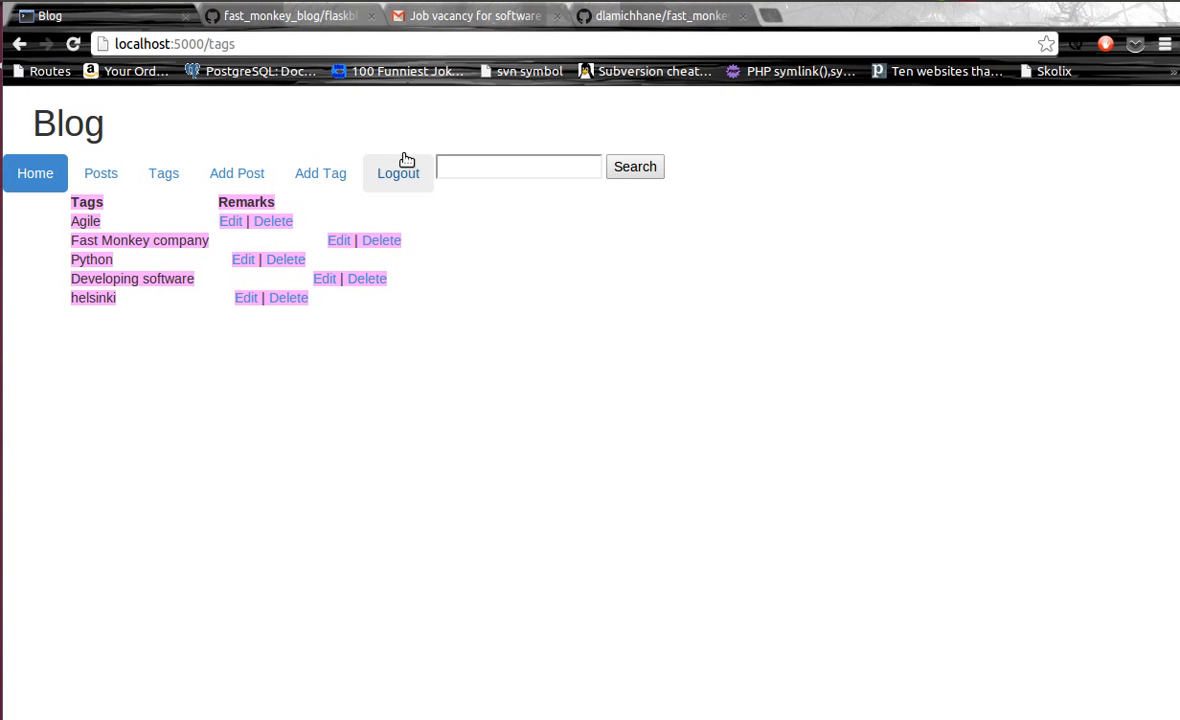
Log out, view posts, log back in as admin, check the tags and start adding a tag.
click(398, 172)
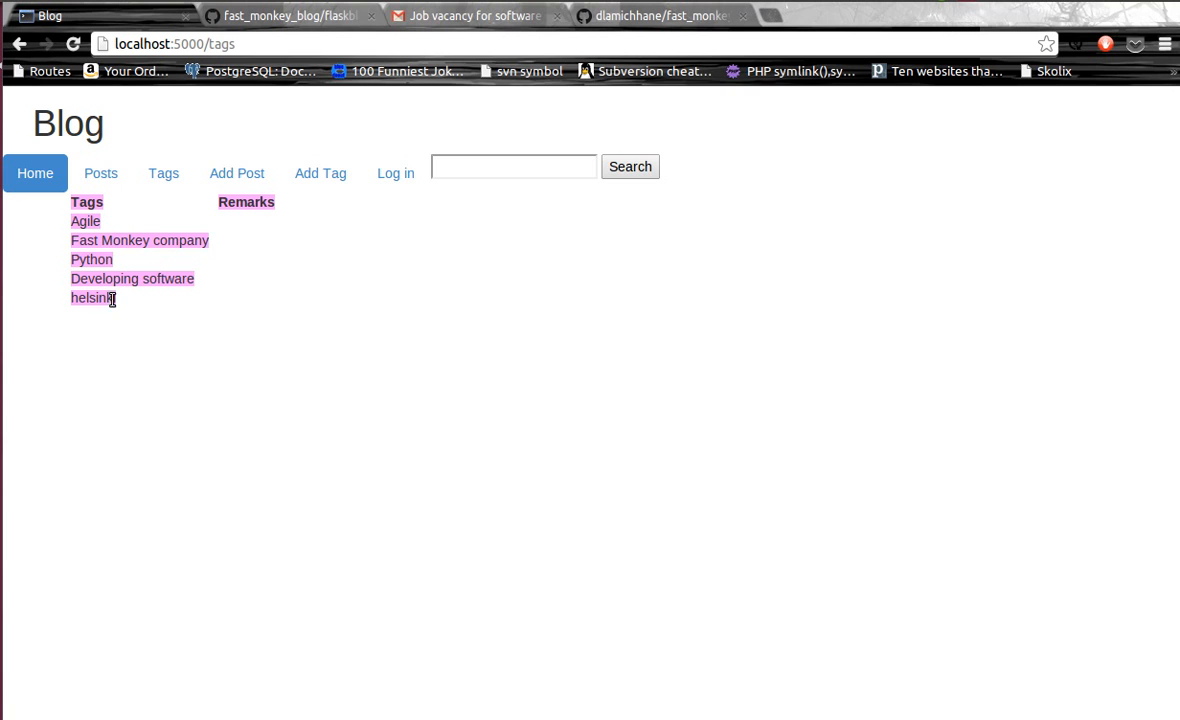
mouse_move(256, 252)
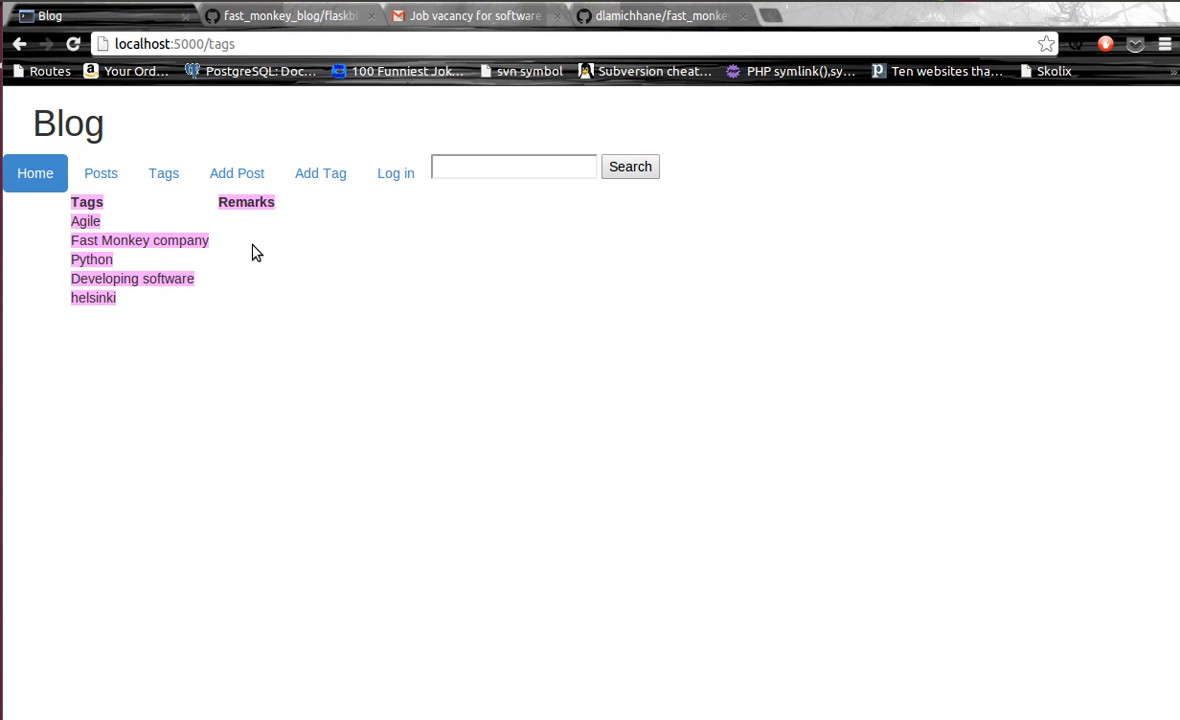
click(100, 172)
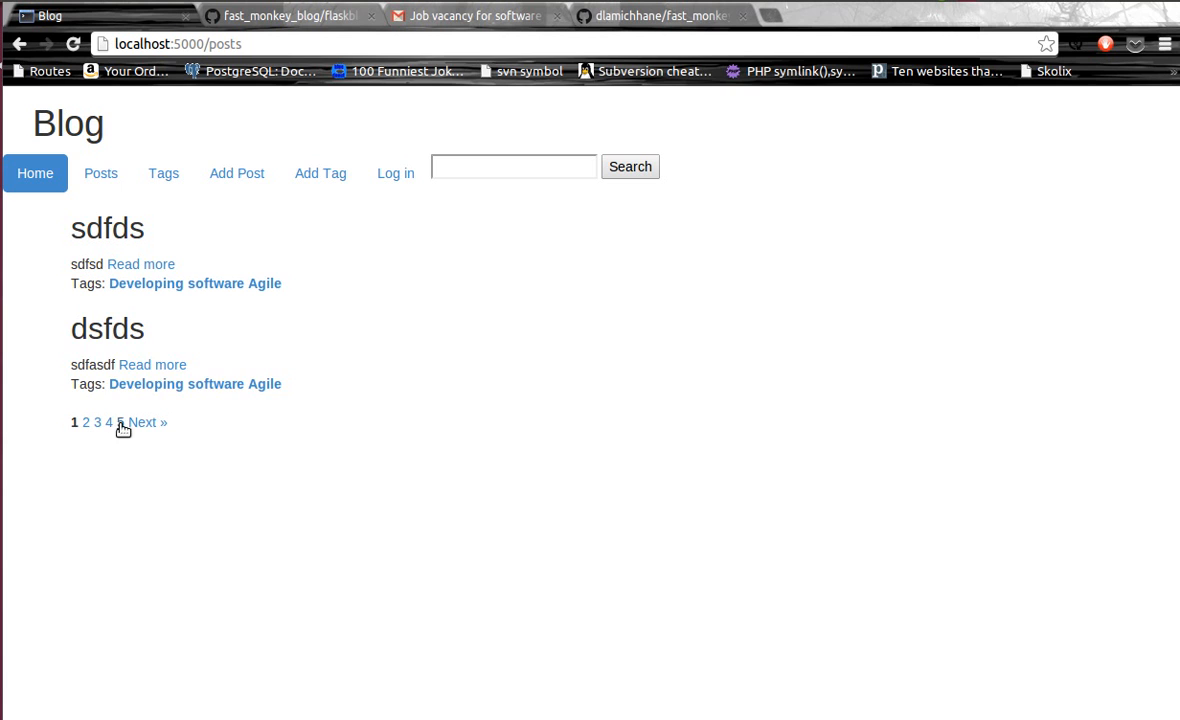
click(120, 420)
text(am)
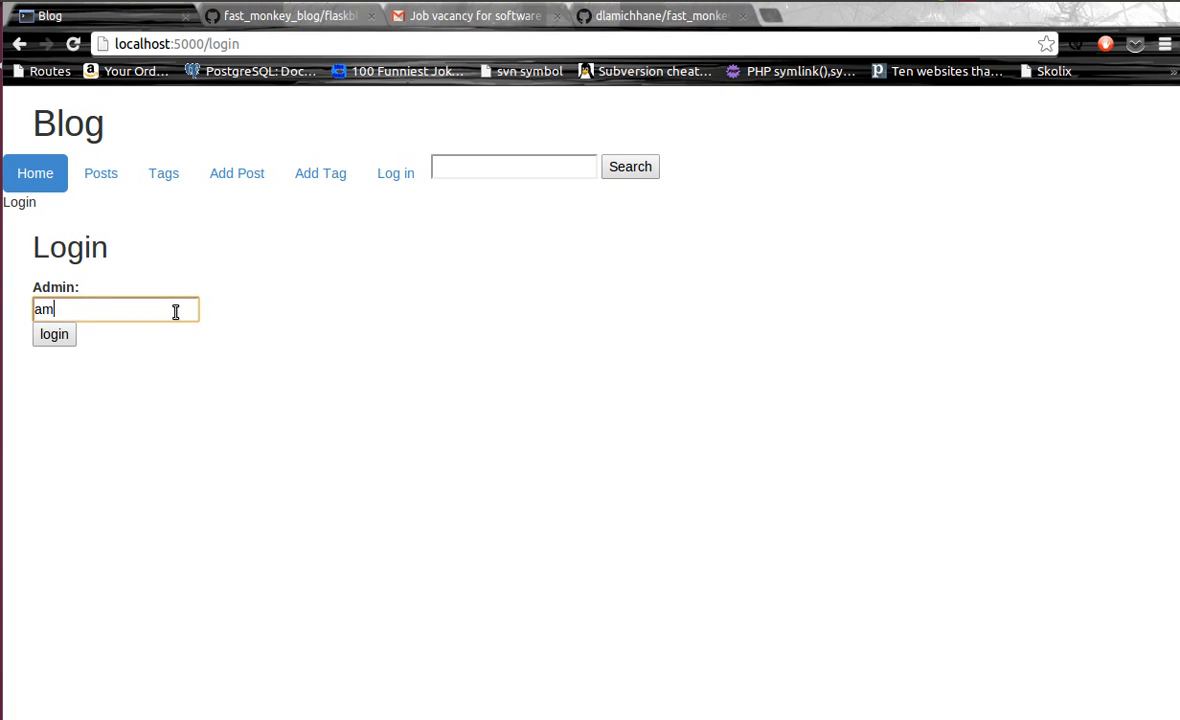
click(54, 334)
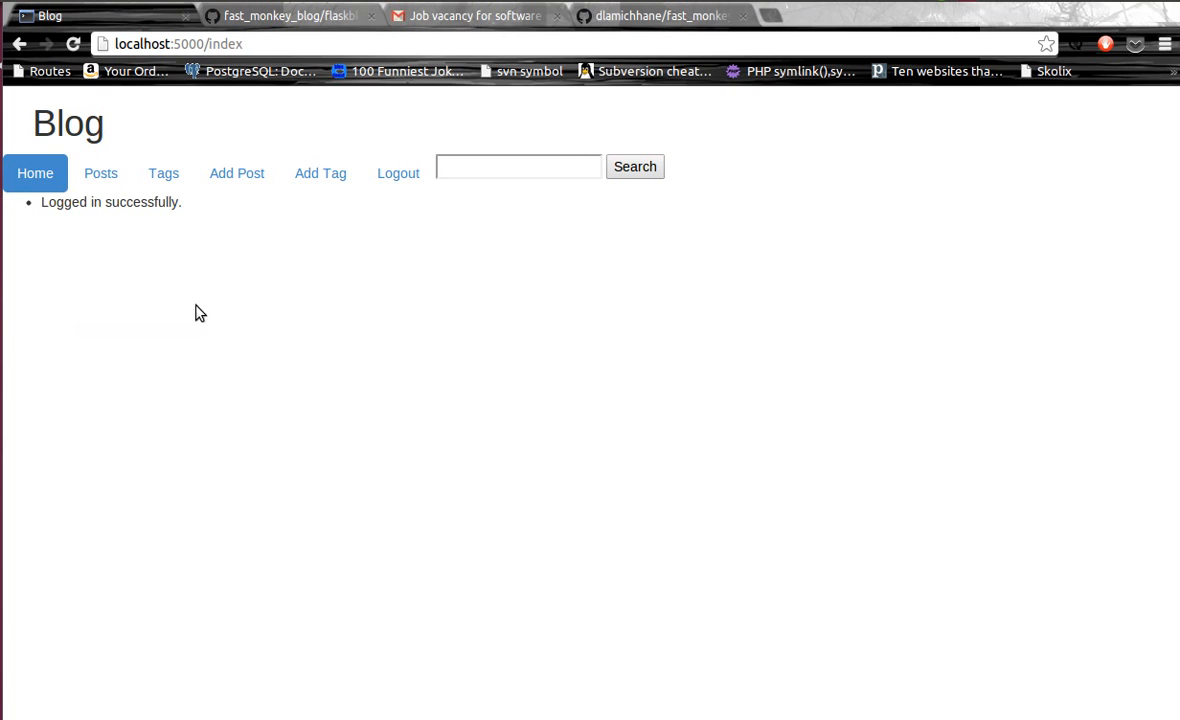
click(162, 172)
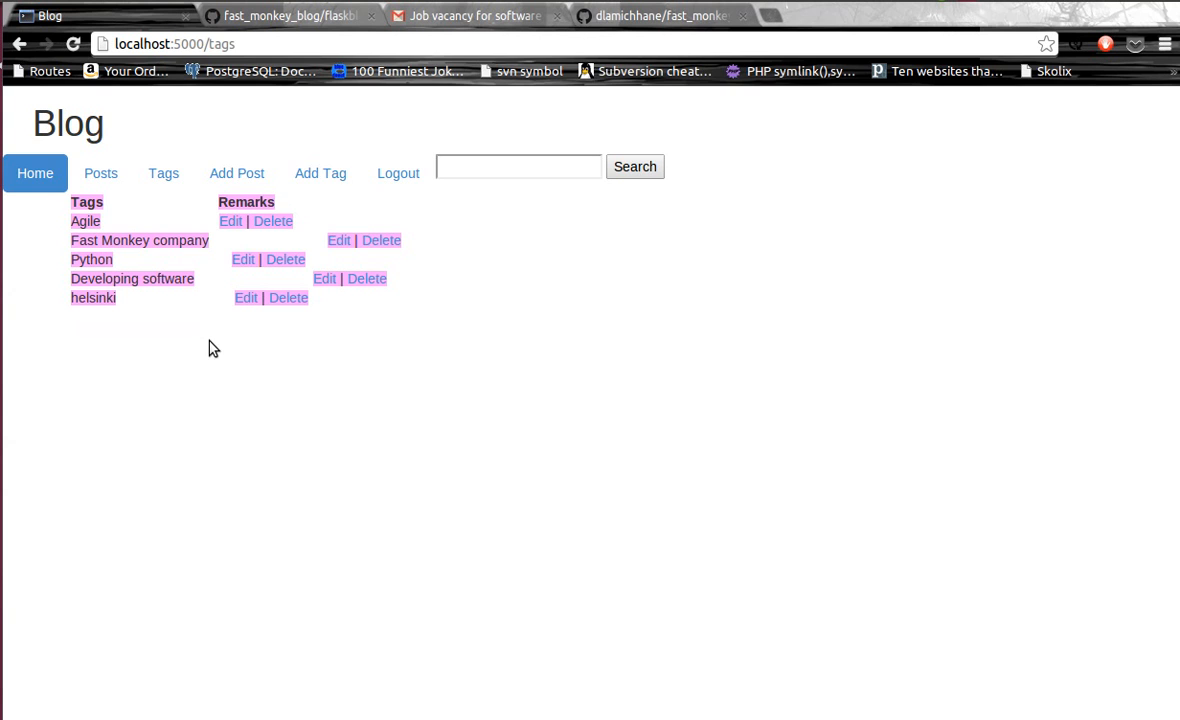
click(320, 172)
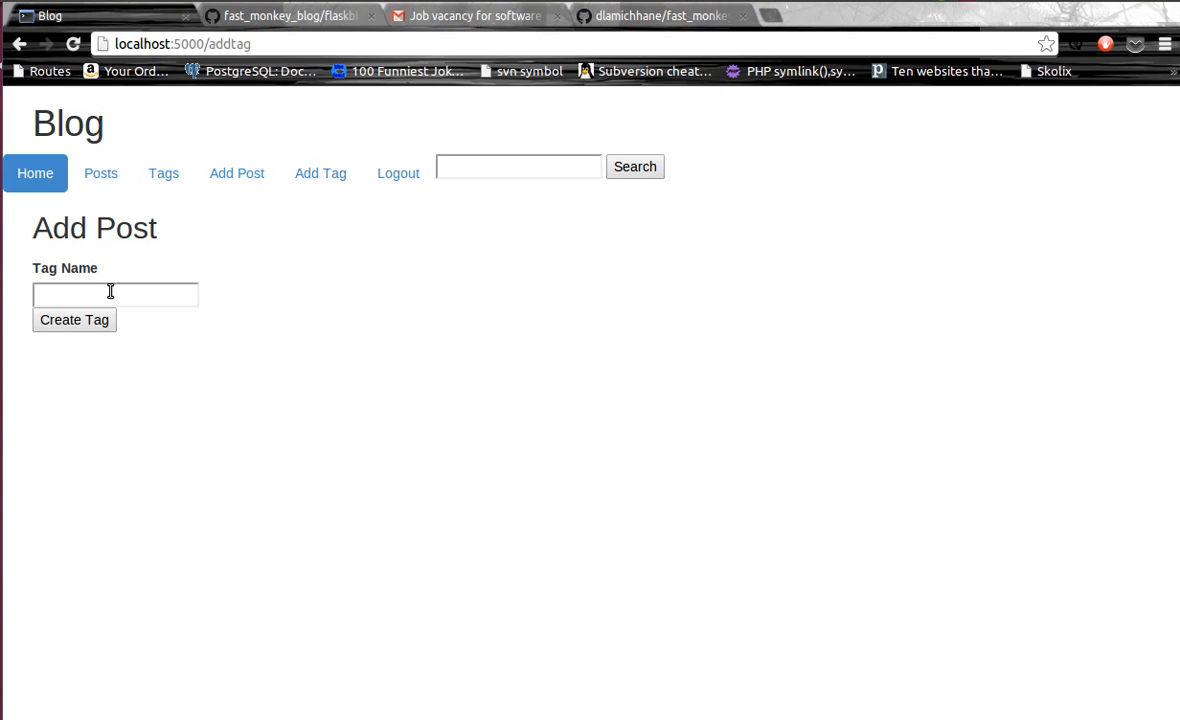
Create a new tag named 'more tag' from the Add Tag form.
click(114, 294)
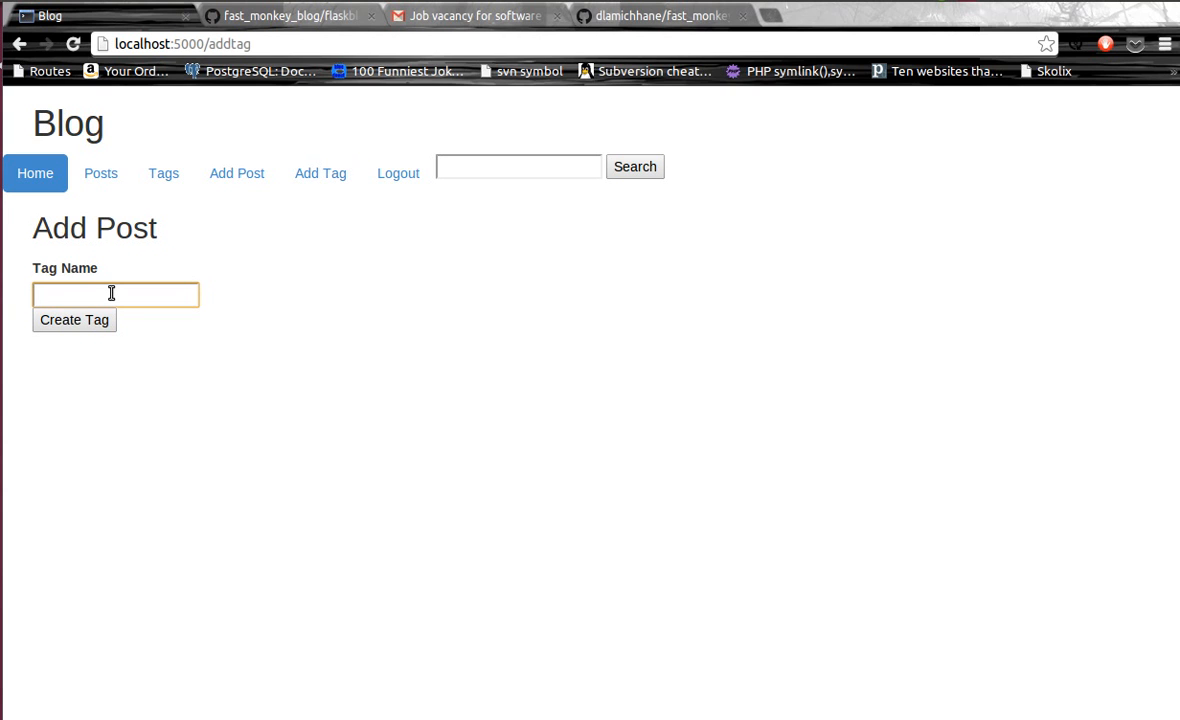
text(more tags)
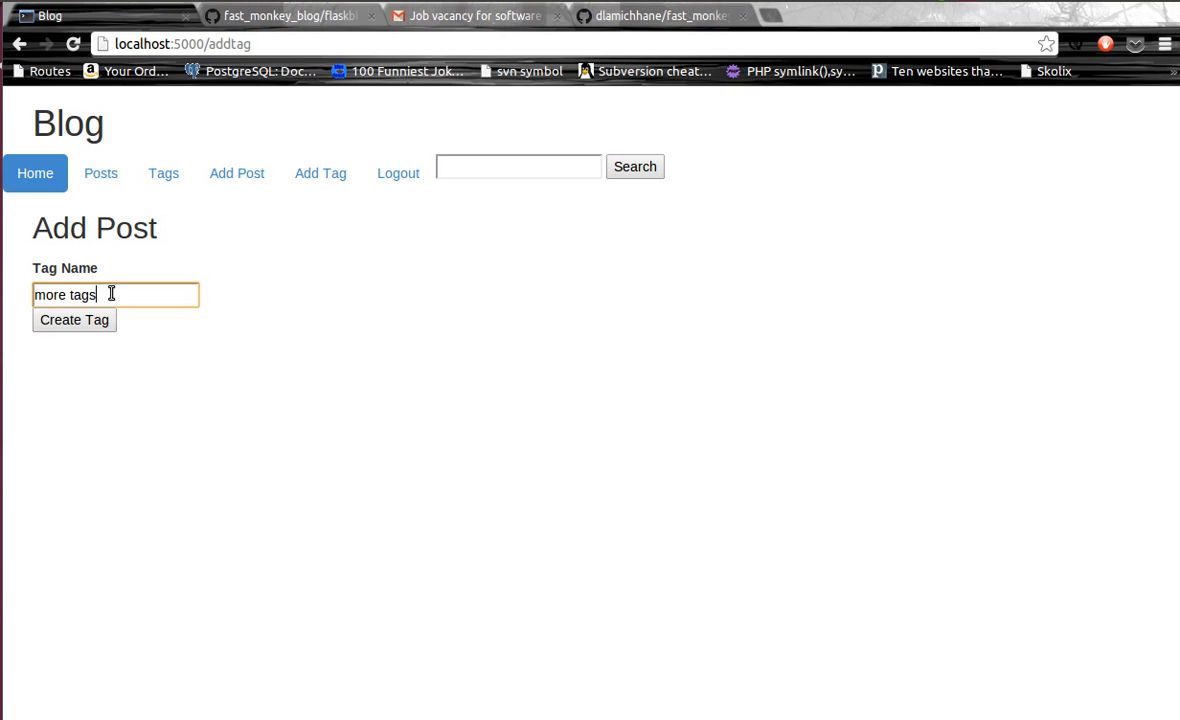
key(BackSpace)
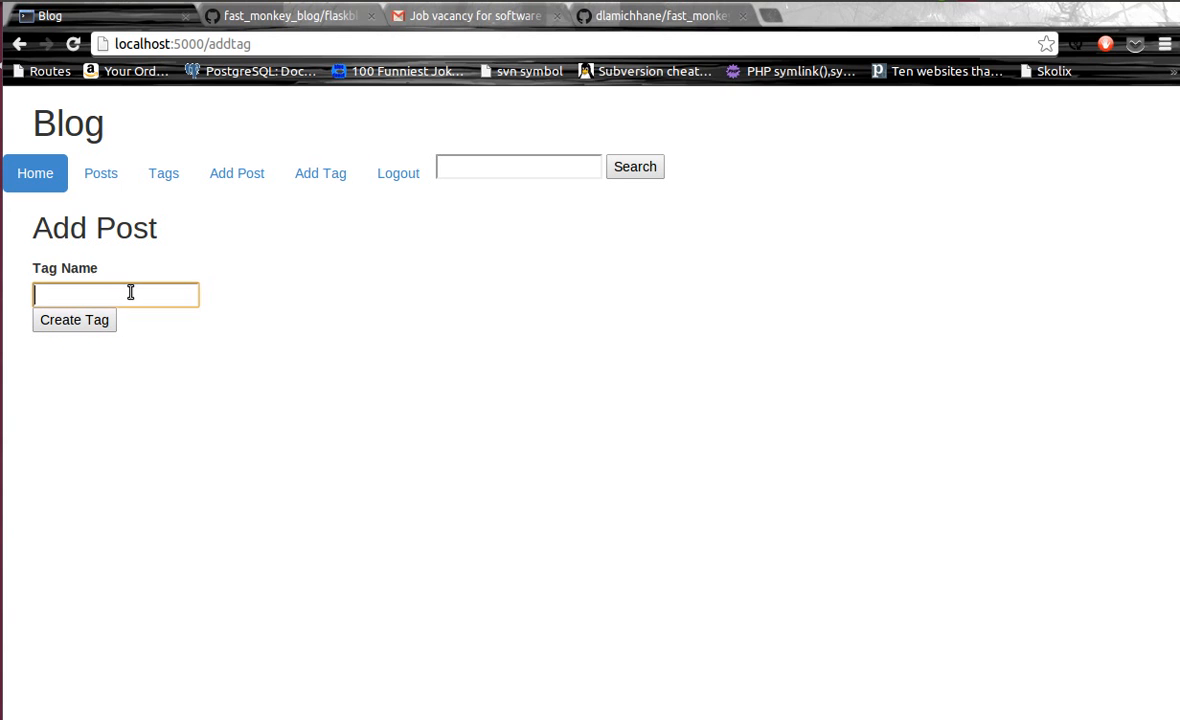
Create a 'flask' tag and confirm both new tags appear in the seven-tag list.
click(116, 294)
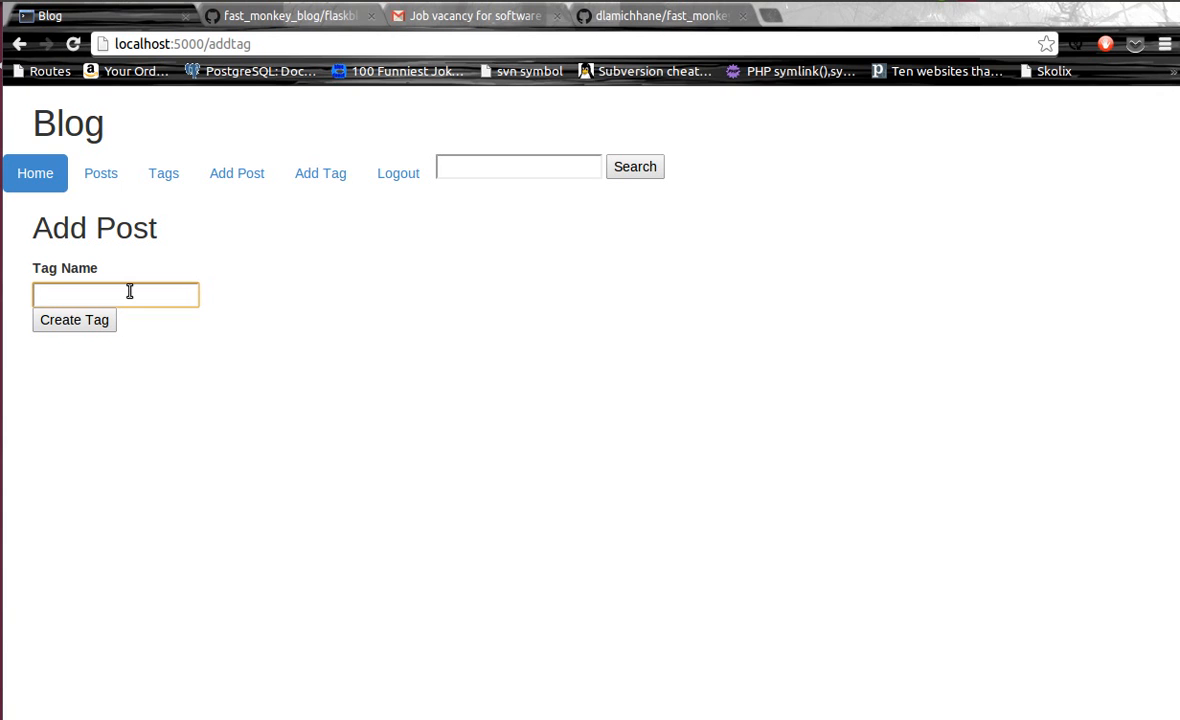
text(flask)
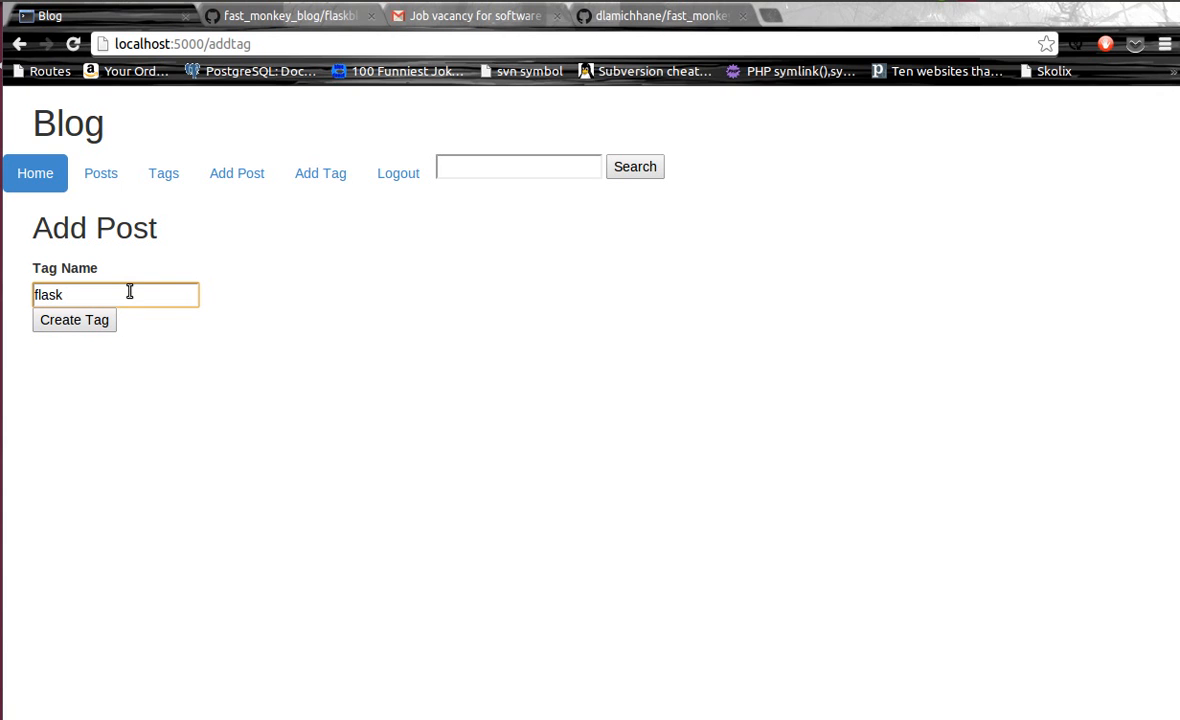
click(74, 320)
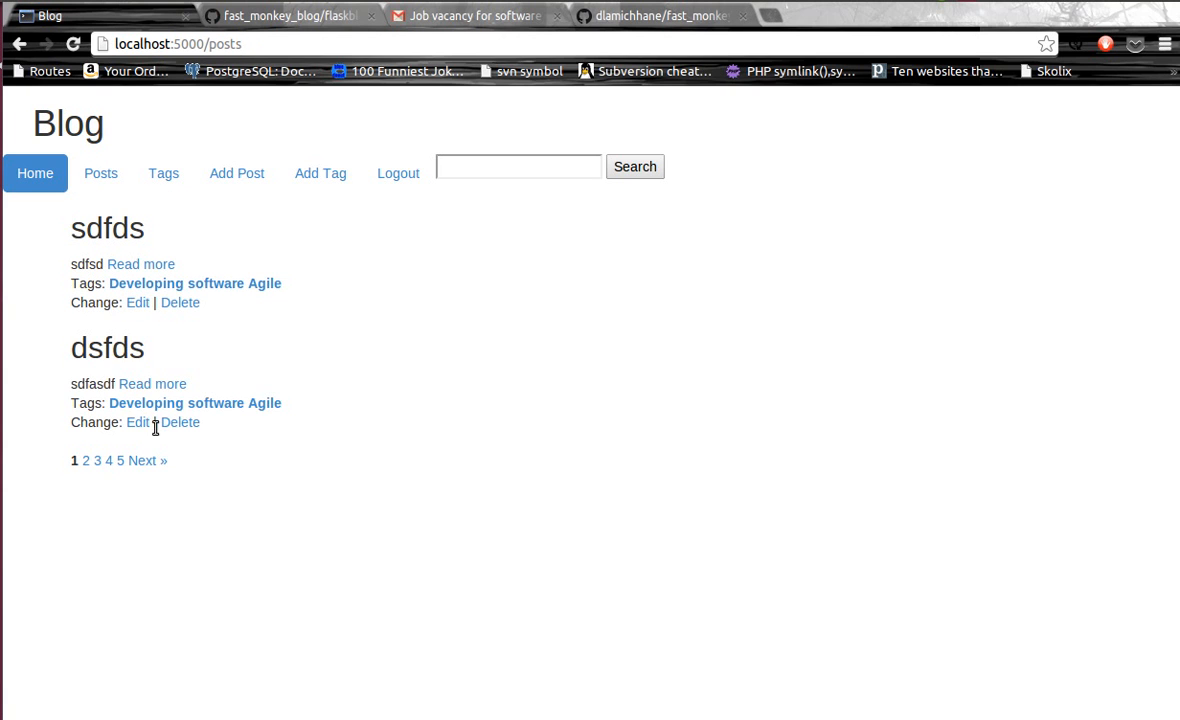
click(120, 460)
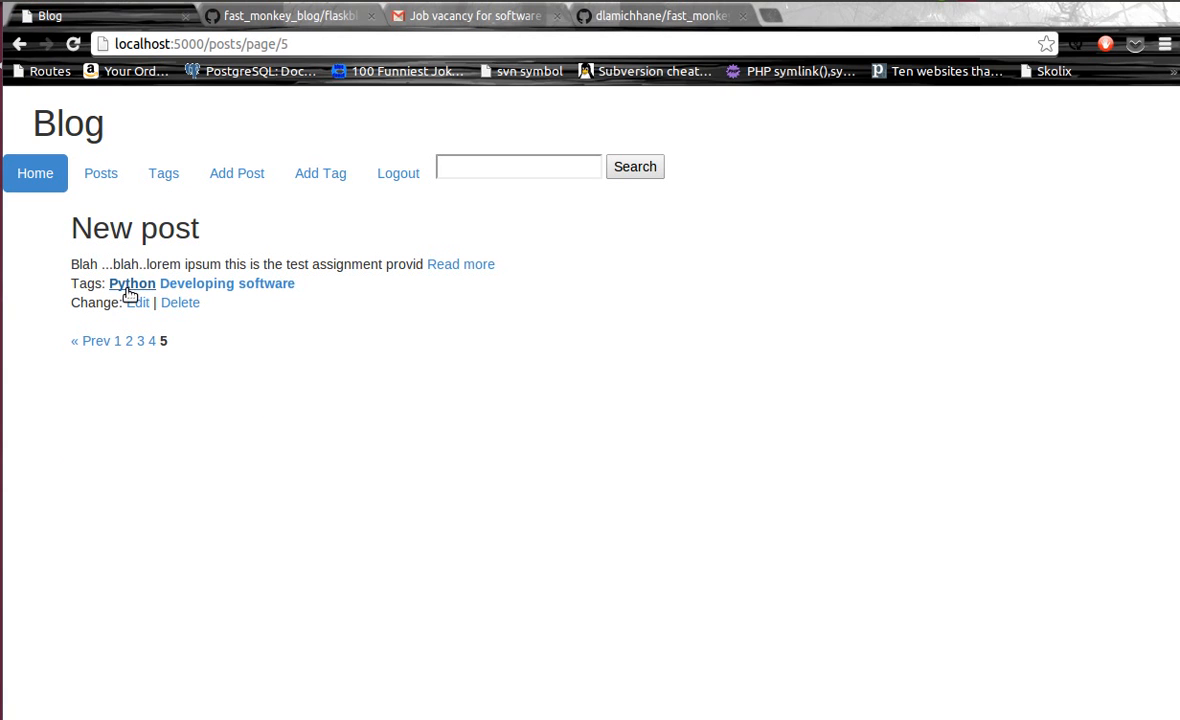
mouse_move(236, 288)
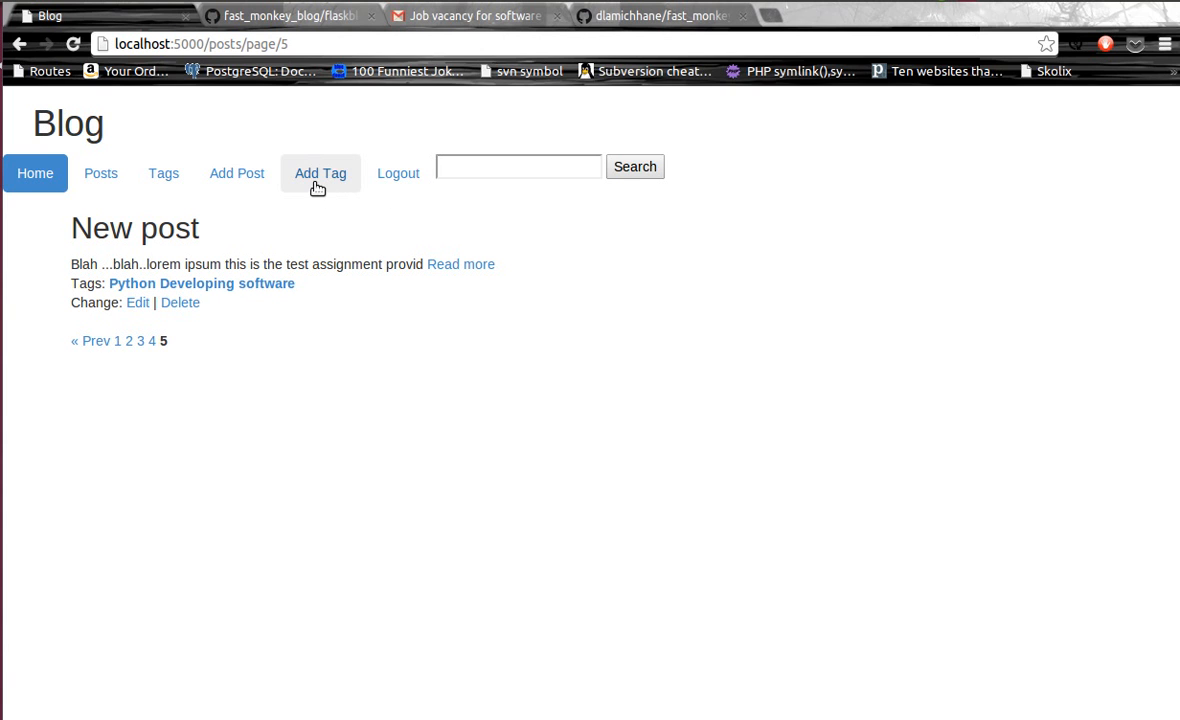
mouse_move(236, 172)
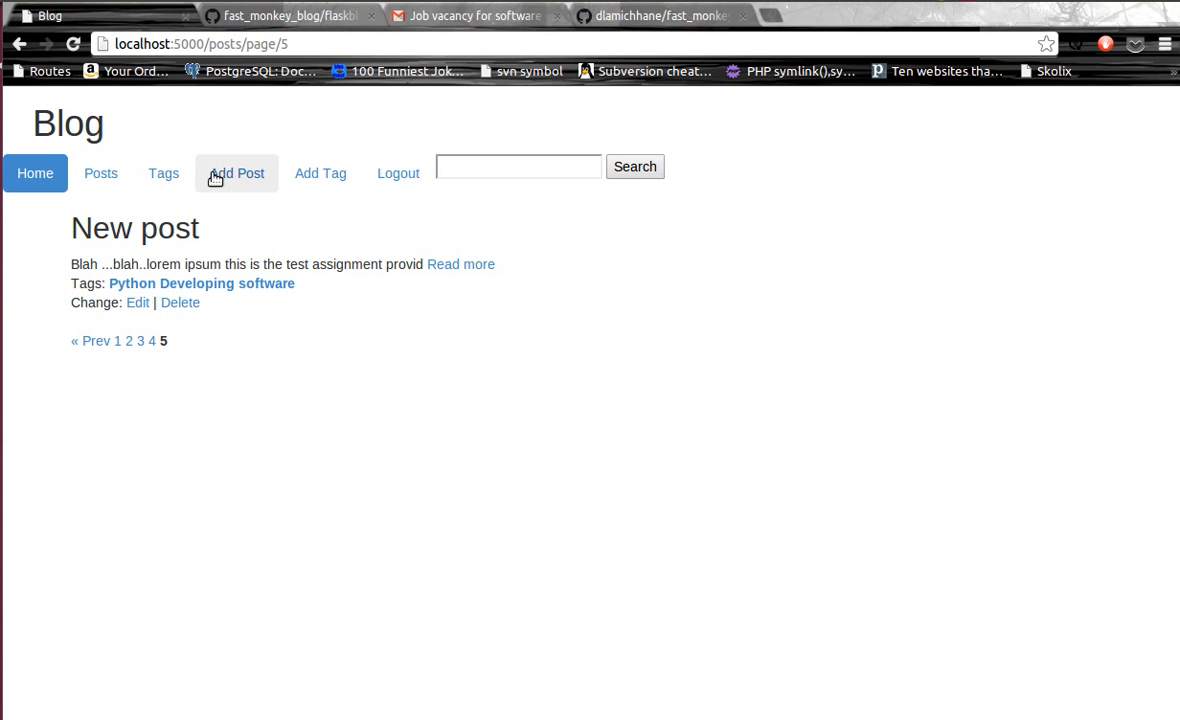
click(162, 172)
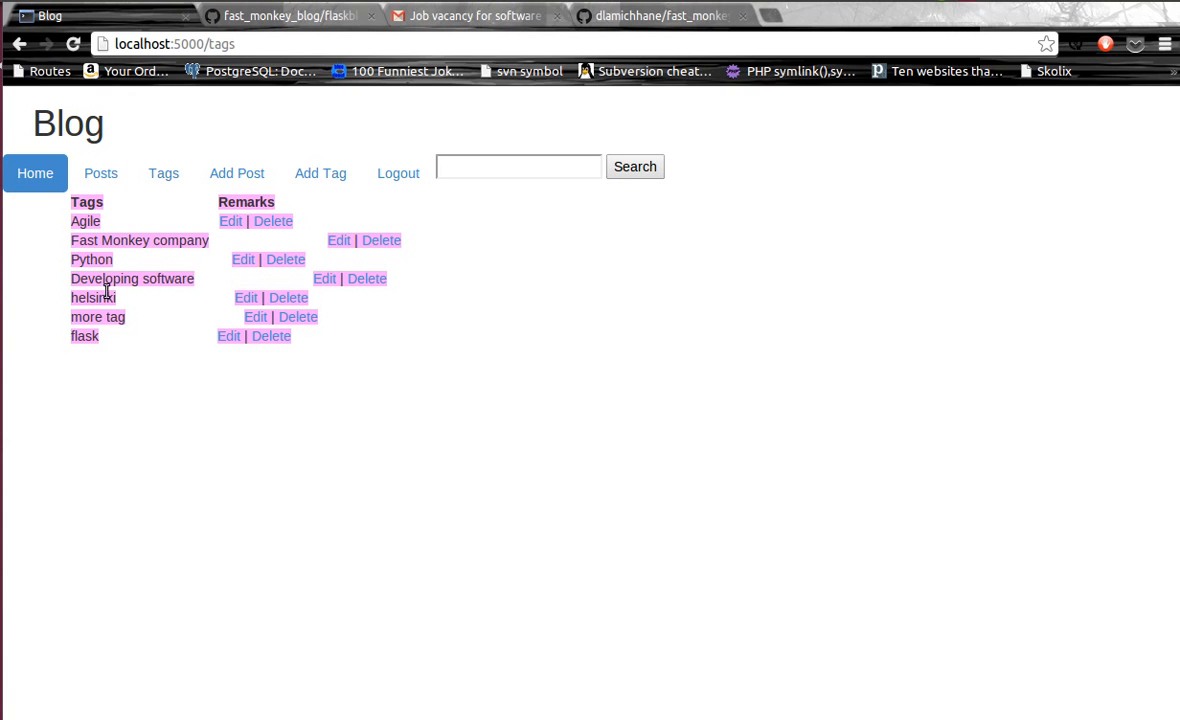
Rename Developing software to 'Software developemnt' and see New post carry the new name on page 5.
click(324, 278)
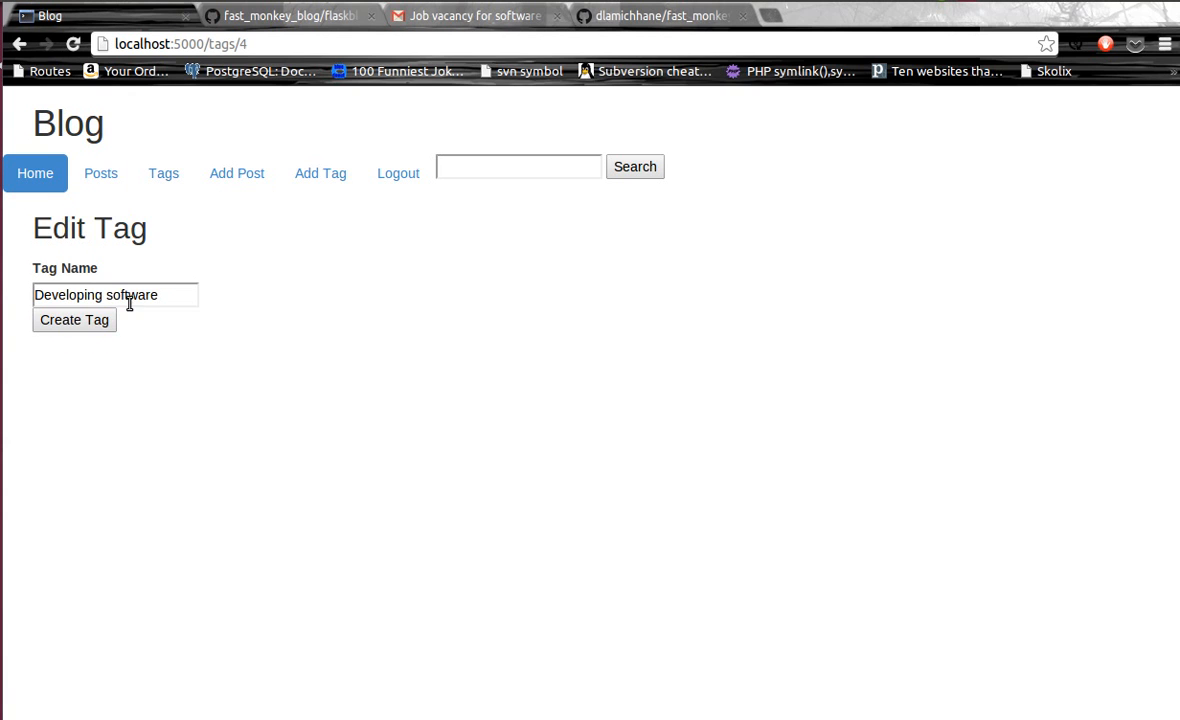
click(116, 294)
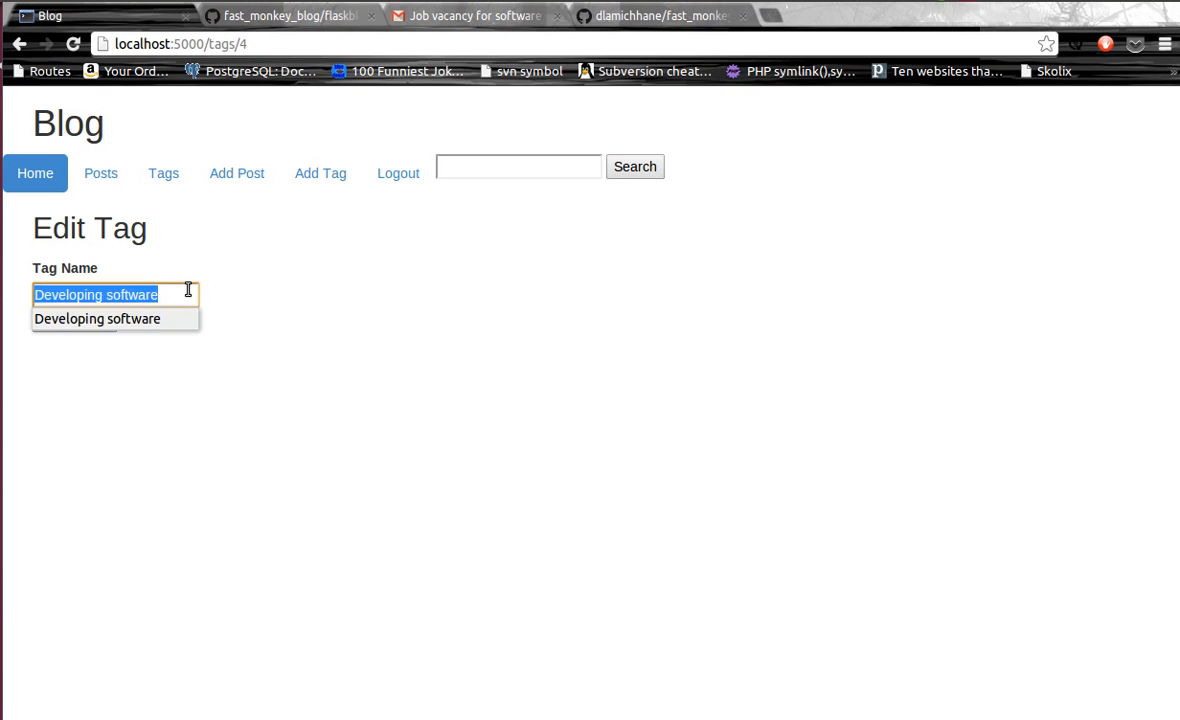
text(Software developemnt)
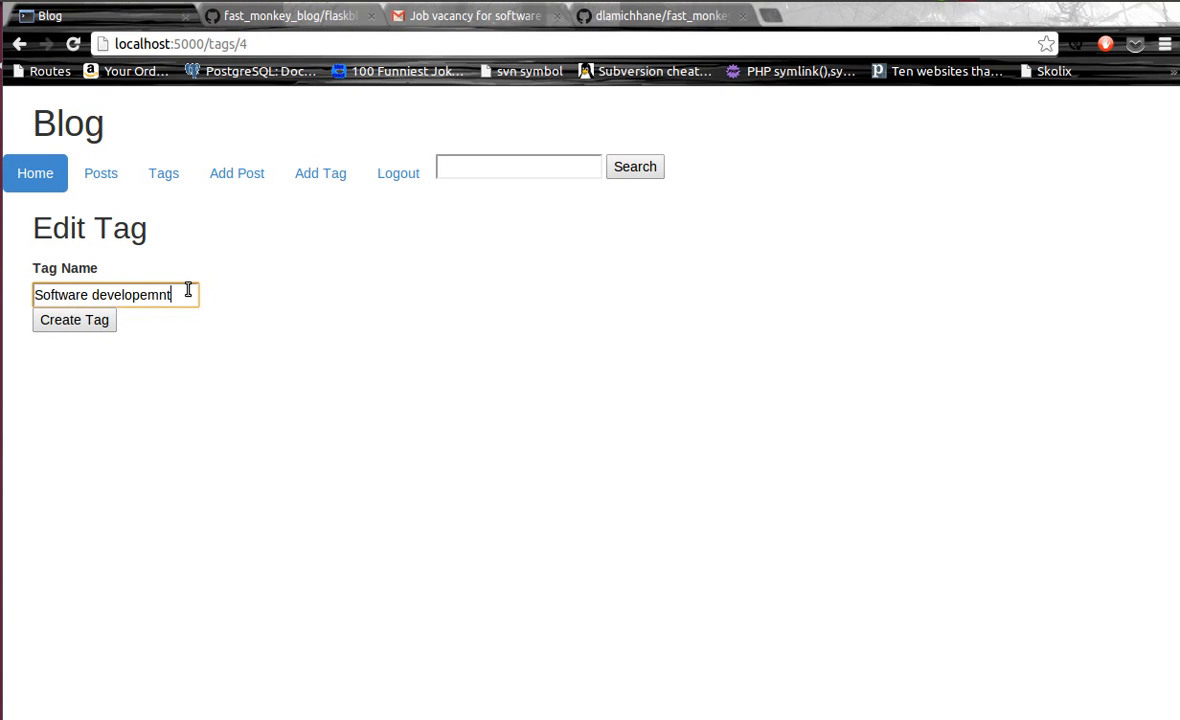
click(74, 320)
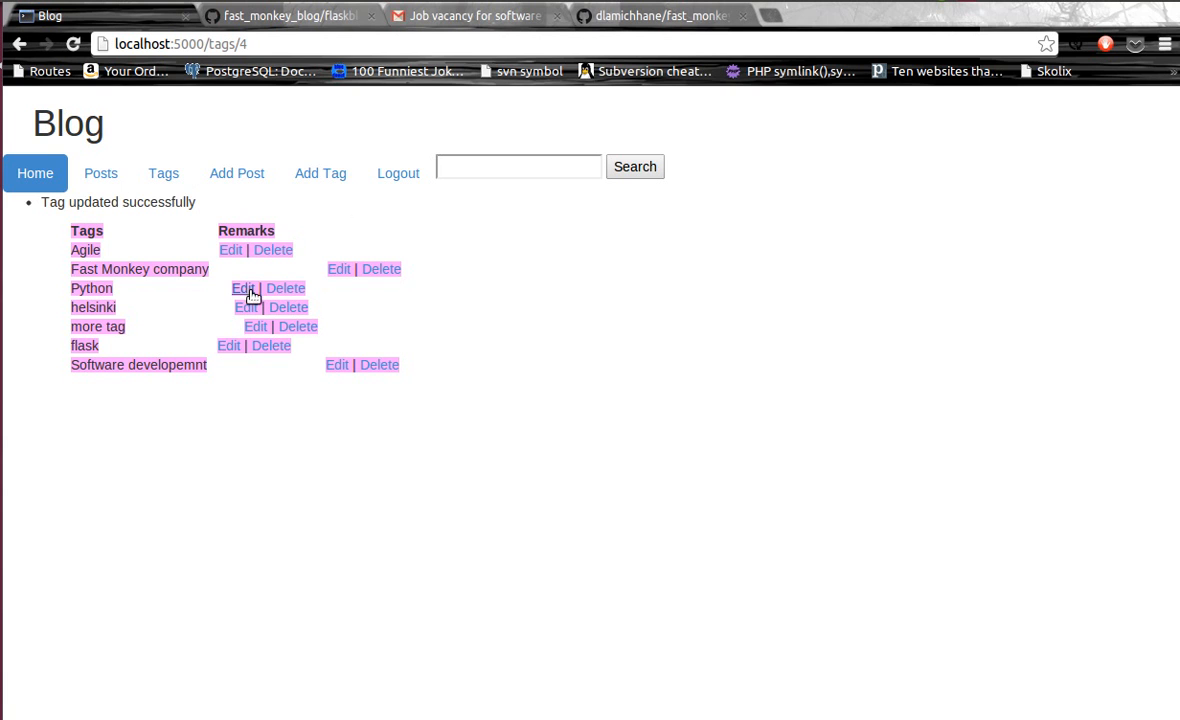
click(100, 172)
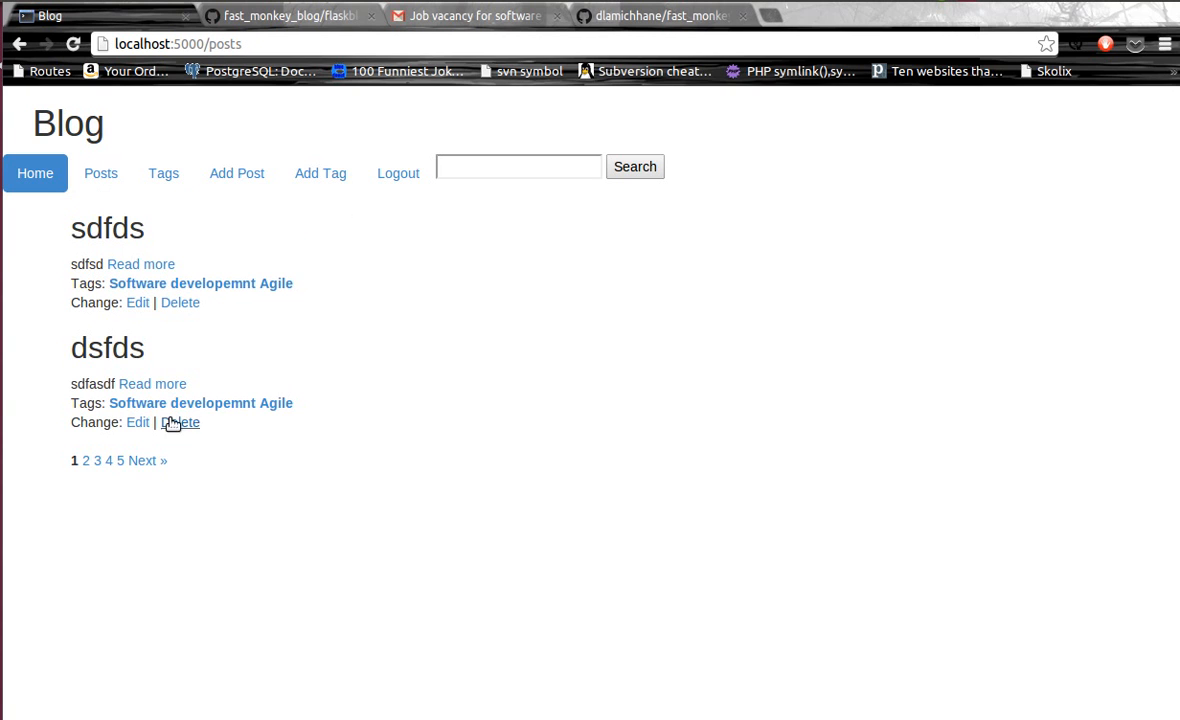
click(120, 460)
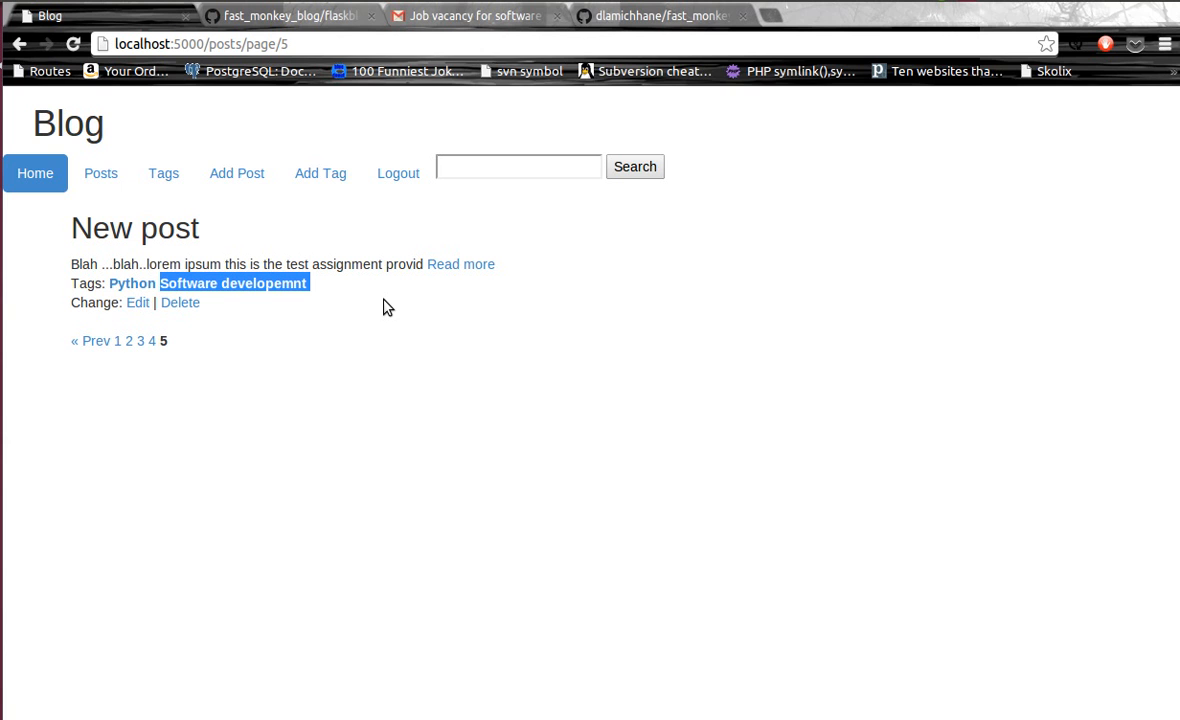
Edit the Agile tag's name to 'Agile Agile' and save it with an update message.
click(320, 172)
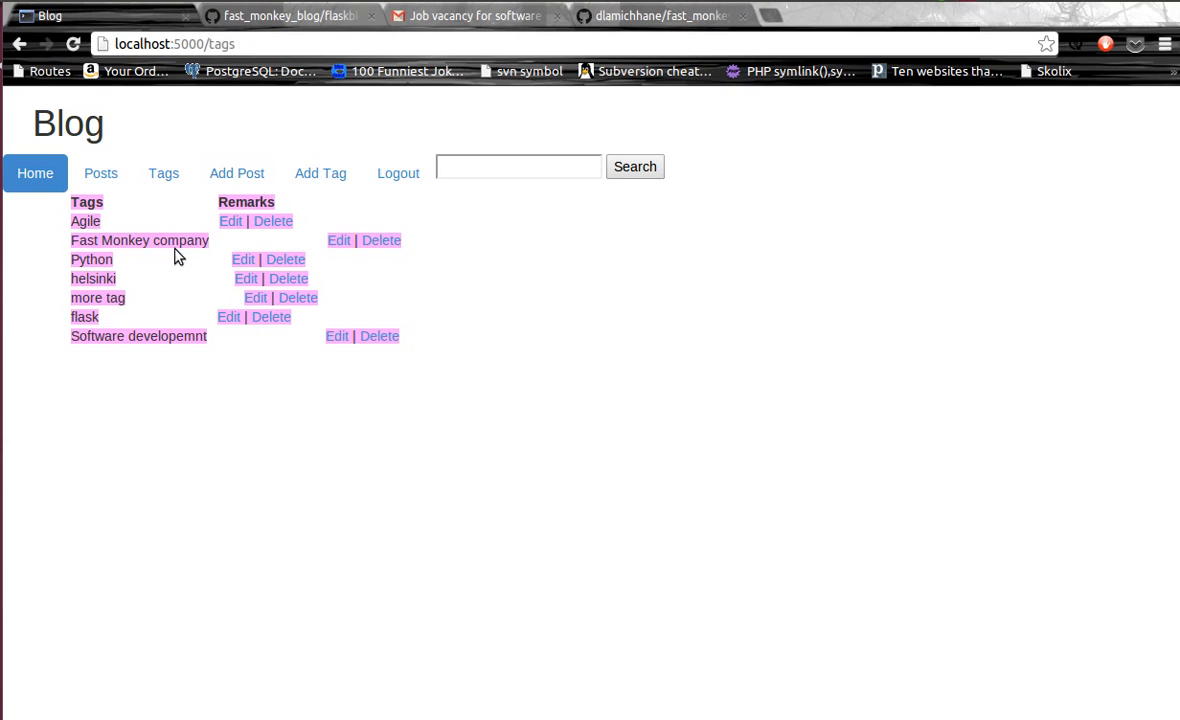
click(230, 220)
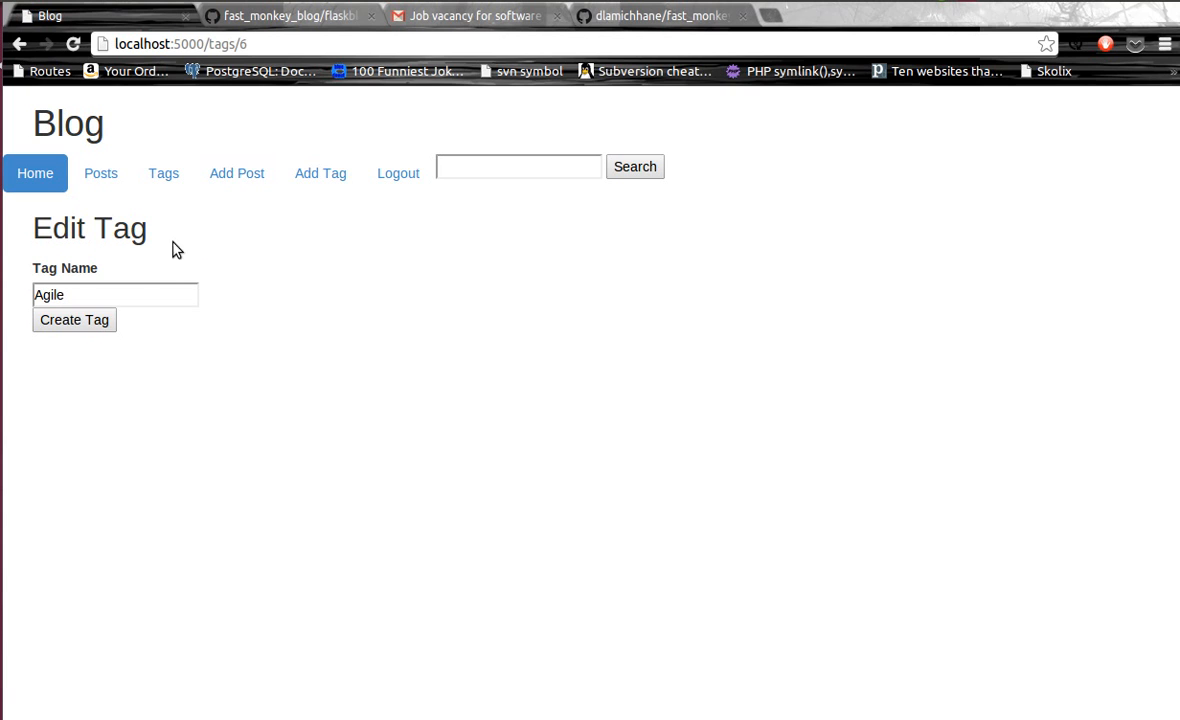
click(116, 294)
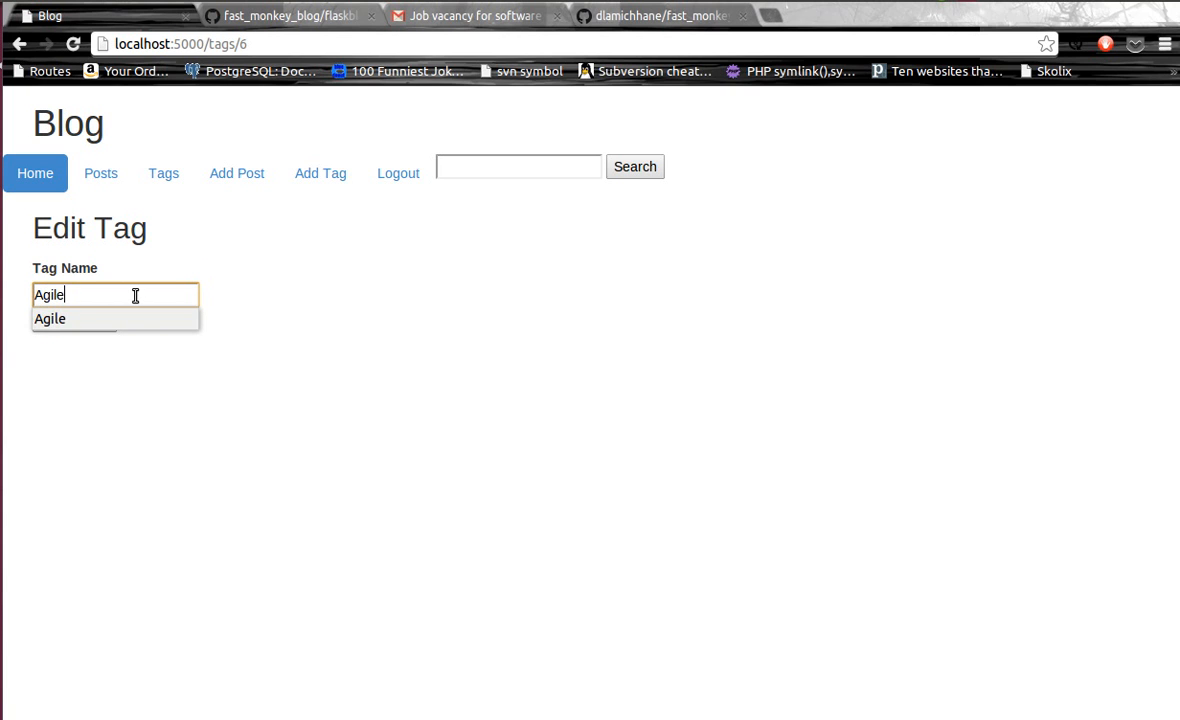
text(A)
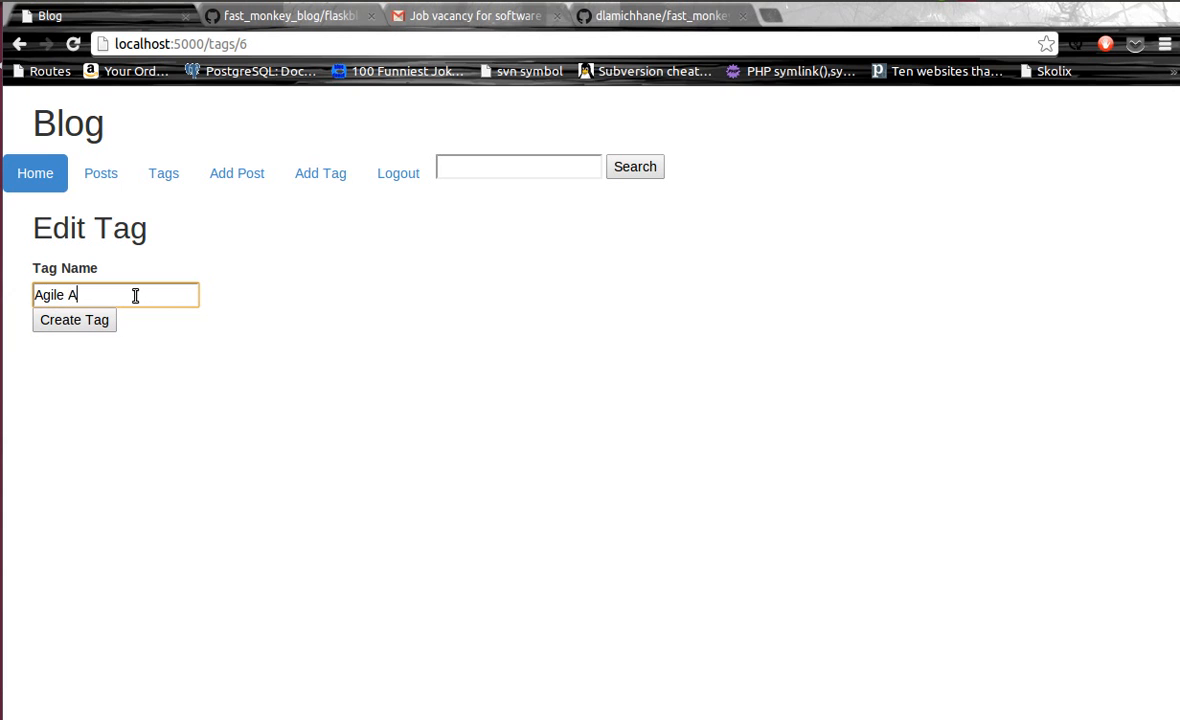
text(gile)
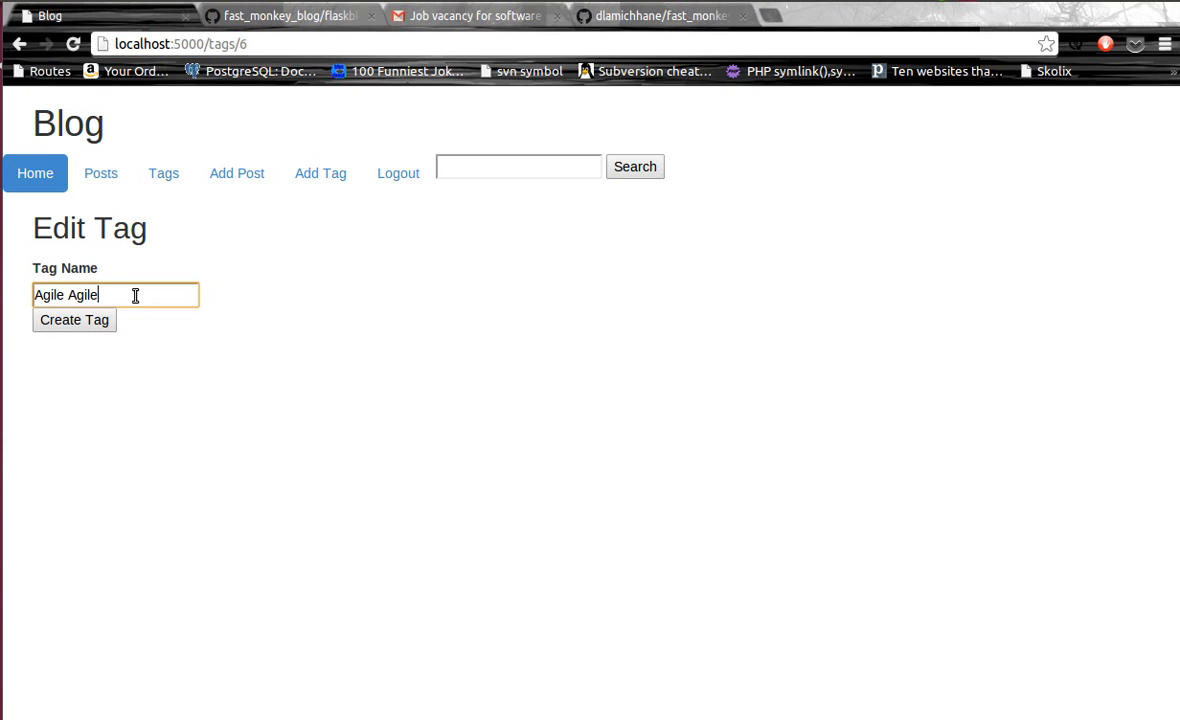
click(74, 320)
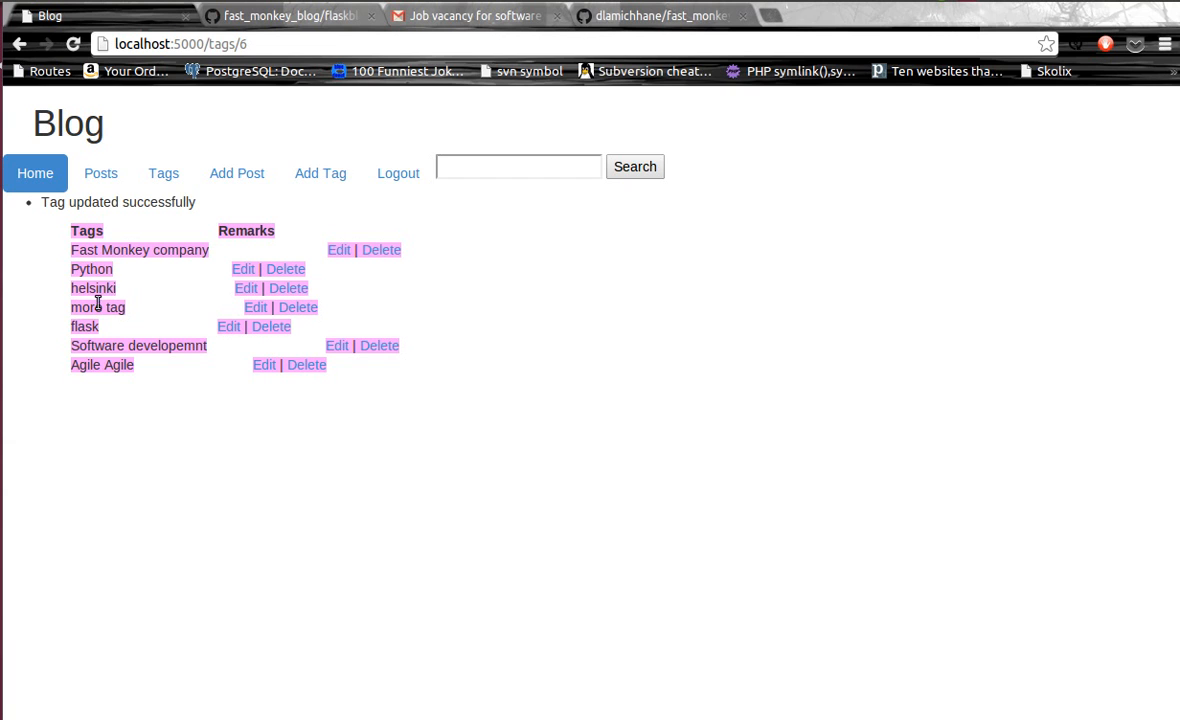
mouse_move(146, 404)
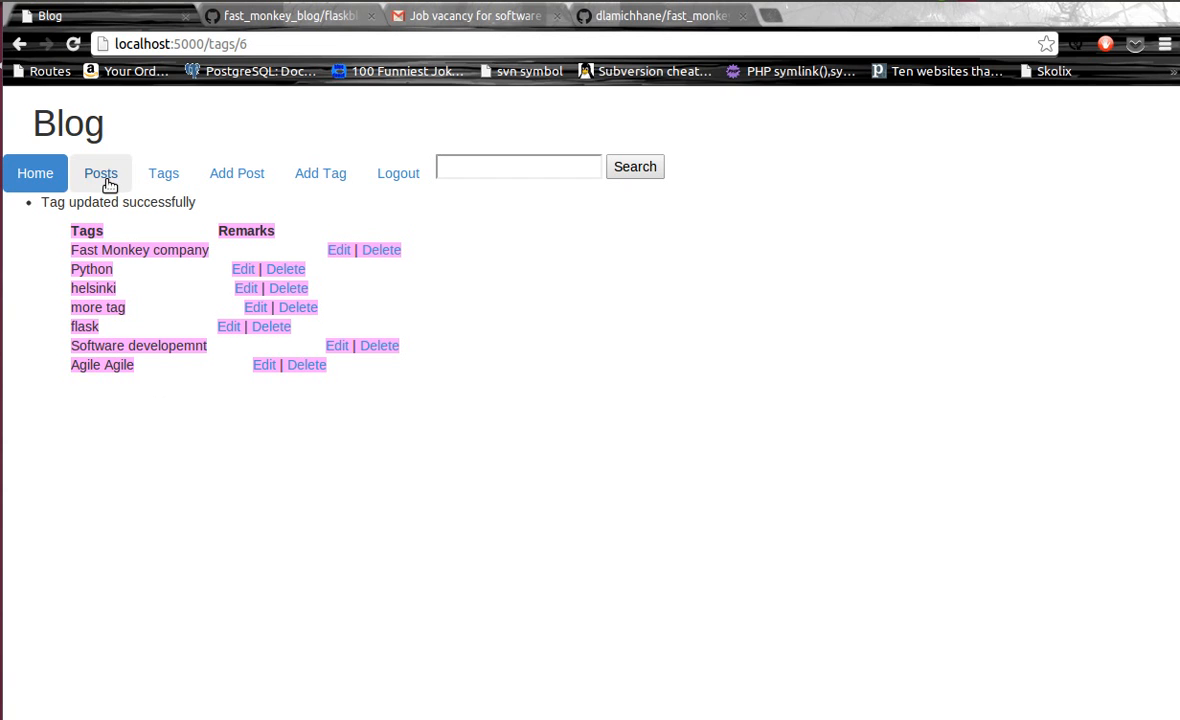
mouse_move(236, 172)
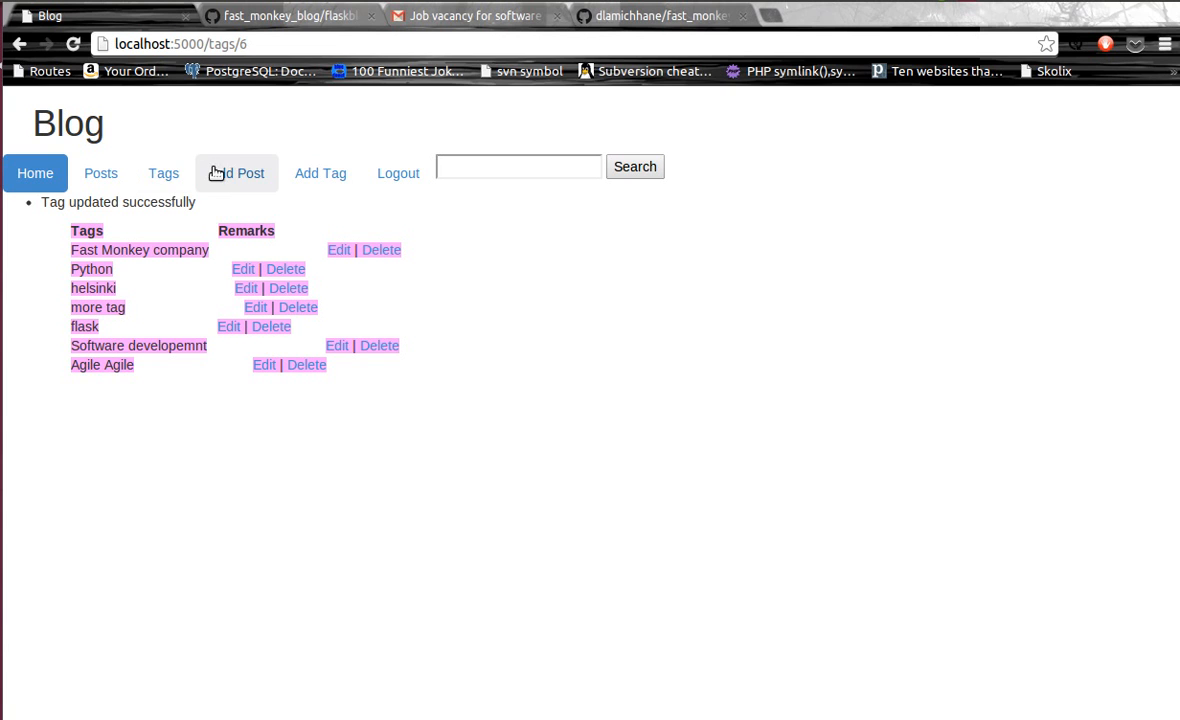
mouse_move(144, 346)
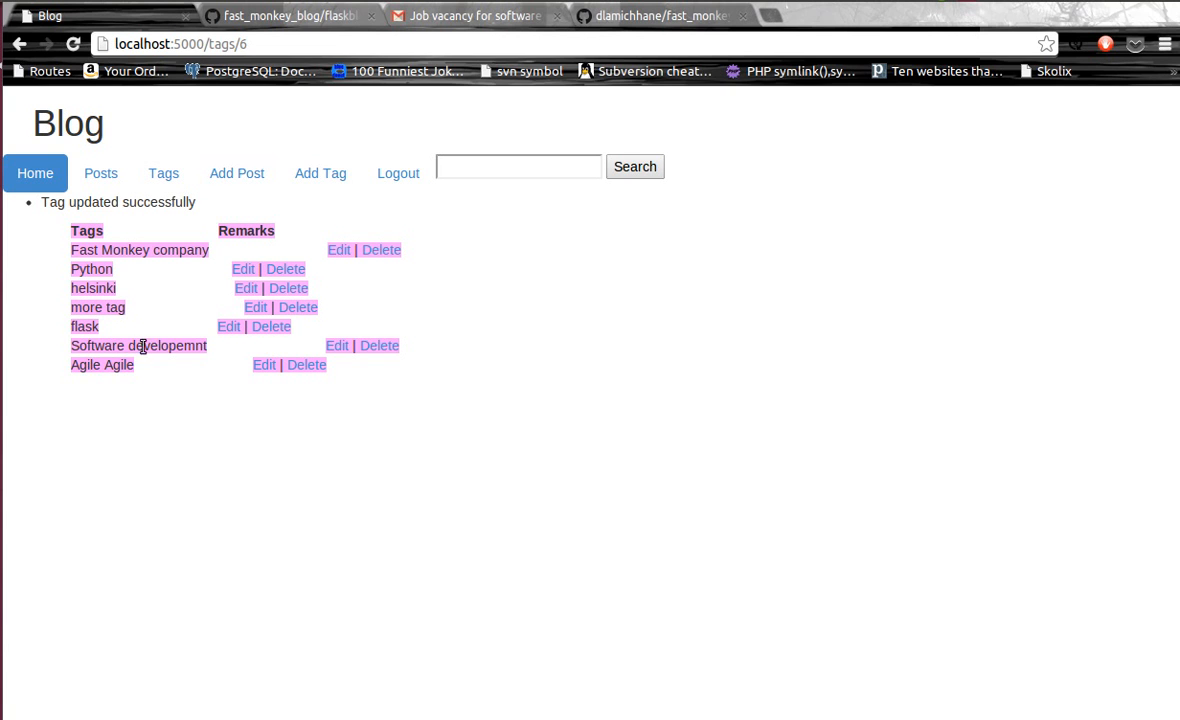
Rename the Python tag to 'Python 1' and view it on the last posts page.
click(244, 268)
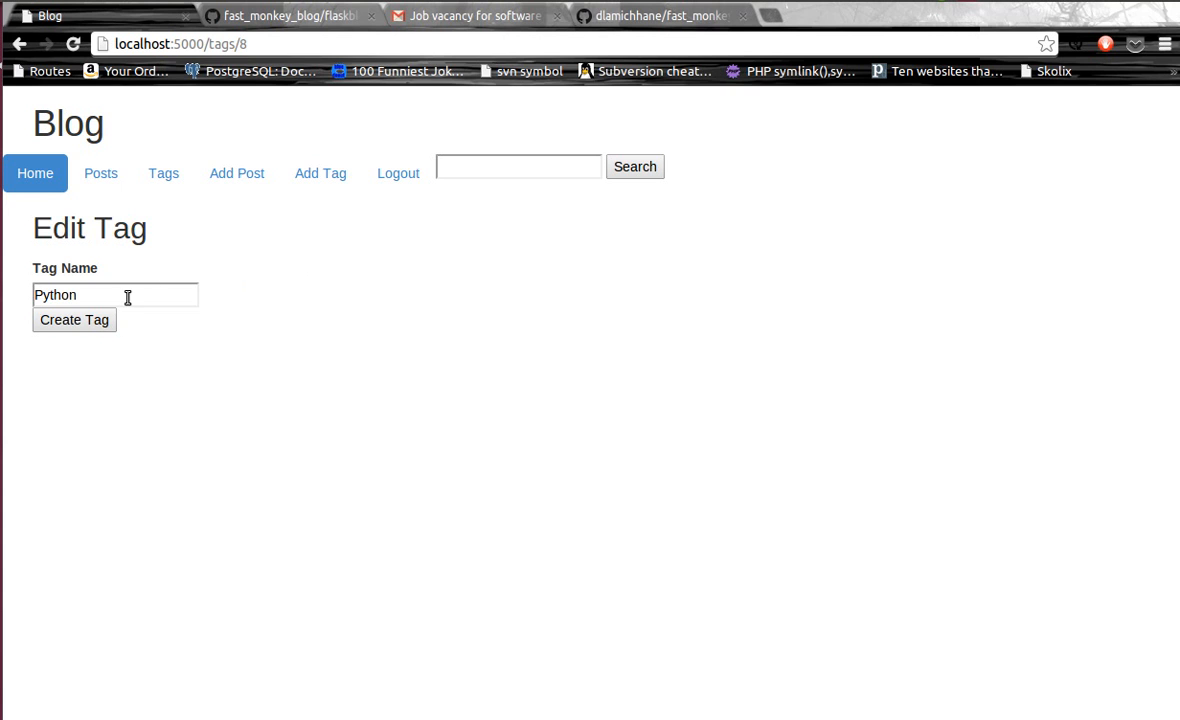
click(116, 294)
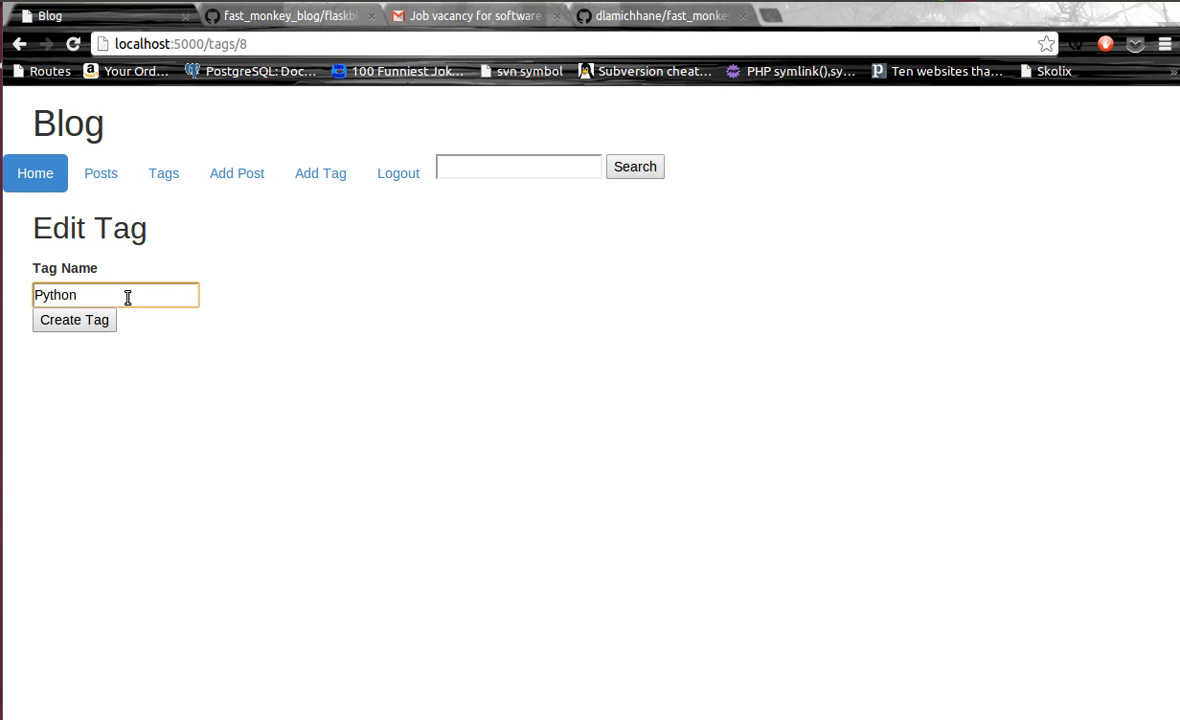
click(74, 320)
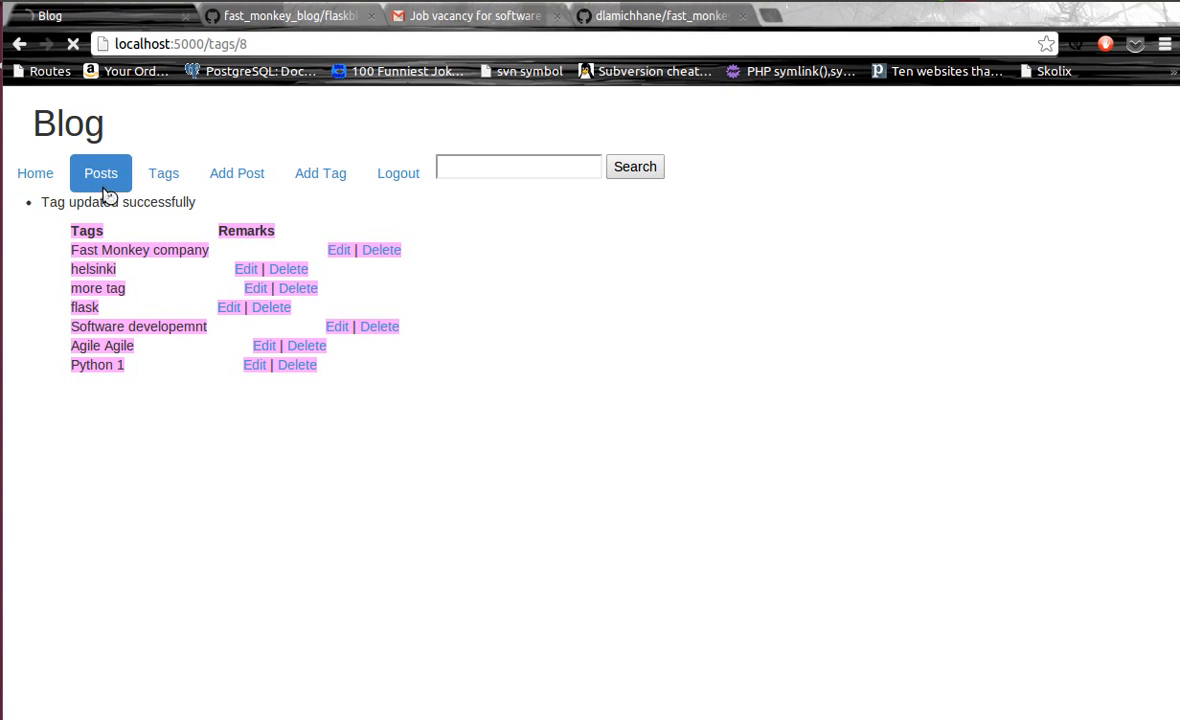
click(36, 172)
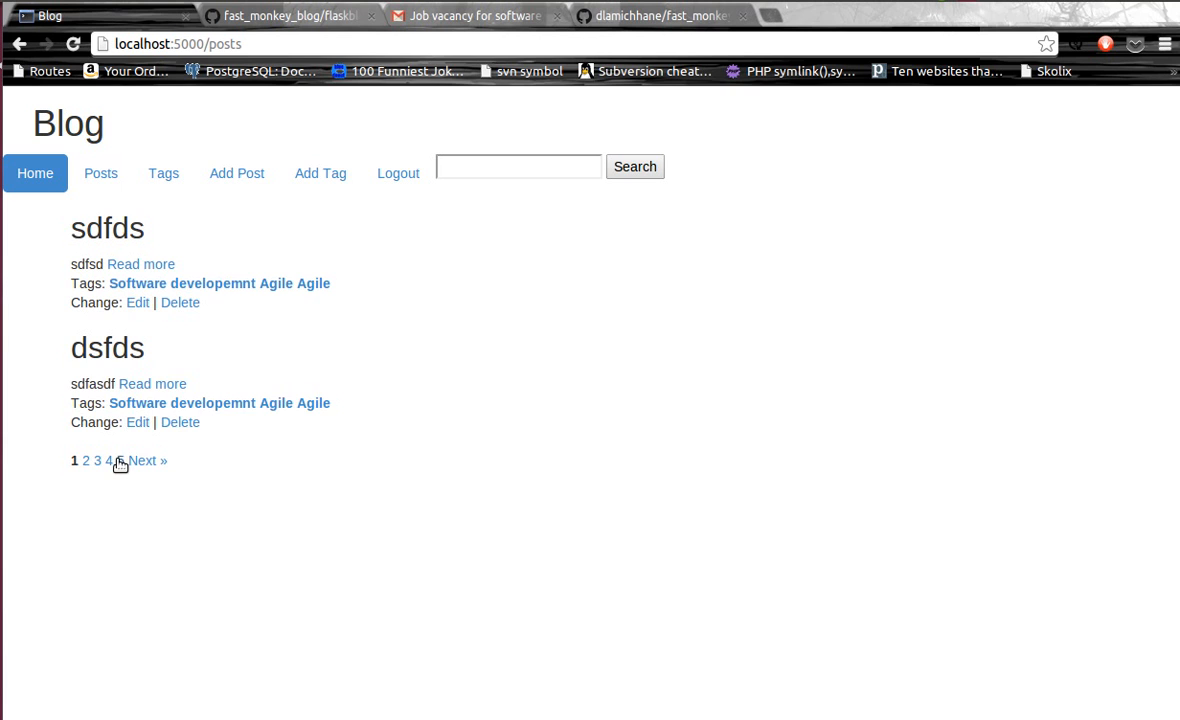
click(120, 460)
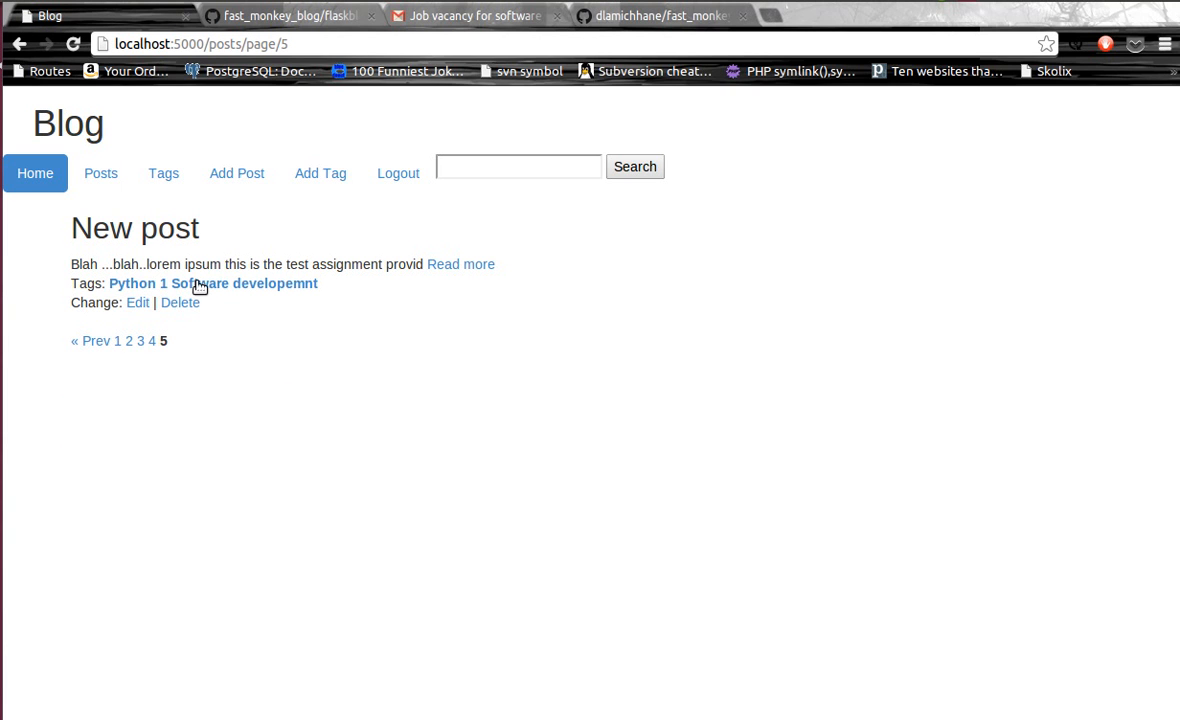
Rename the tag again from the post to 'Python 12' and return to the posts list.
click(132, 284)
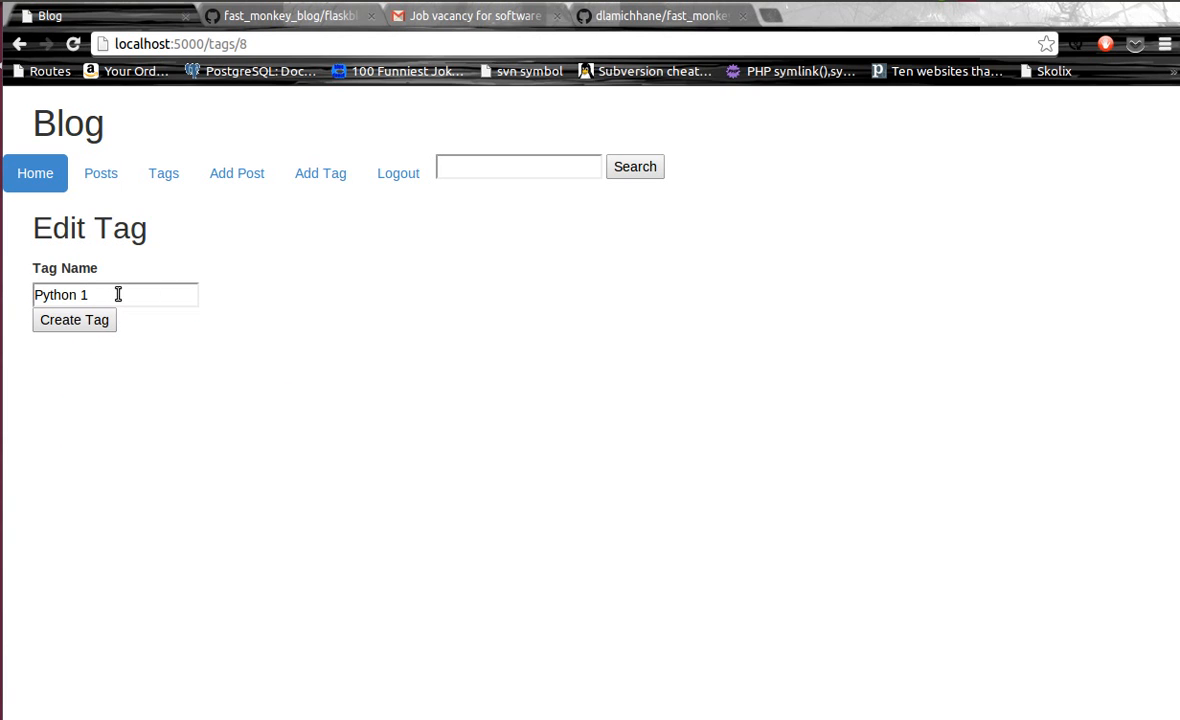
click(74, 320)
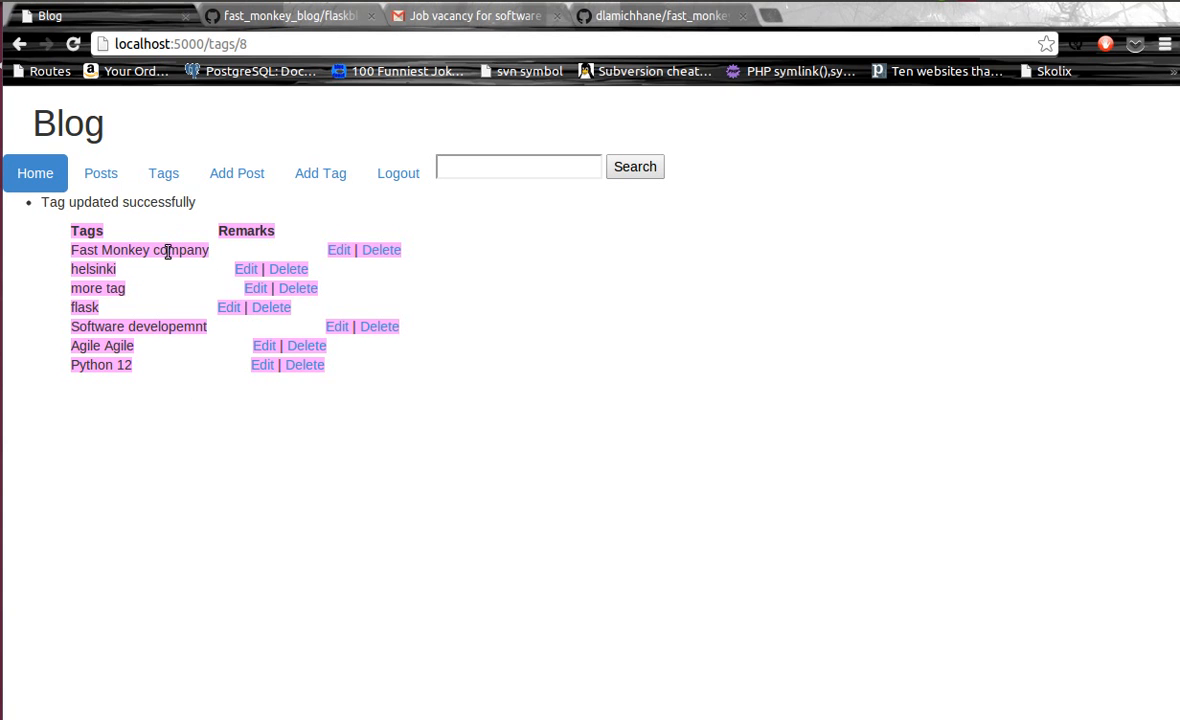
click(100, 172)
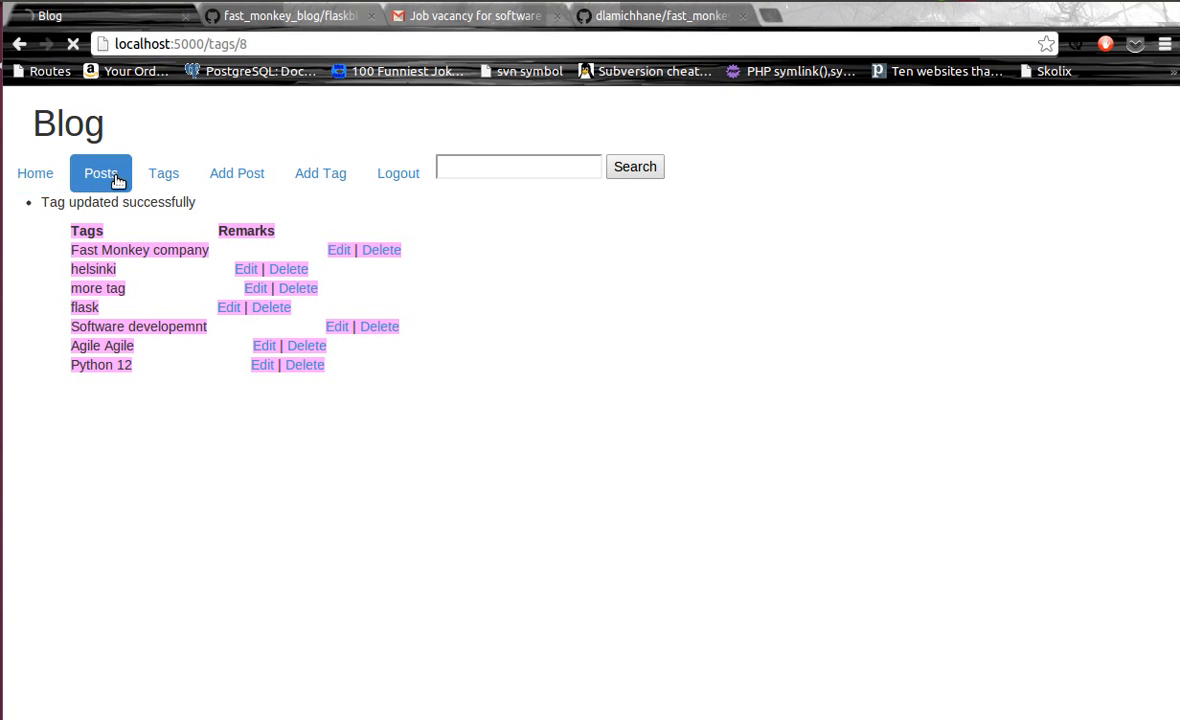
click(36, 172)
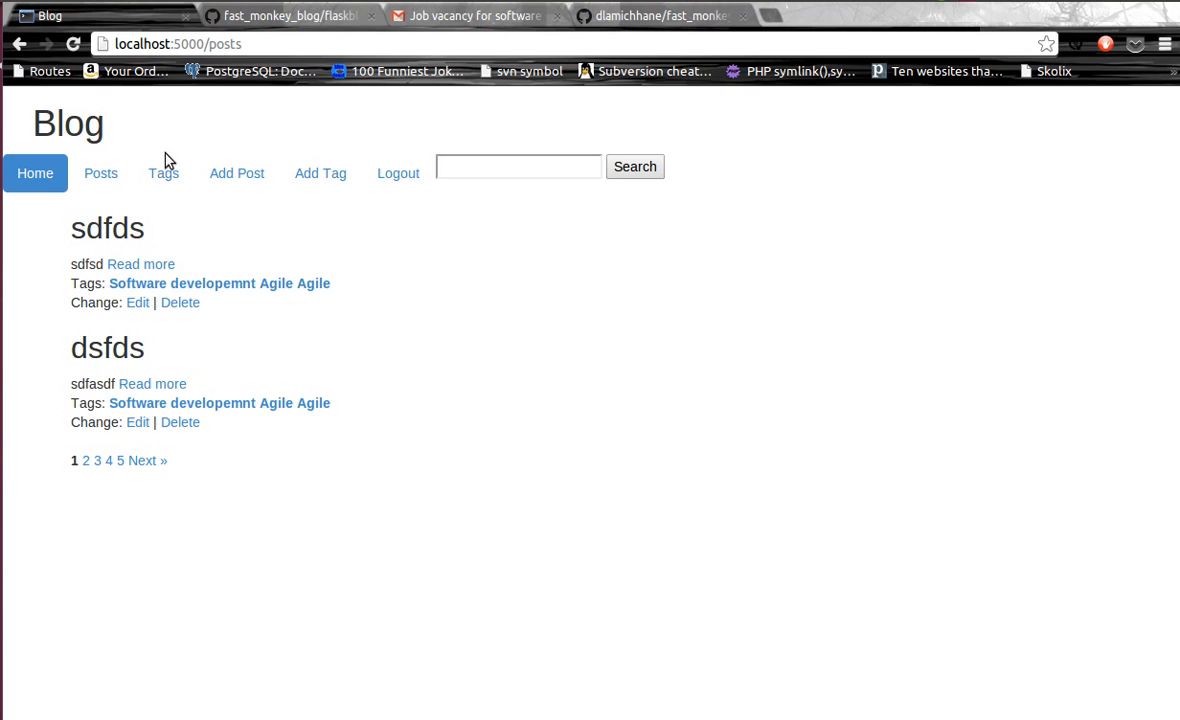
Delete the Python 12 tag so New post keeps only Software developemnt.
click(162, 172)
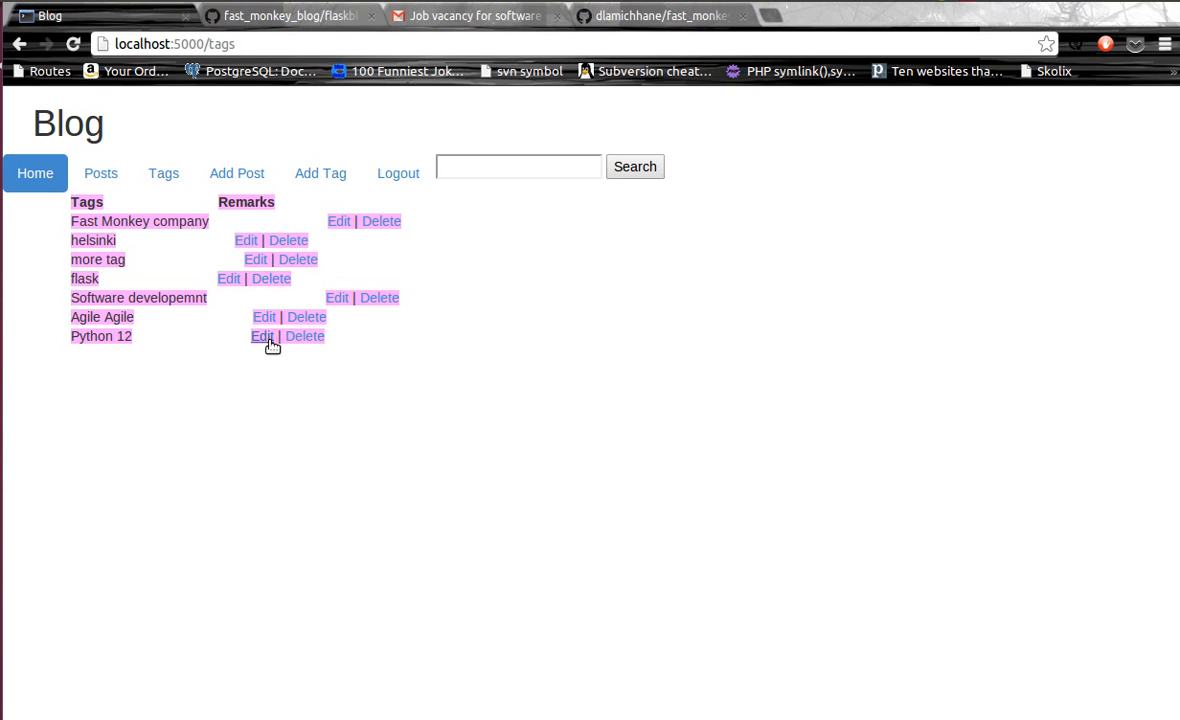
click(304, 336)
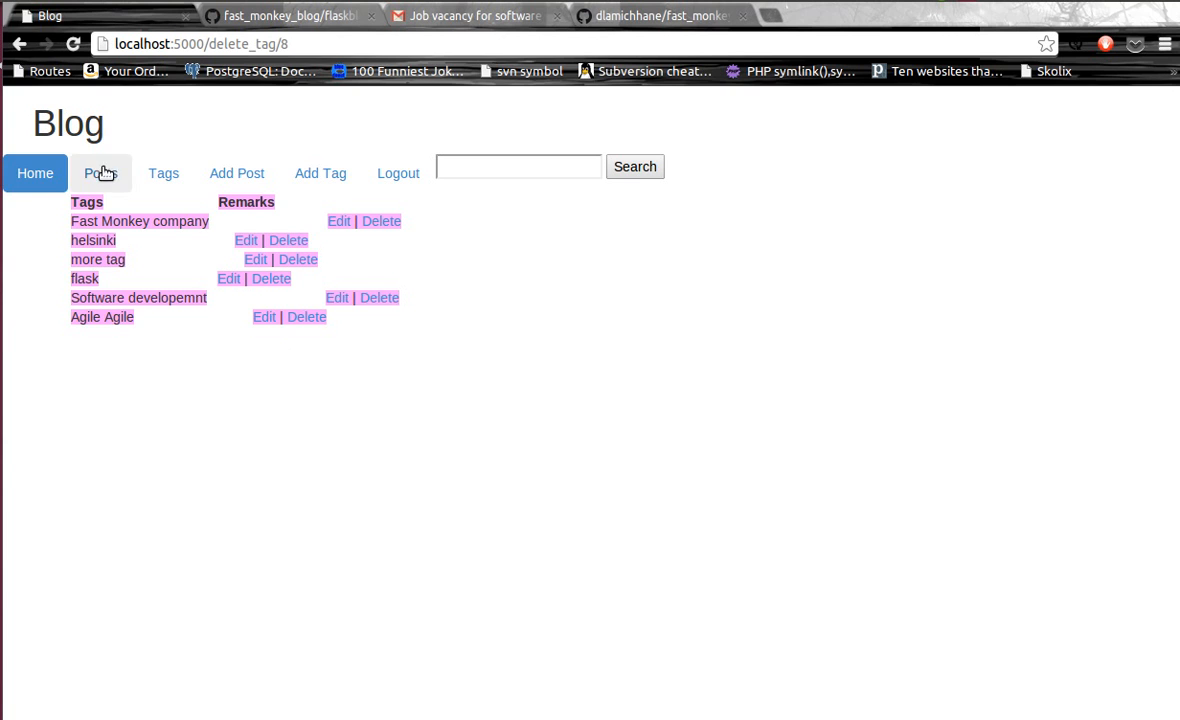
click(100, 172)
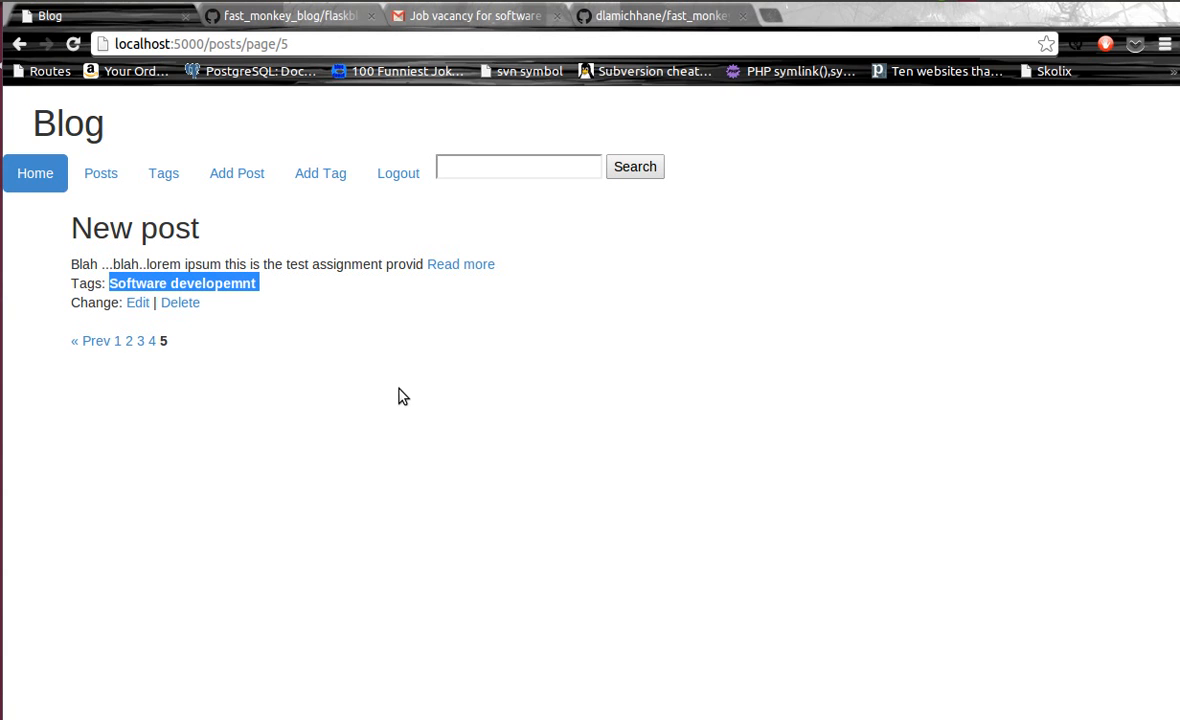
click(518, 166)
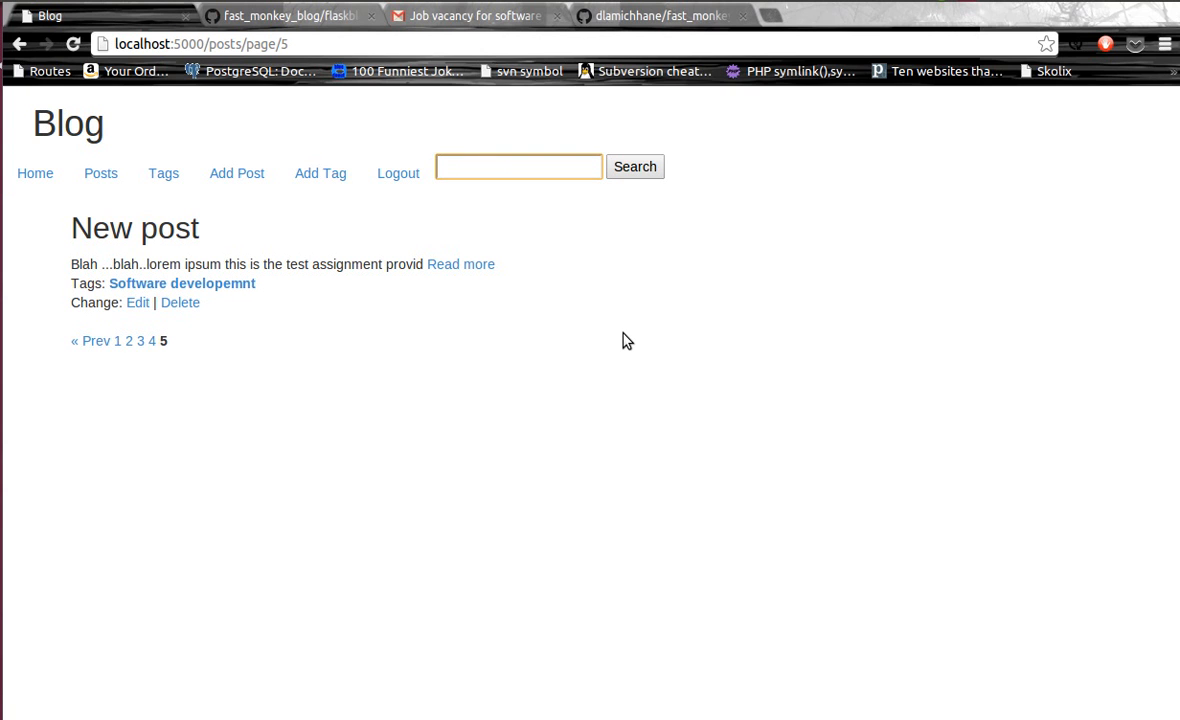
text(sera)
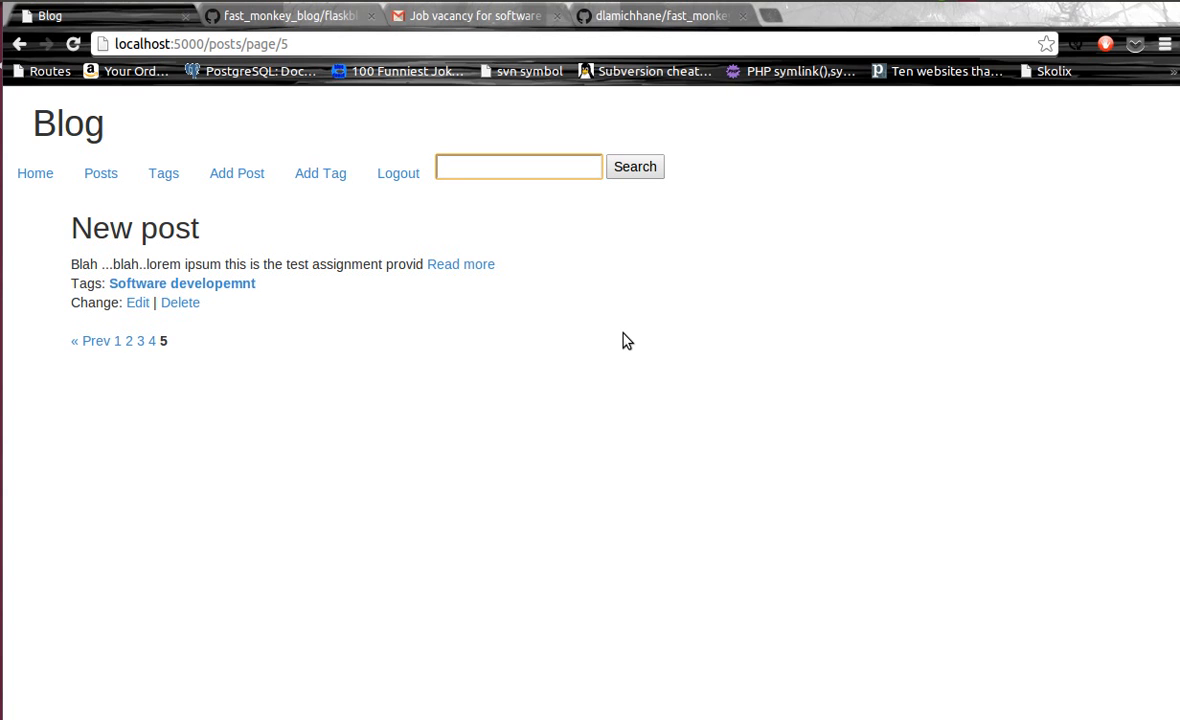
click(518, 166)
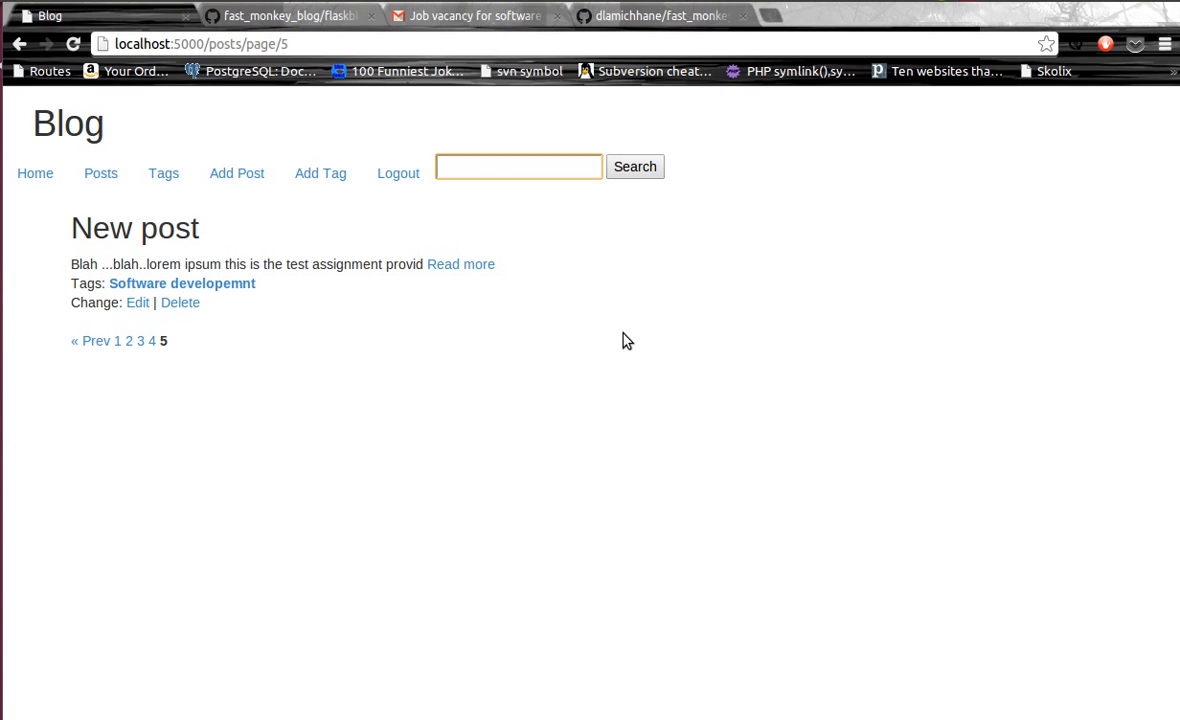
click(518, 166)
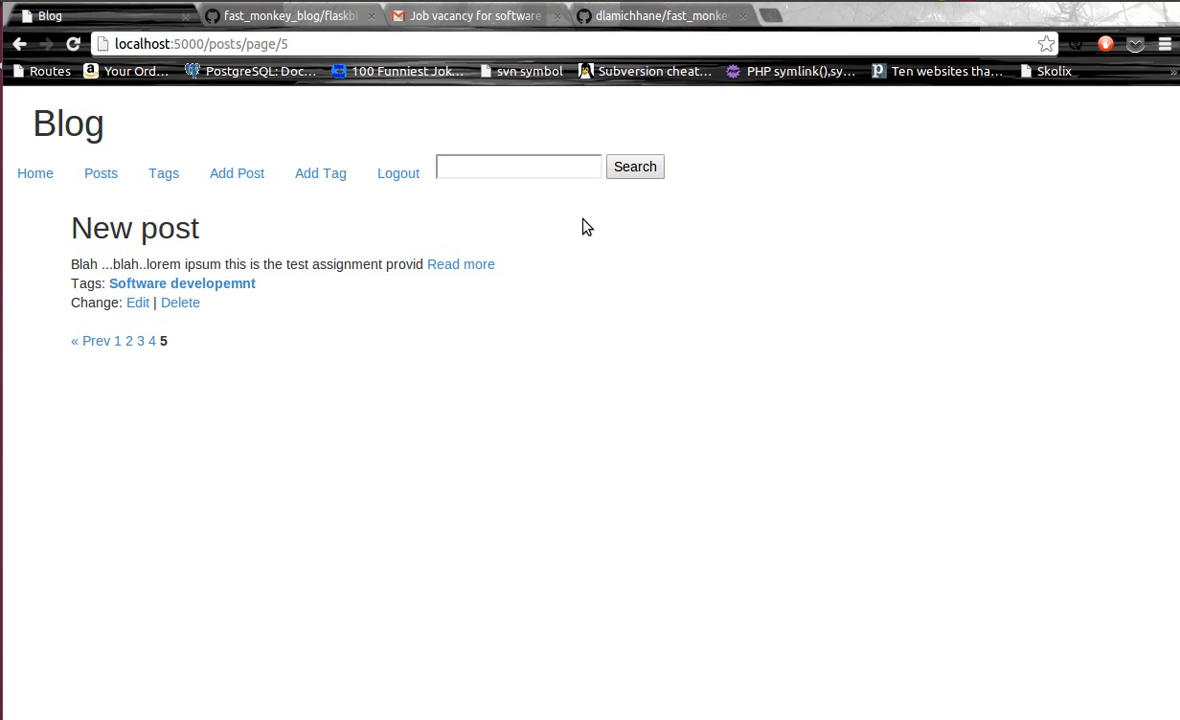
mouse_move(536, 248)
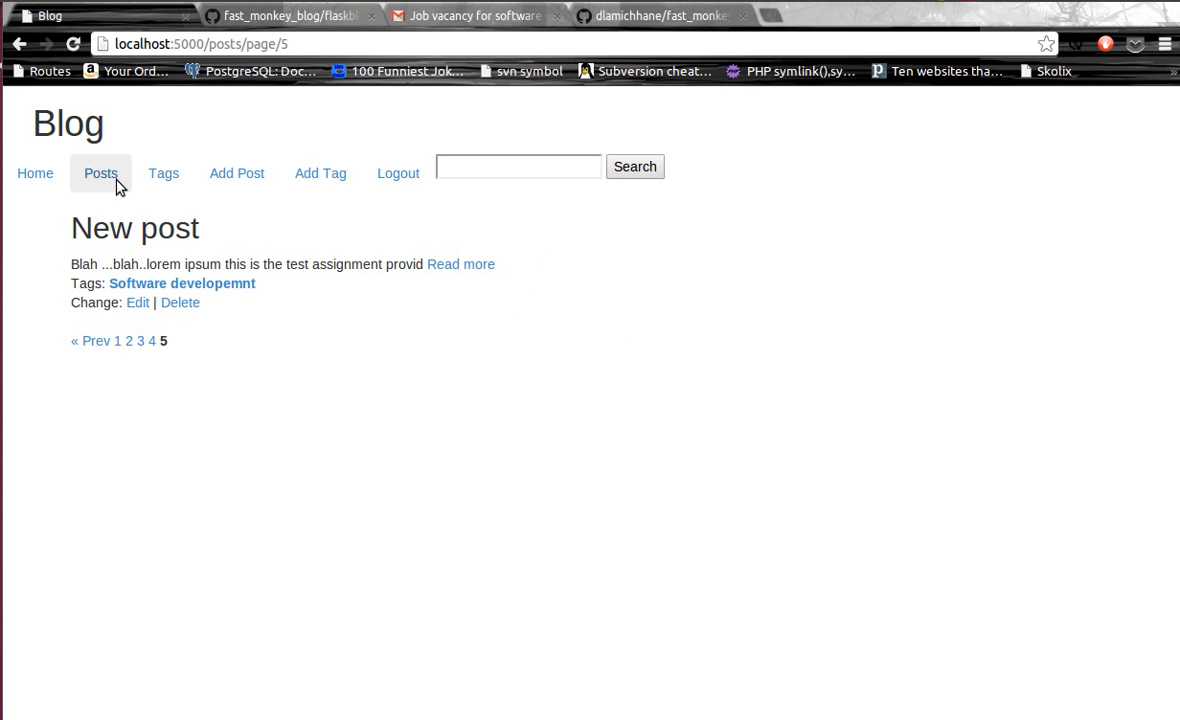
Page through posts to page 2 and delete the Helsinki post.
click(36, 172)
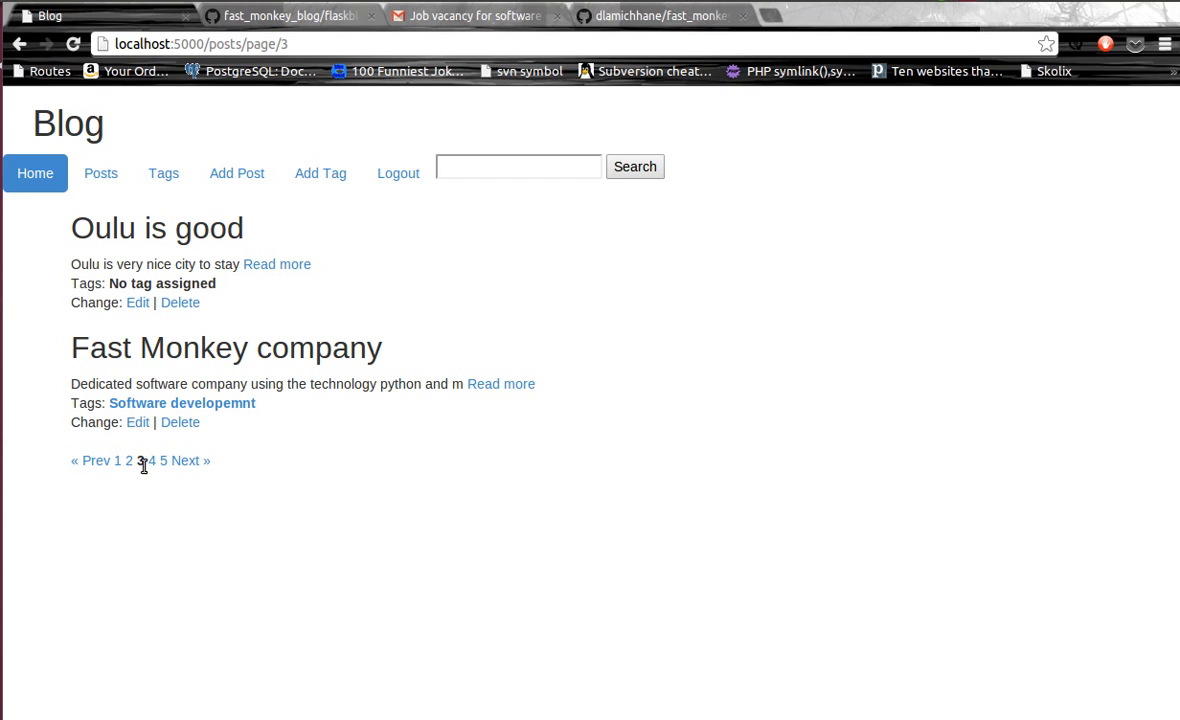
click(128, 460)
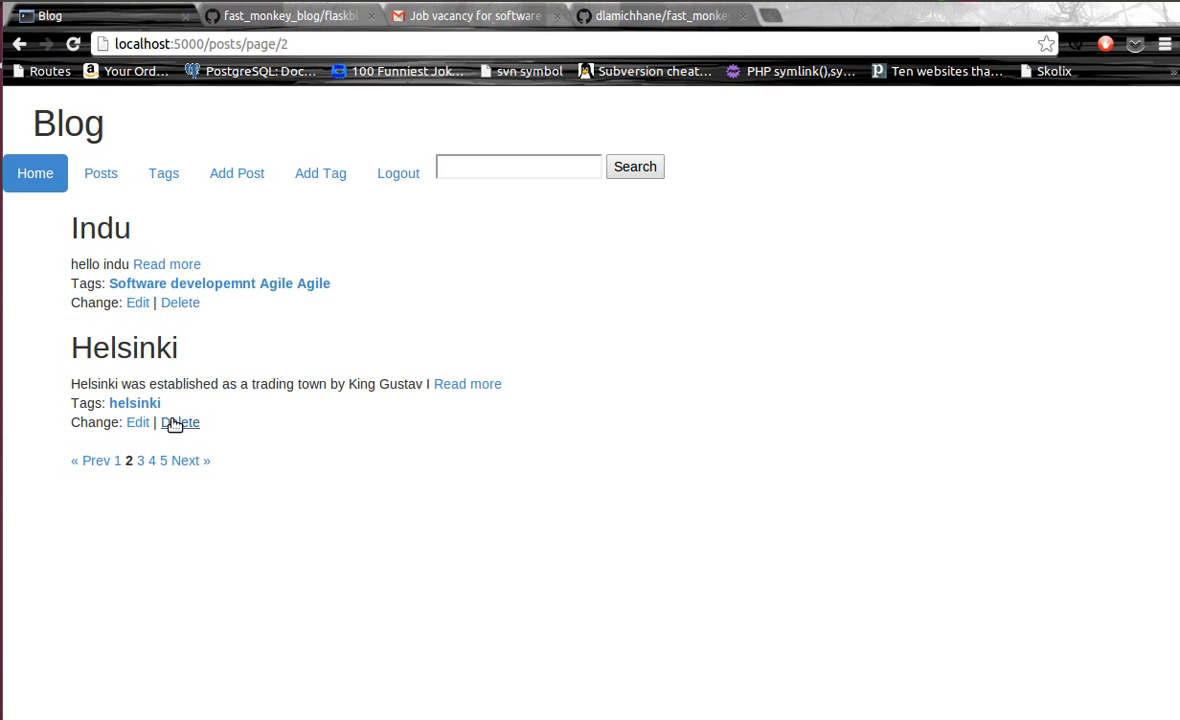
click(180, 422)
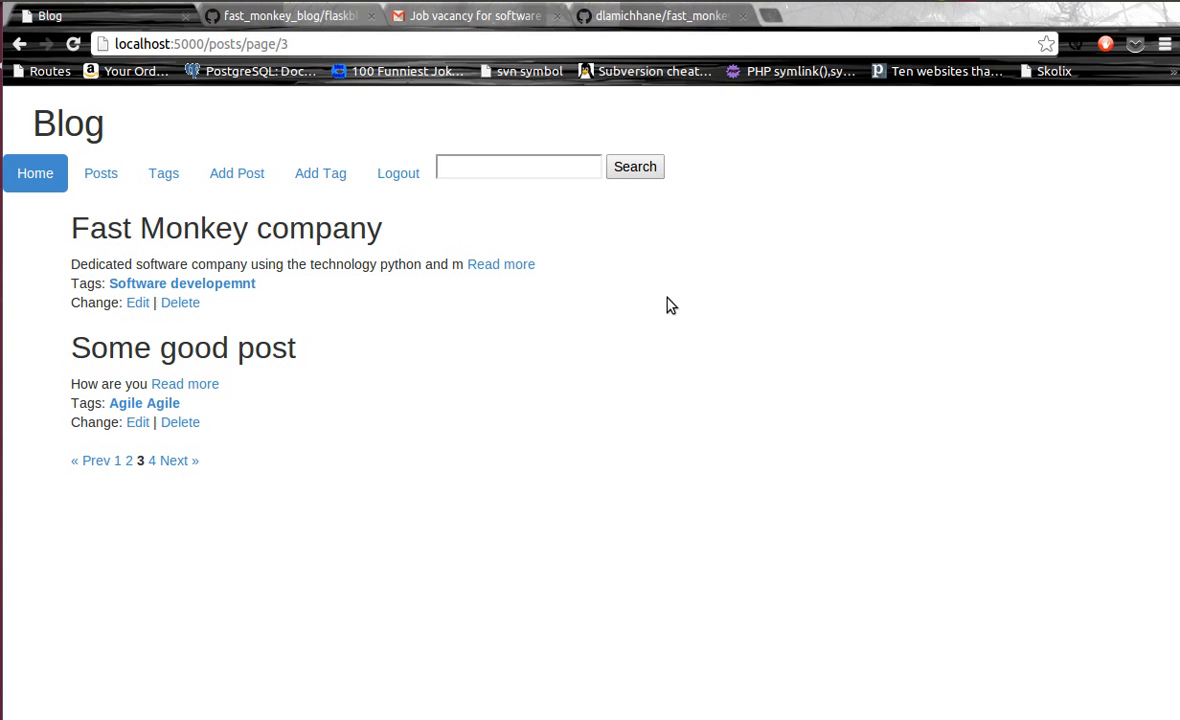
mouse_move(708, 384)
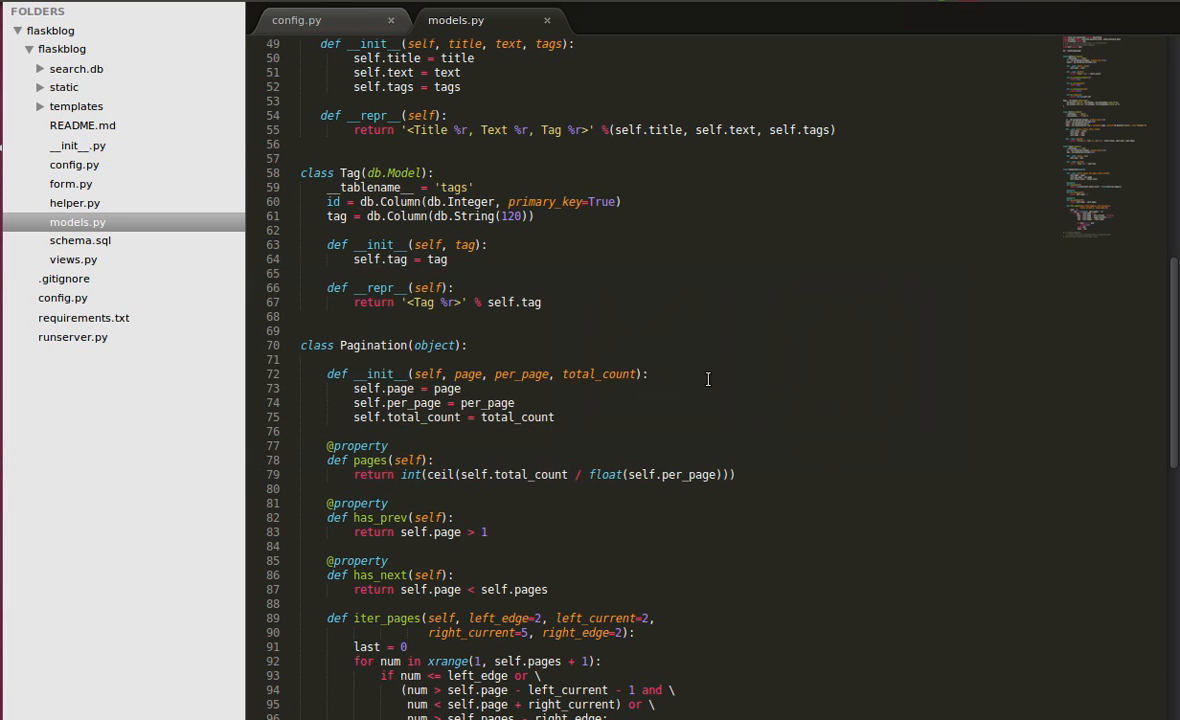
Scroll models.py to the commented-out whooshalchemy lines, then switch back to Chrome.
scroll(down, 3)
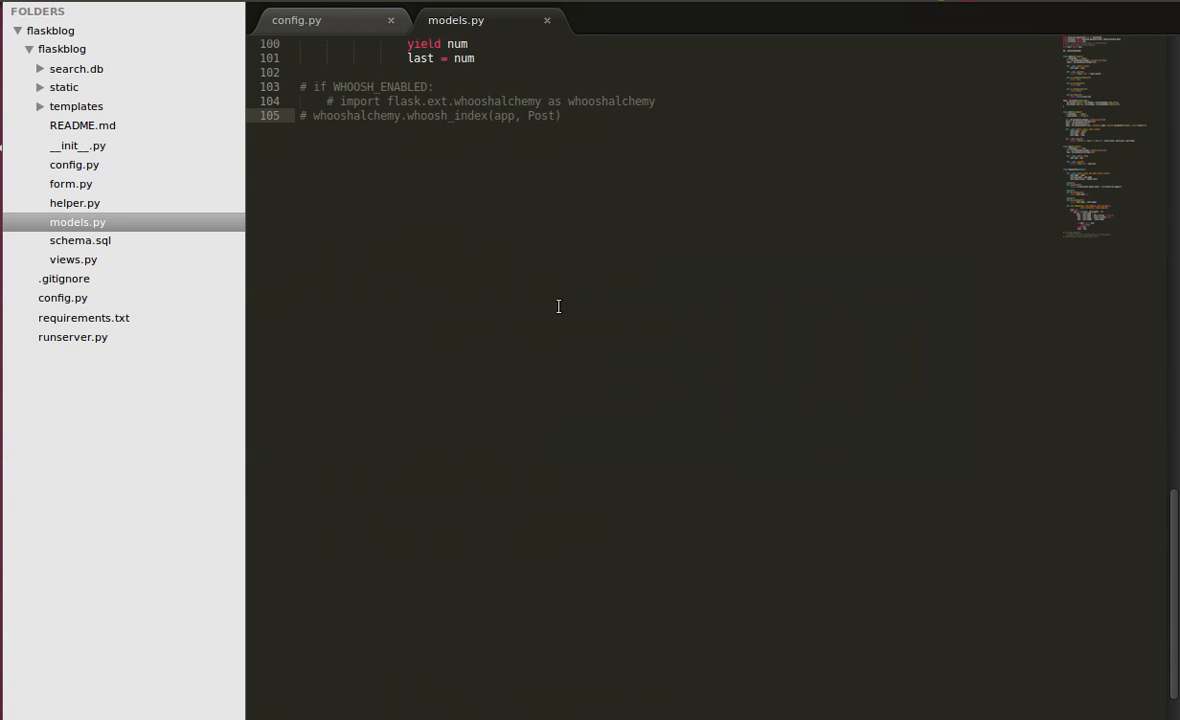
click(300, 114)
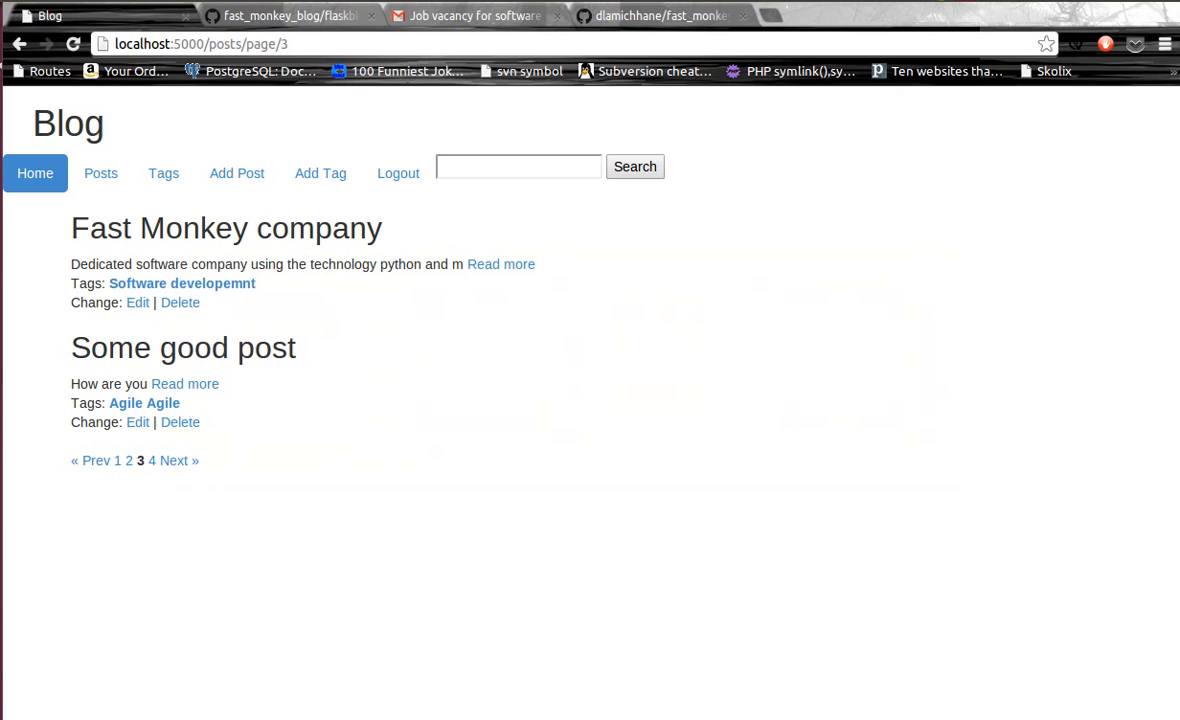
mouse_move(476, 150)
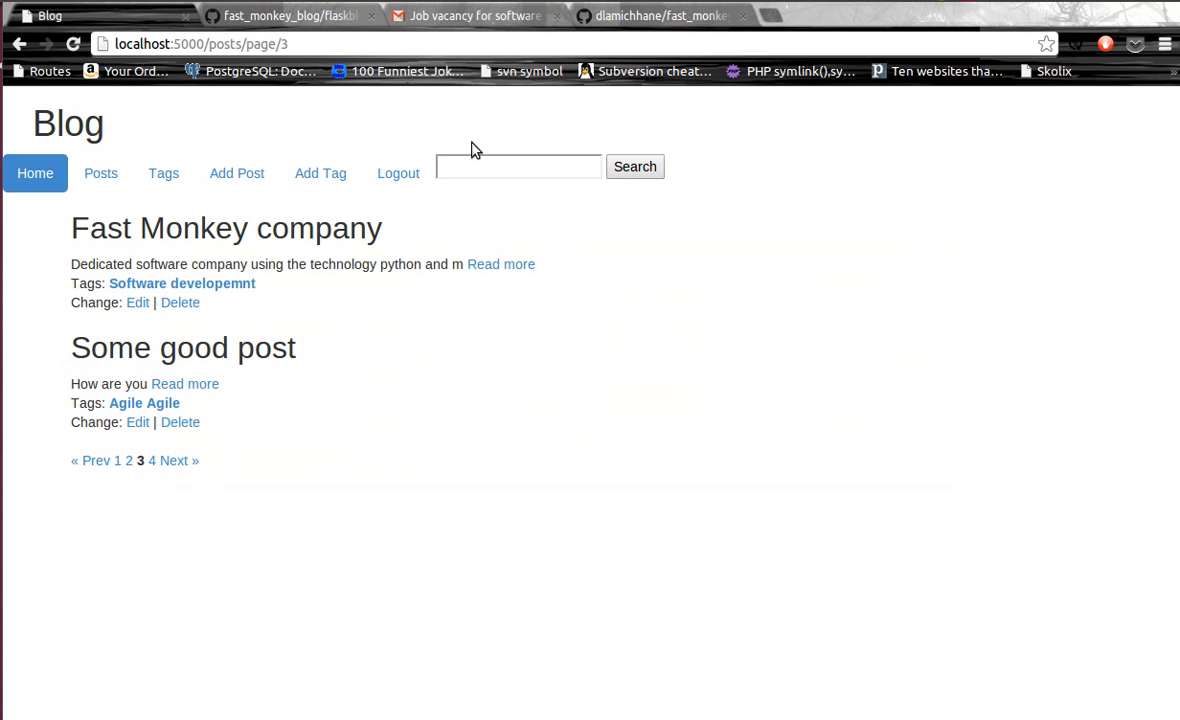
mouse_move(162, 172)
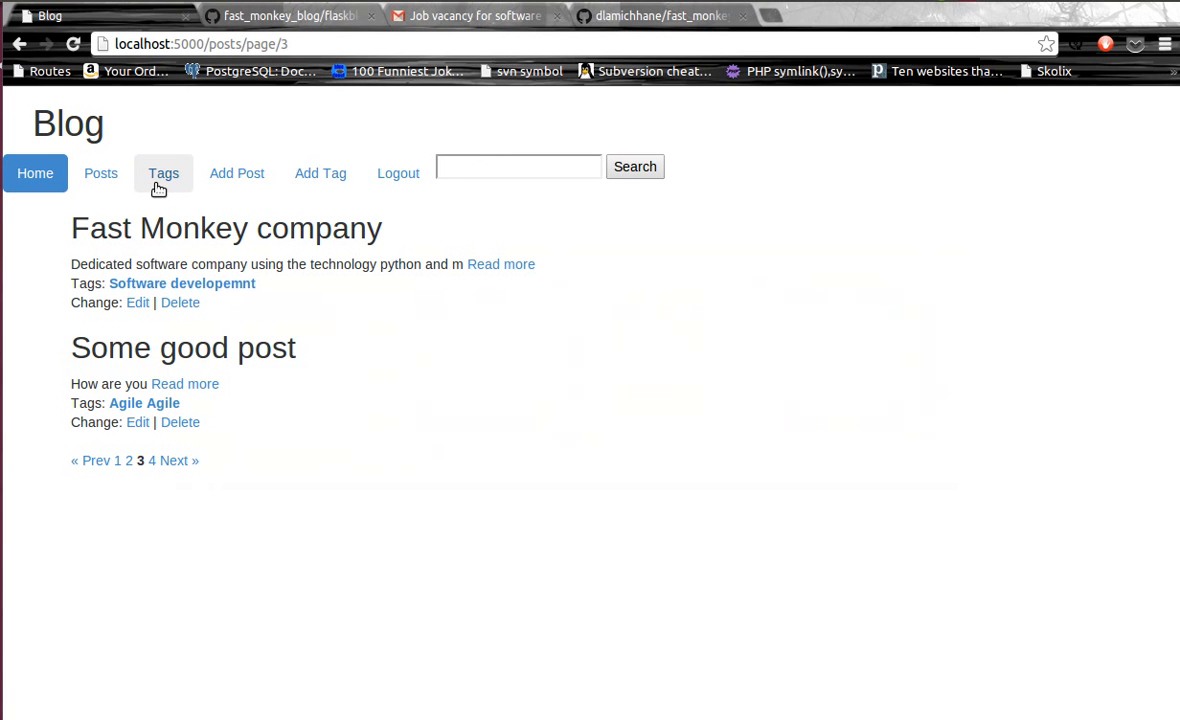
mouse_move(144, 188)
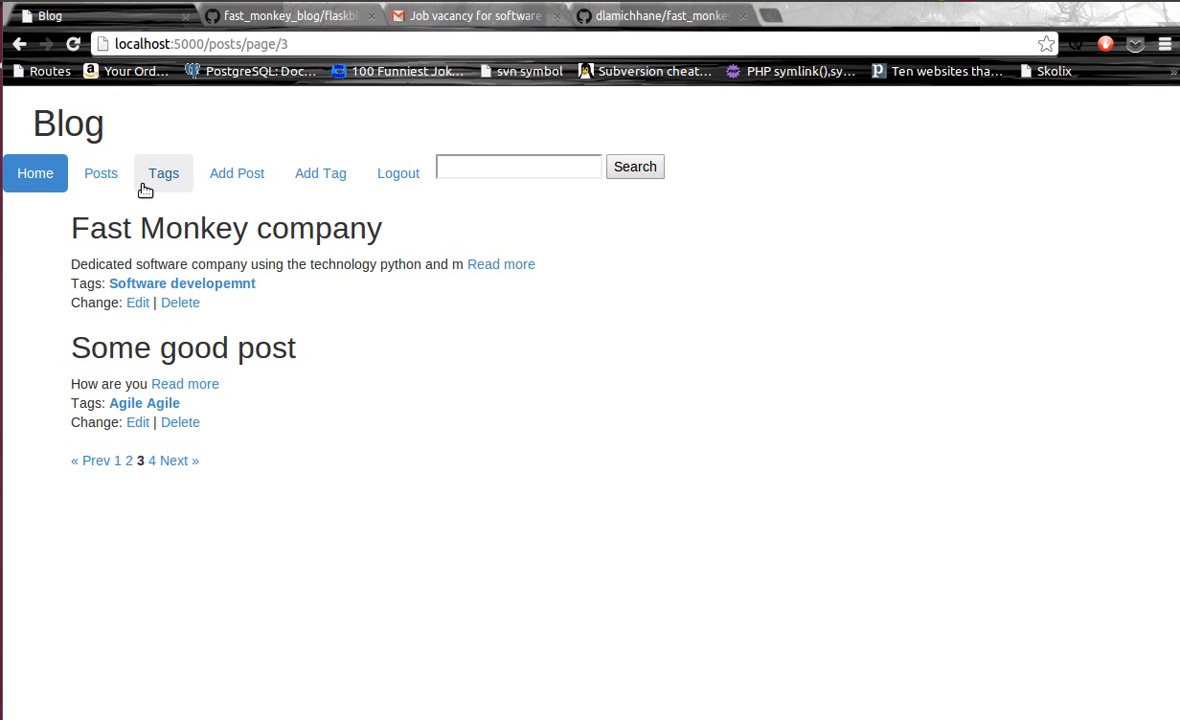
mouse_move(100, 172)
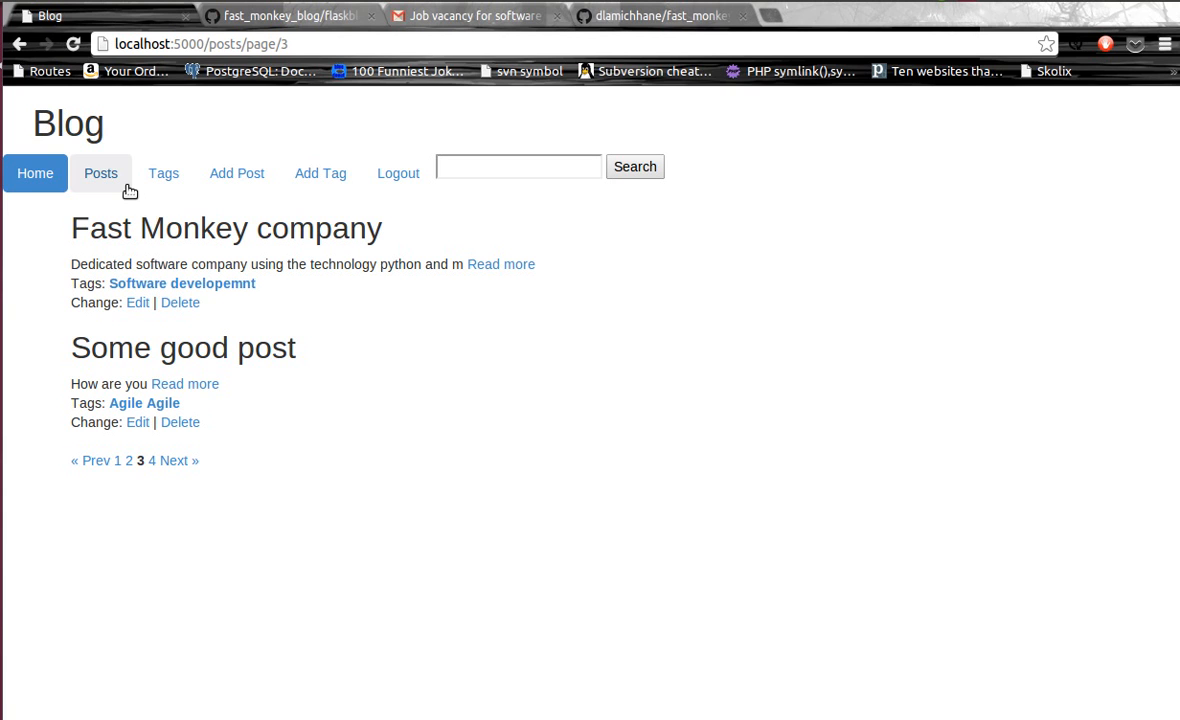
mouse_move(236, 172)
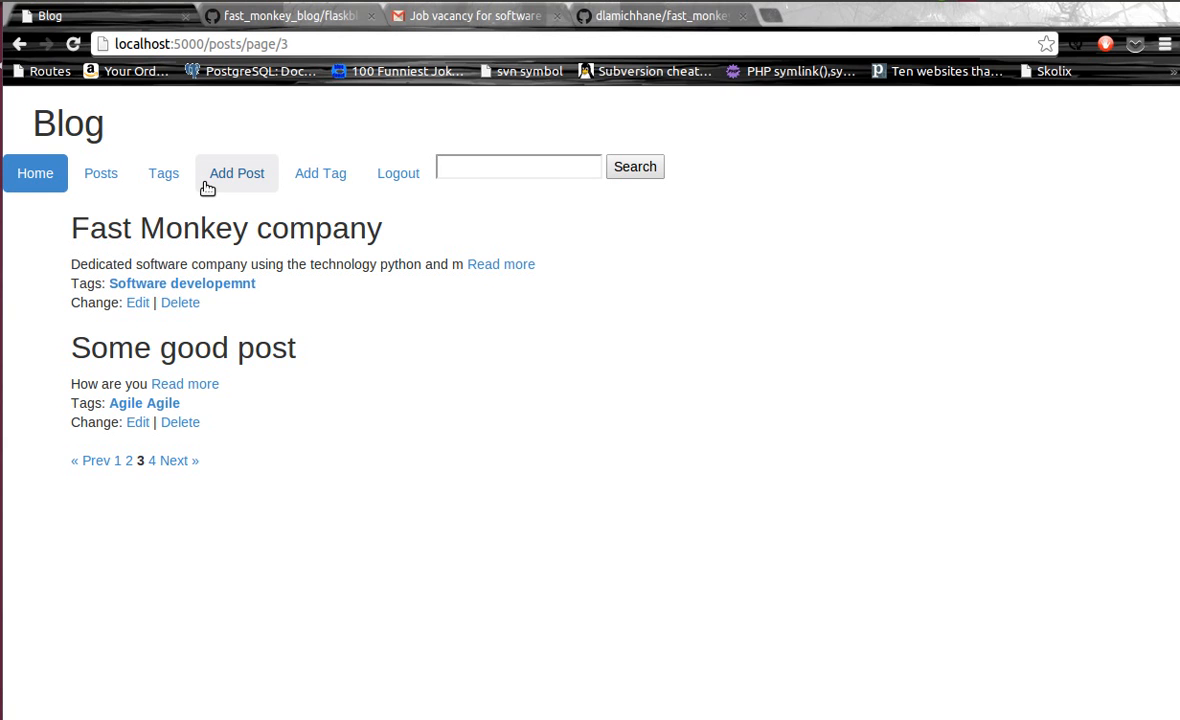
Open the Add Post form with empty title and text fields.
click(236, 172)
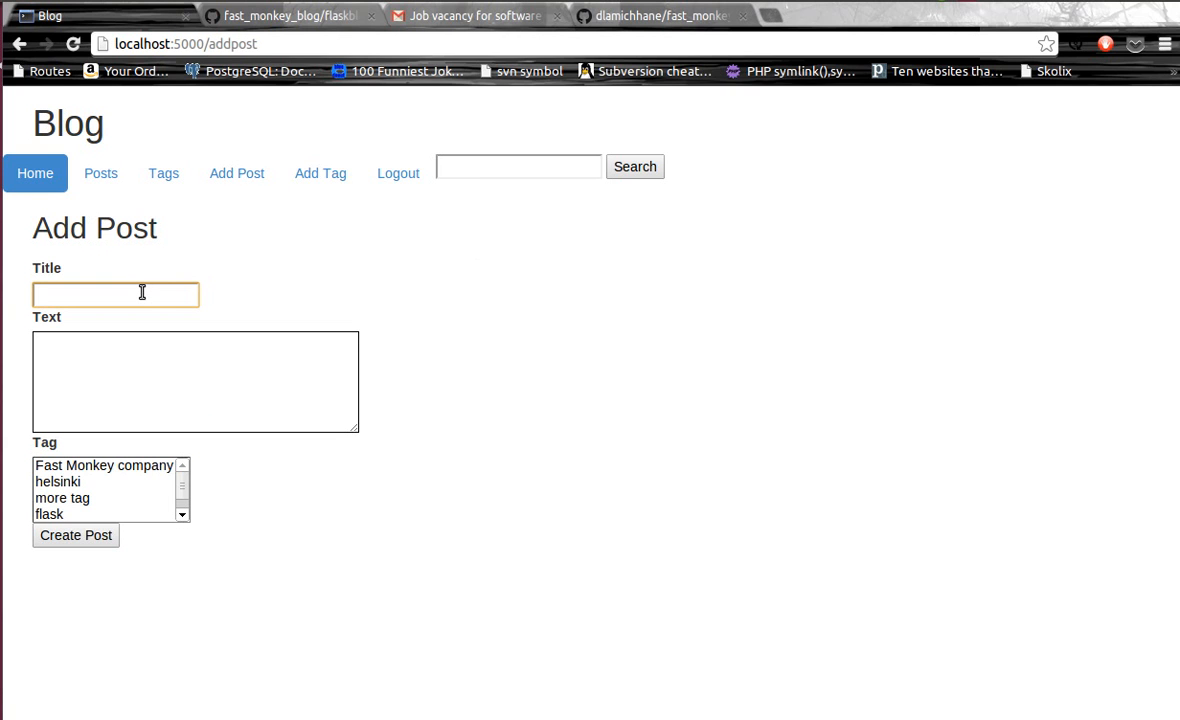
Write a post titled 'good programming skill' with text 'Hello world ..full text search', tagged helsinki.
click(116, 292)
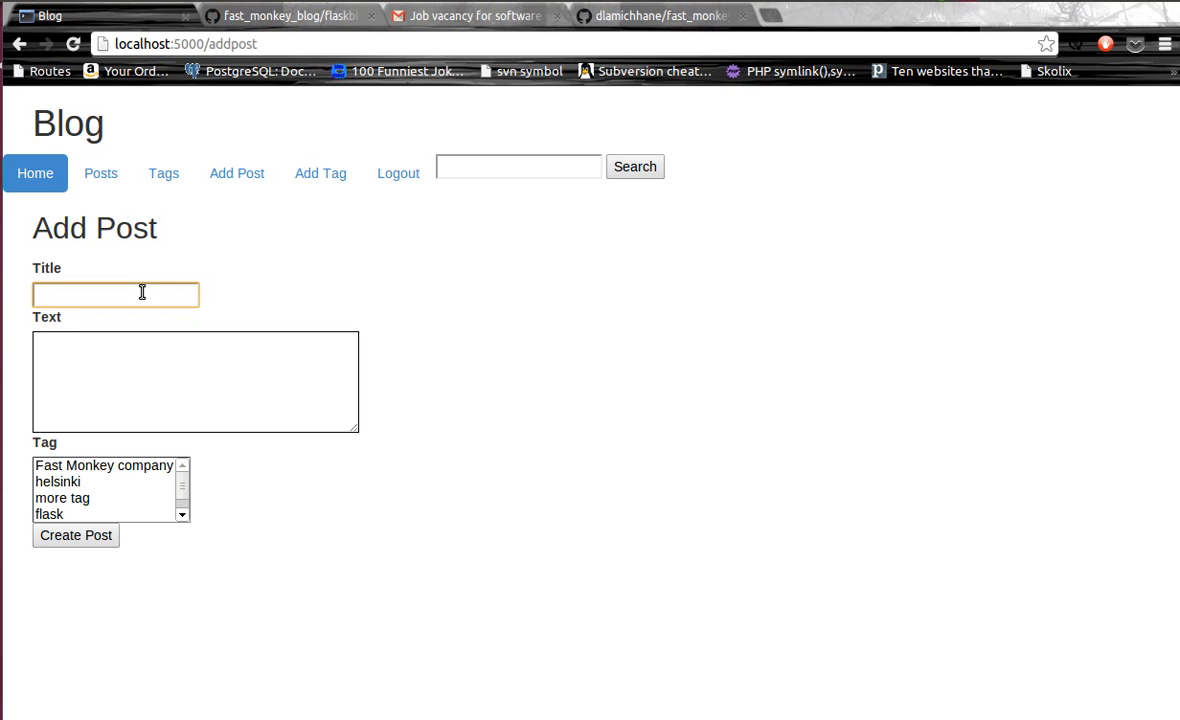
click(116, 292)
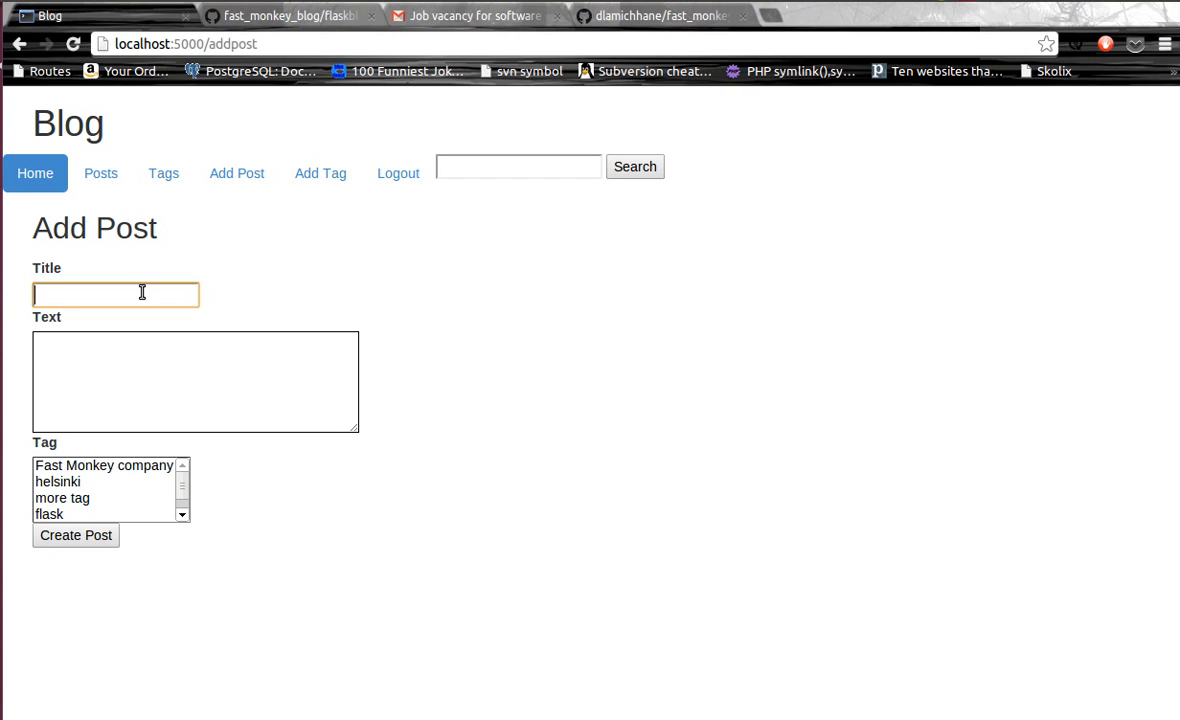
text(good pr)
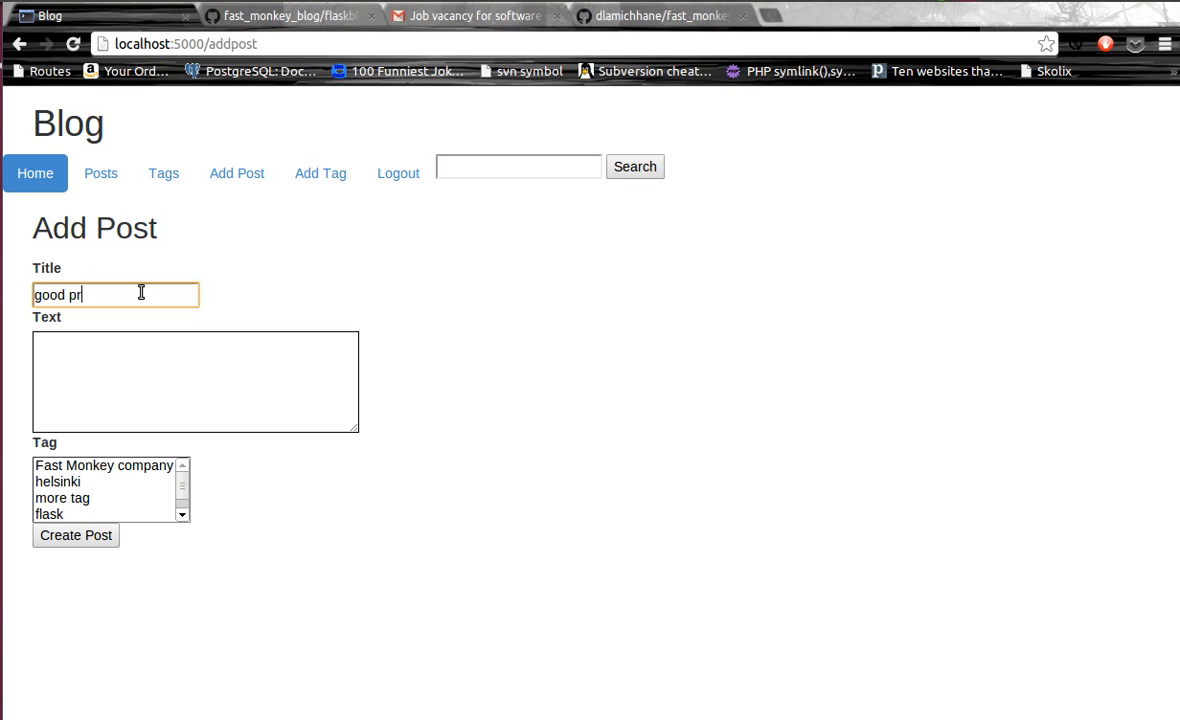
text(ogramming)
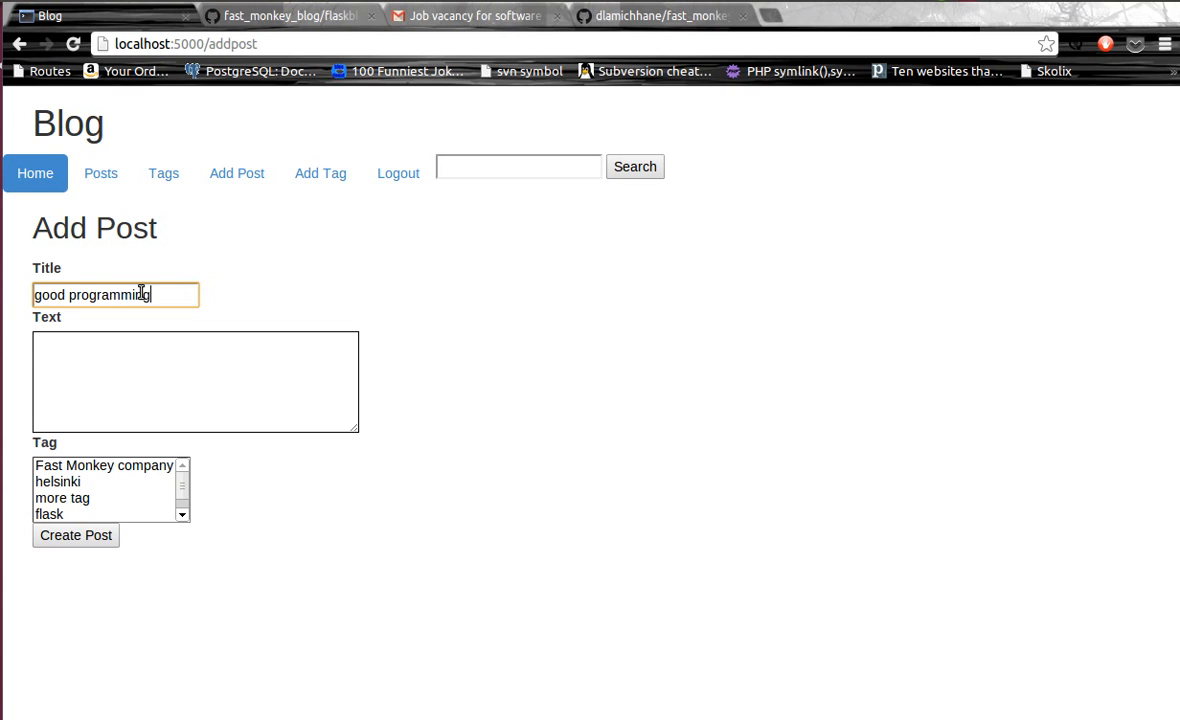
text(He)
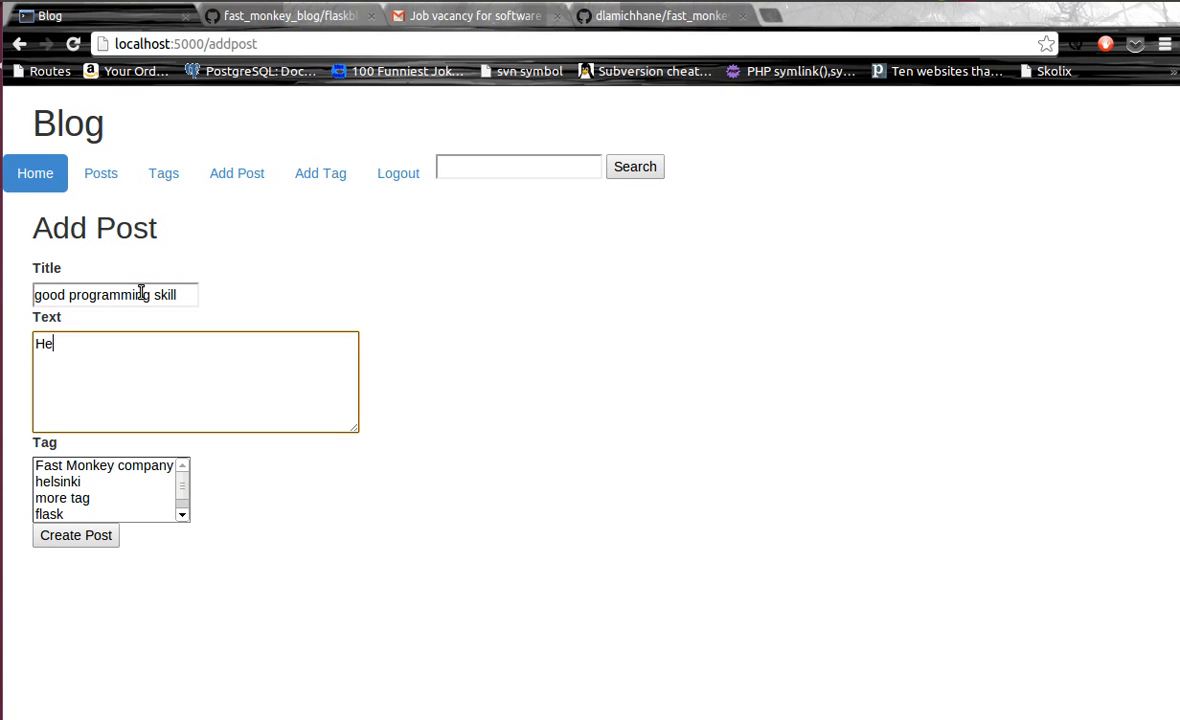
text(llo world ..full text sear)
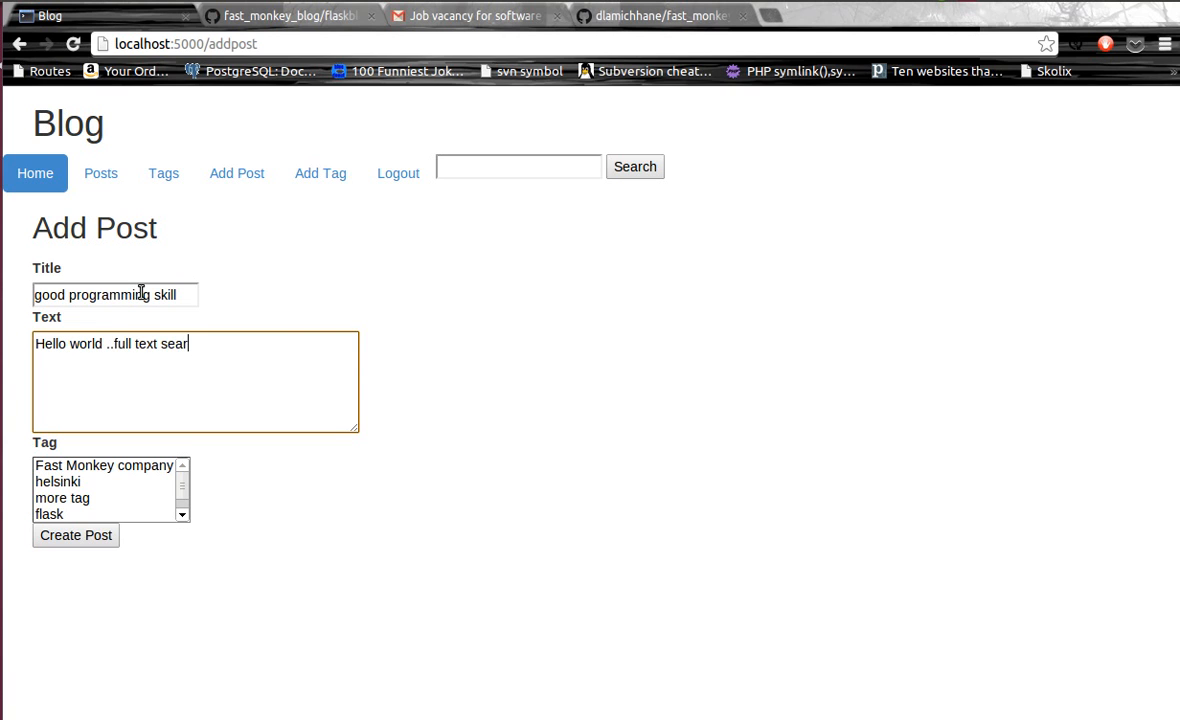
text(ch)
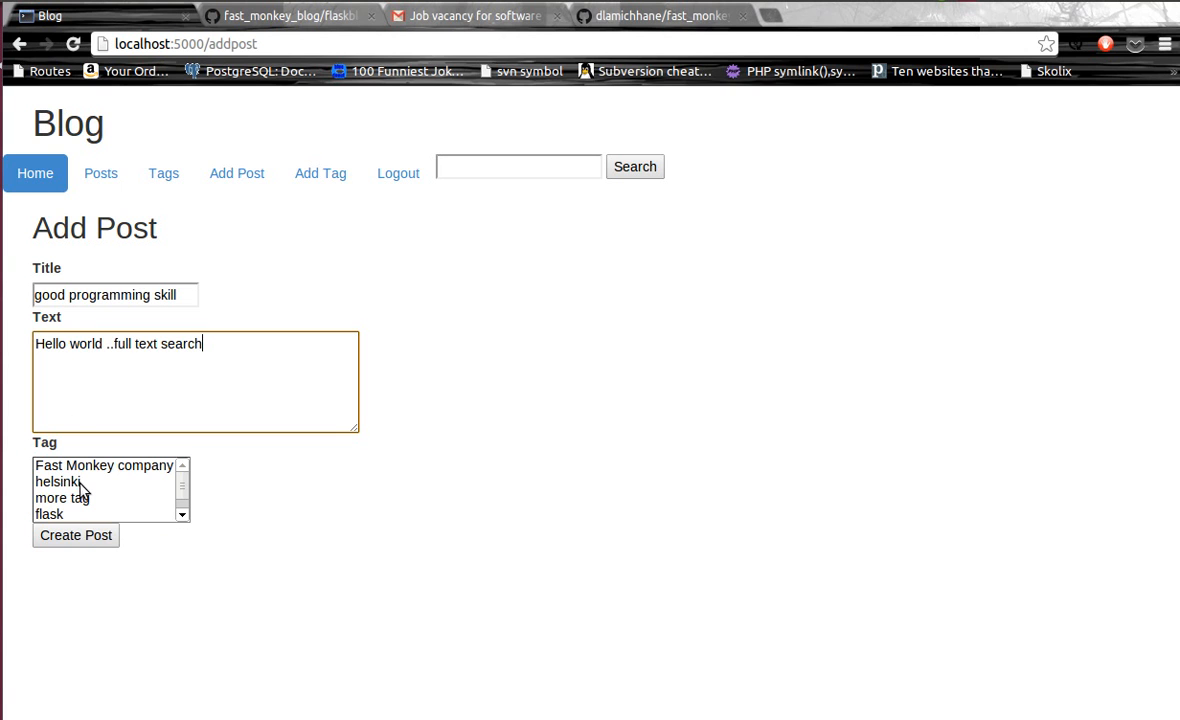
click(76, 536)
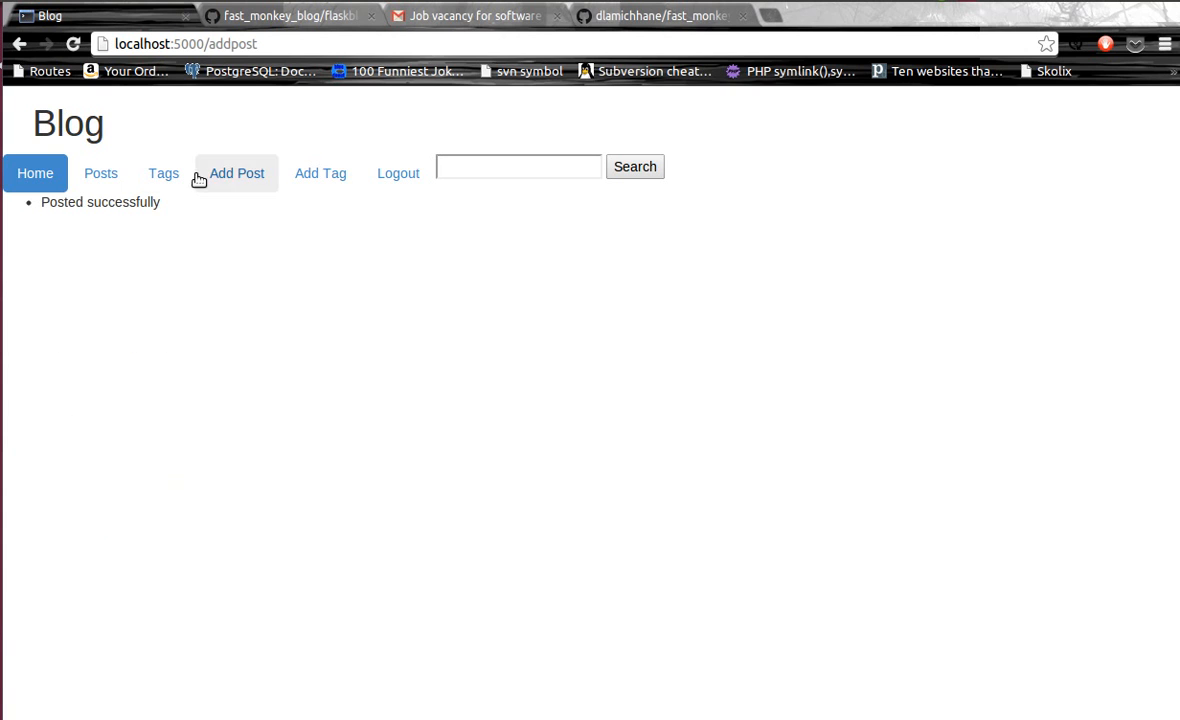
Publish a post titled 'good' with text 'good programing', tagged flask.
click(236, 172)
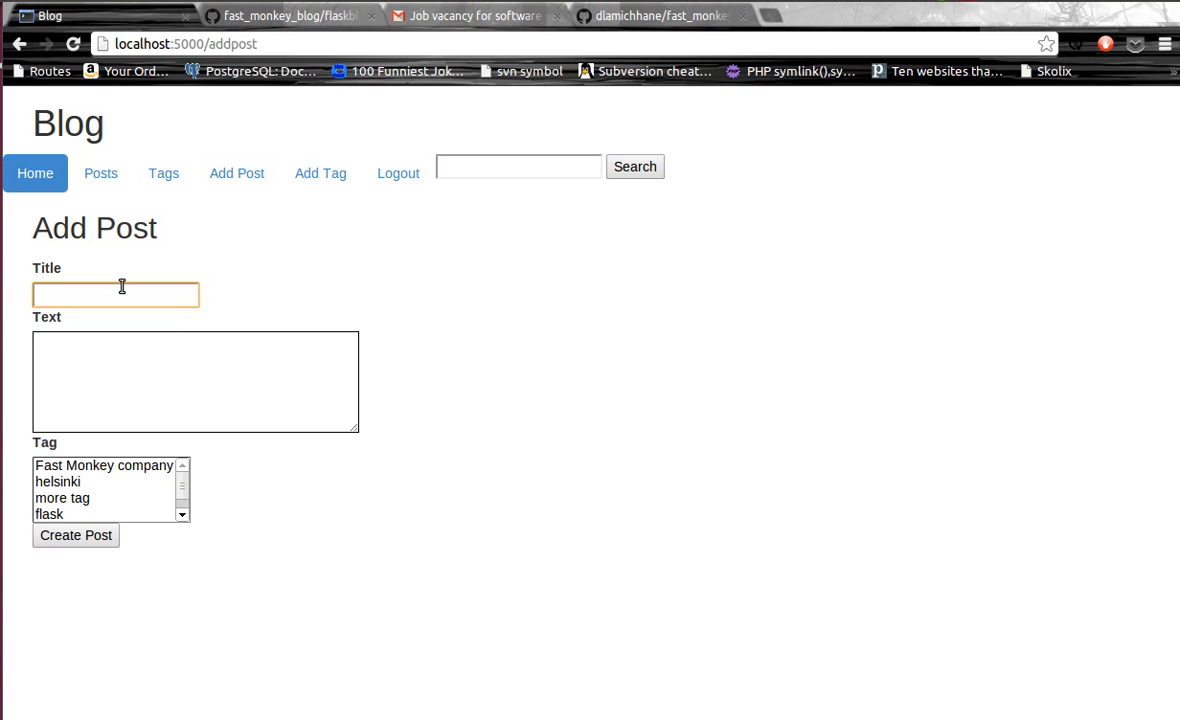
text(good)
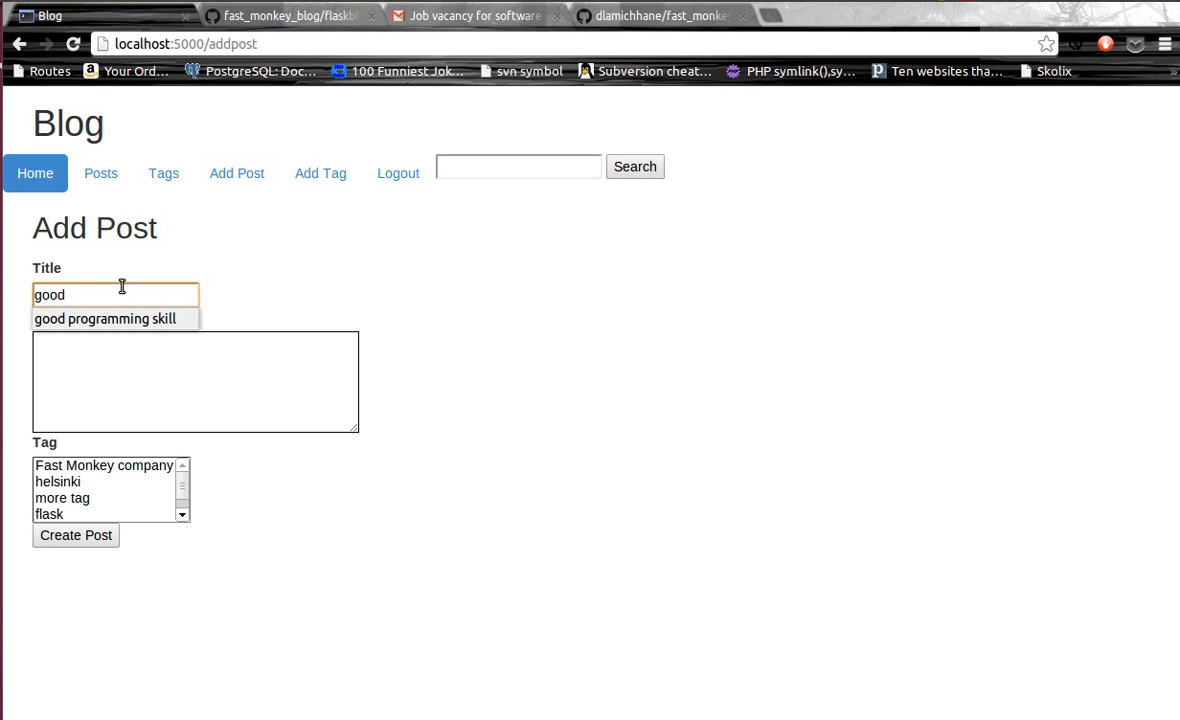
text(Goo)
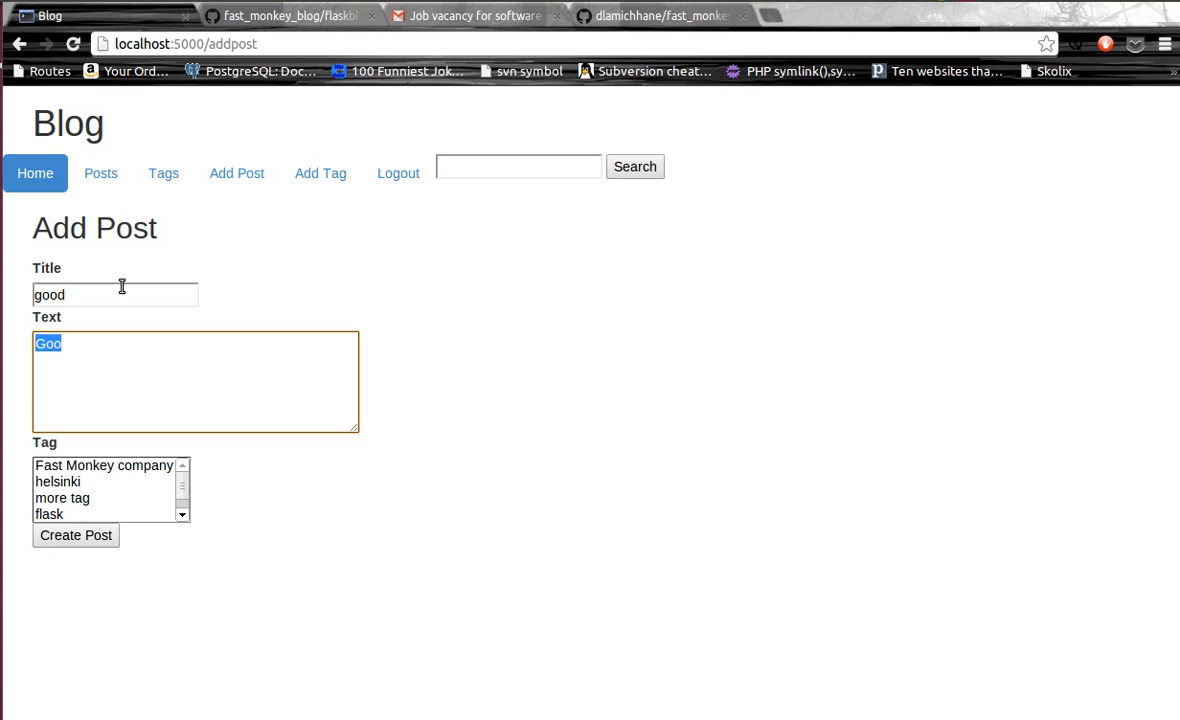
text(good programing)
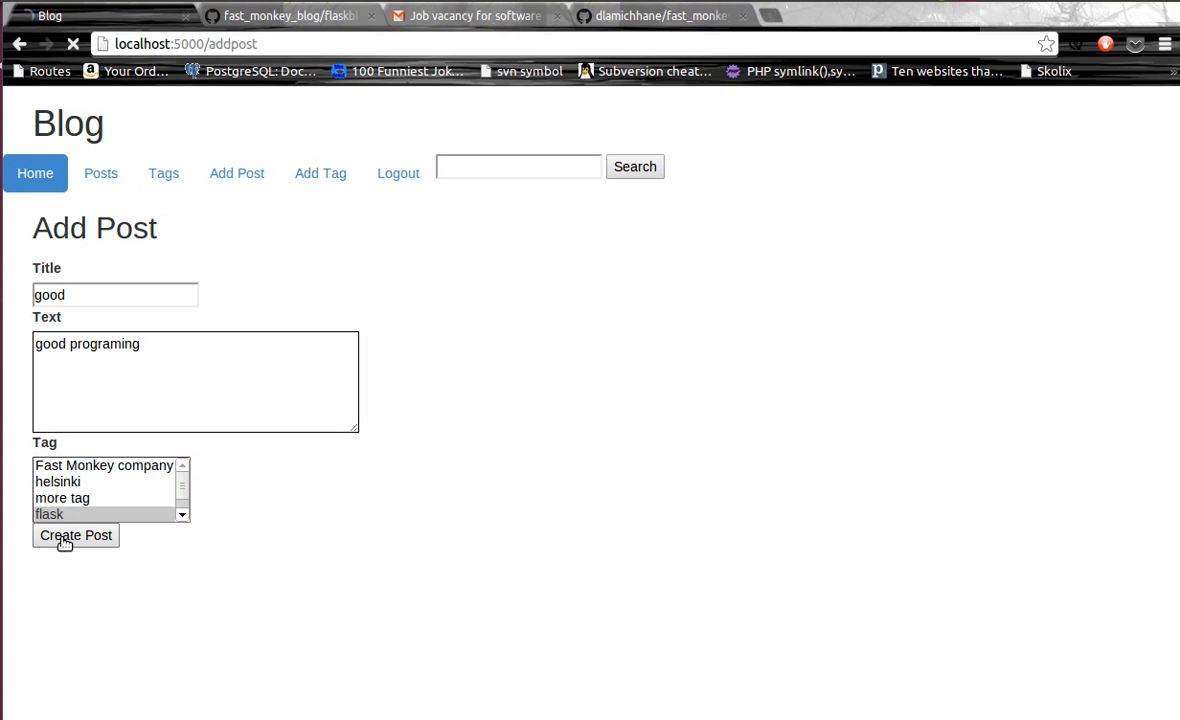
click(76, 536)
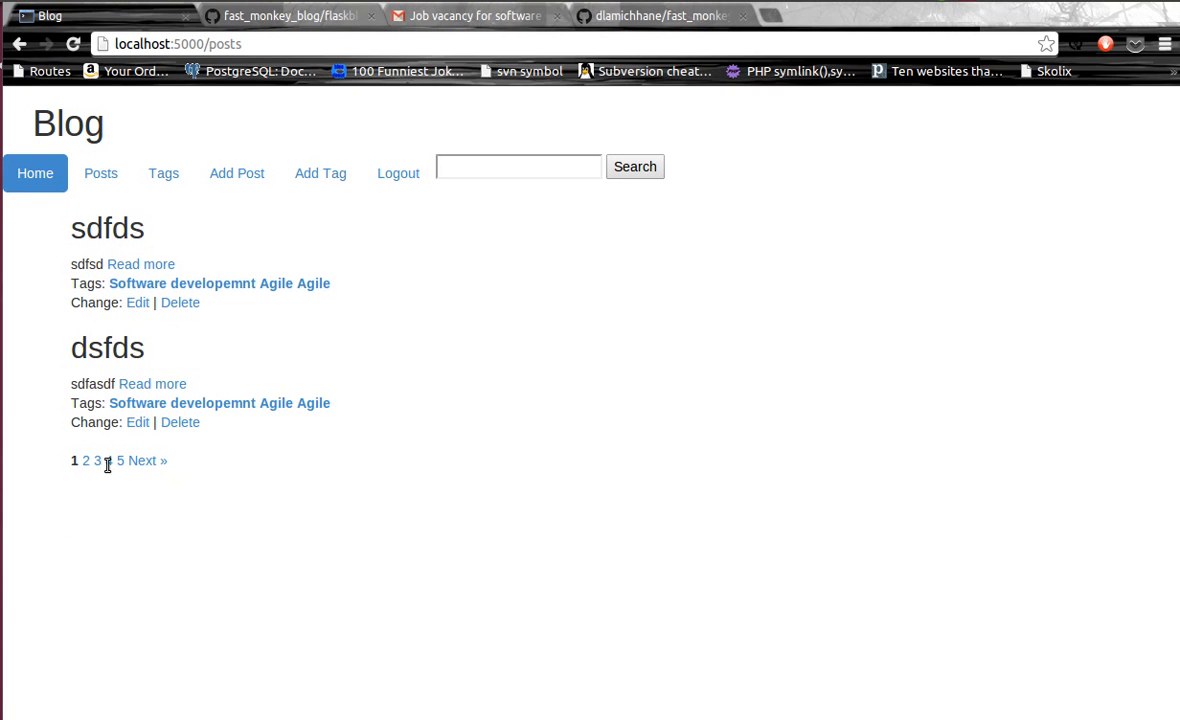
Search the blog for 'good', returning the good and Python posts.
click(120, 460)
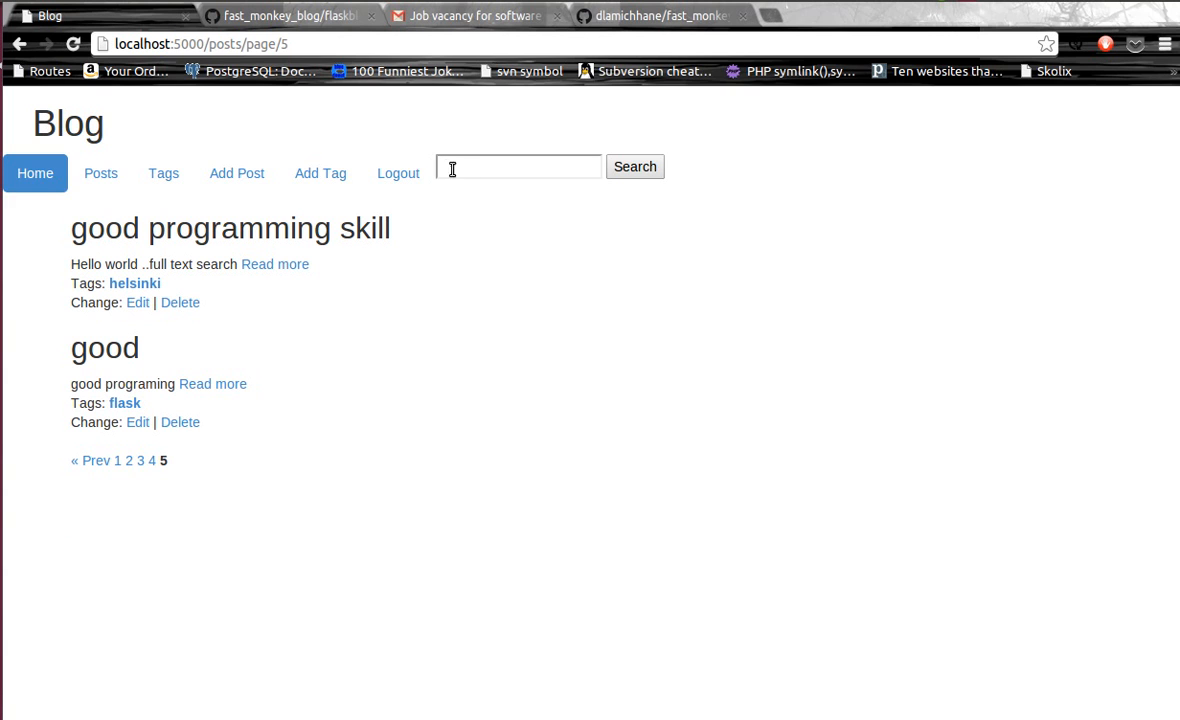
text(good)
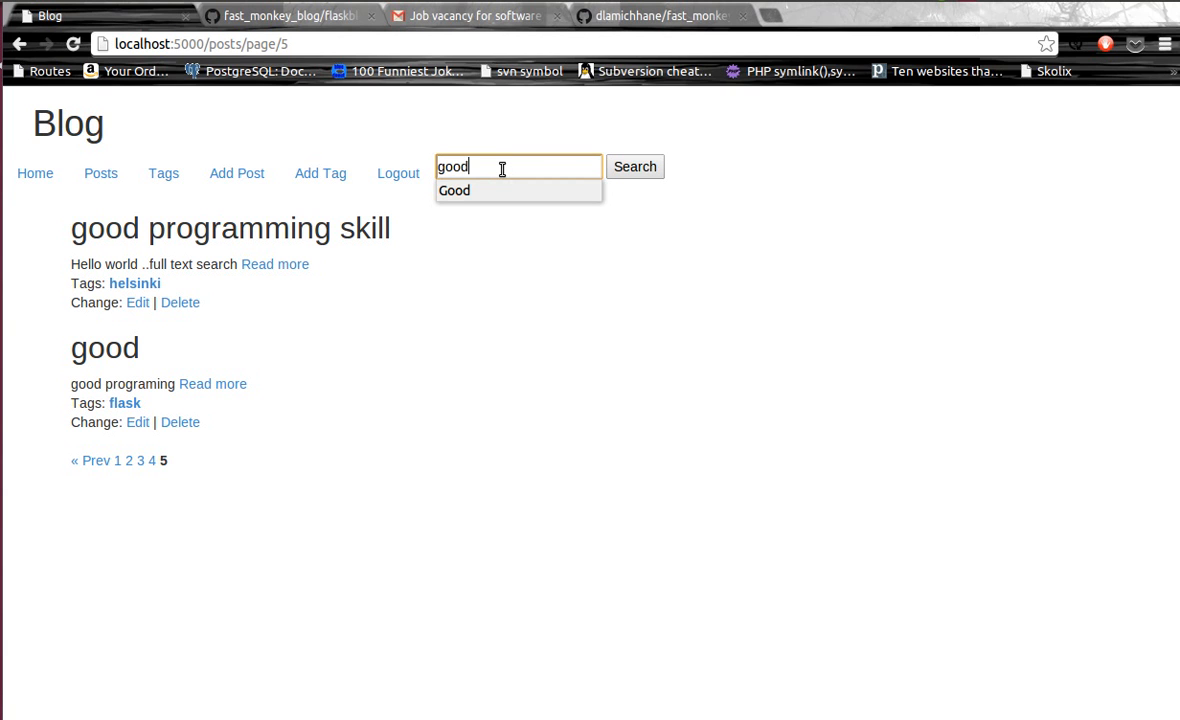
click(636, 166)
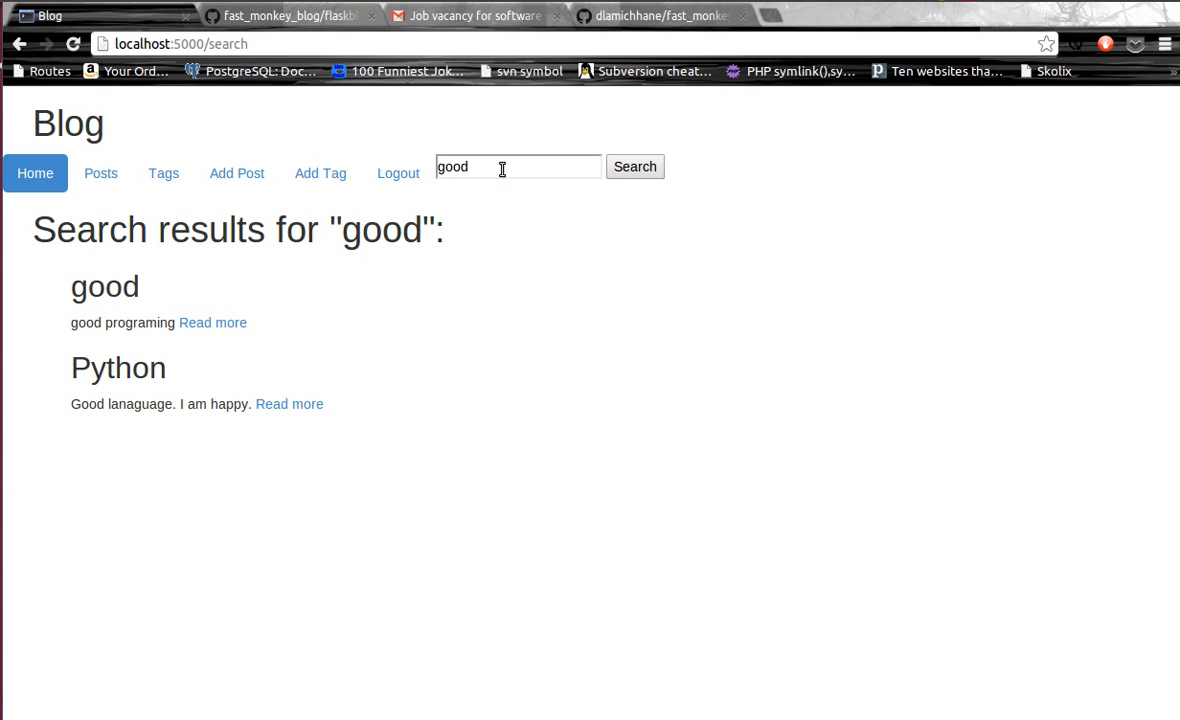
mouse_move(448, 418)
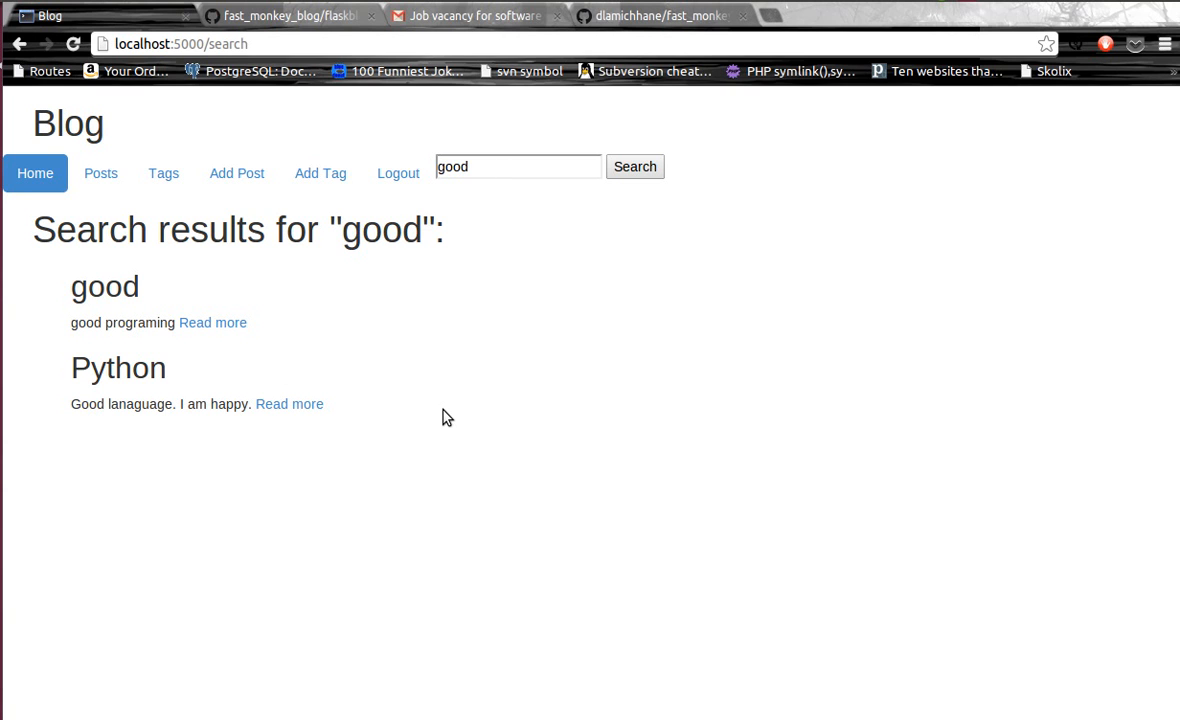
mouse_move(260, 344)
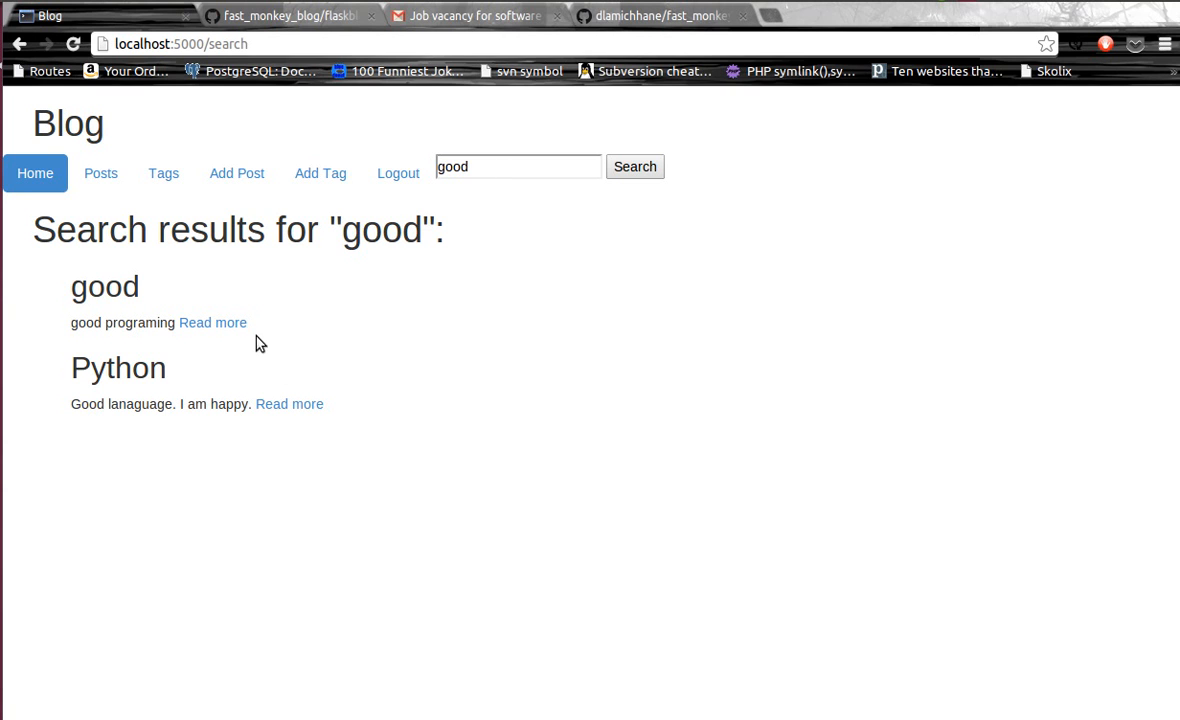
mouse_move(316, 290)
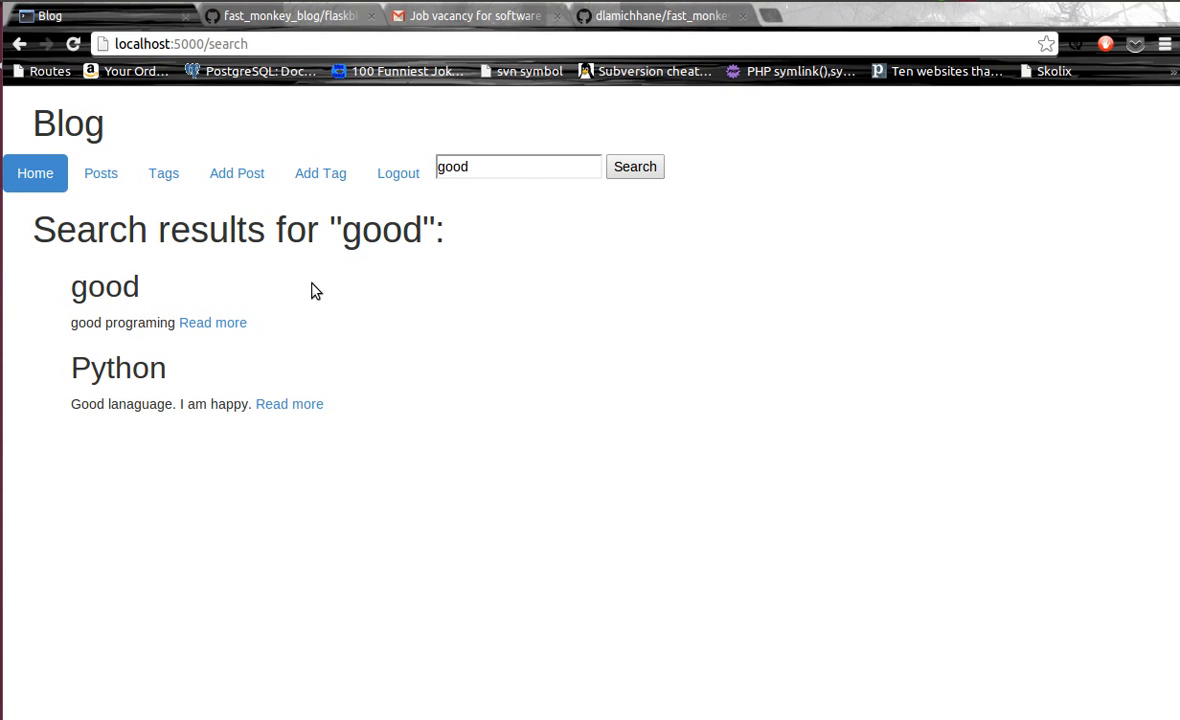
mouse_move(214, 322)
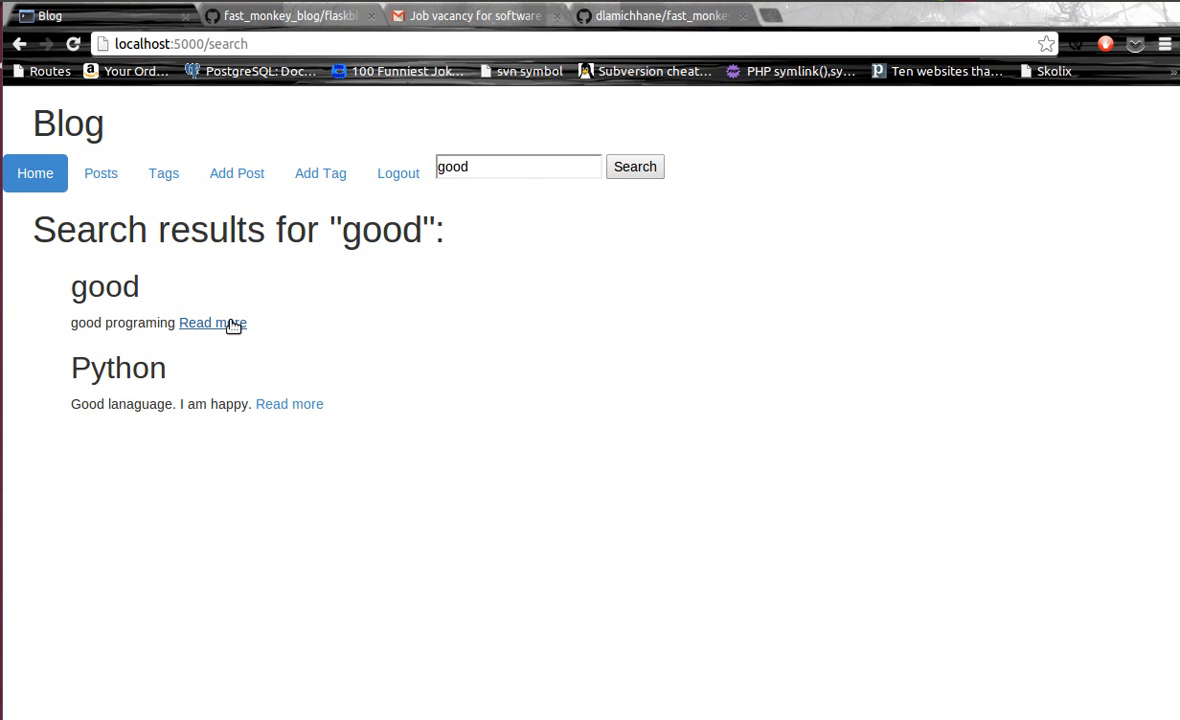
mouse_move(78, 320)
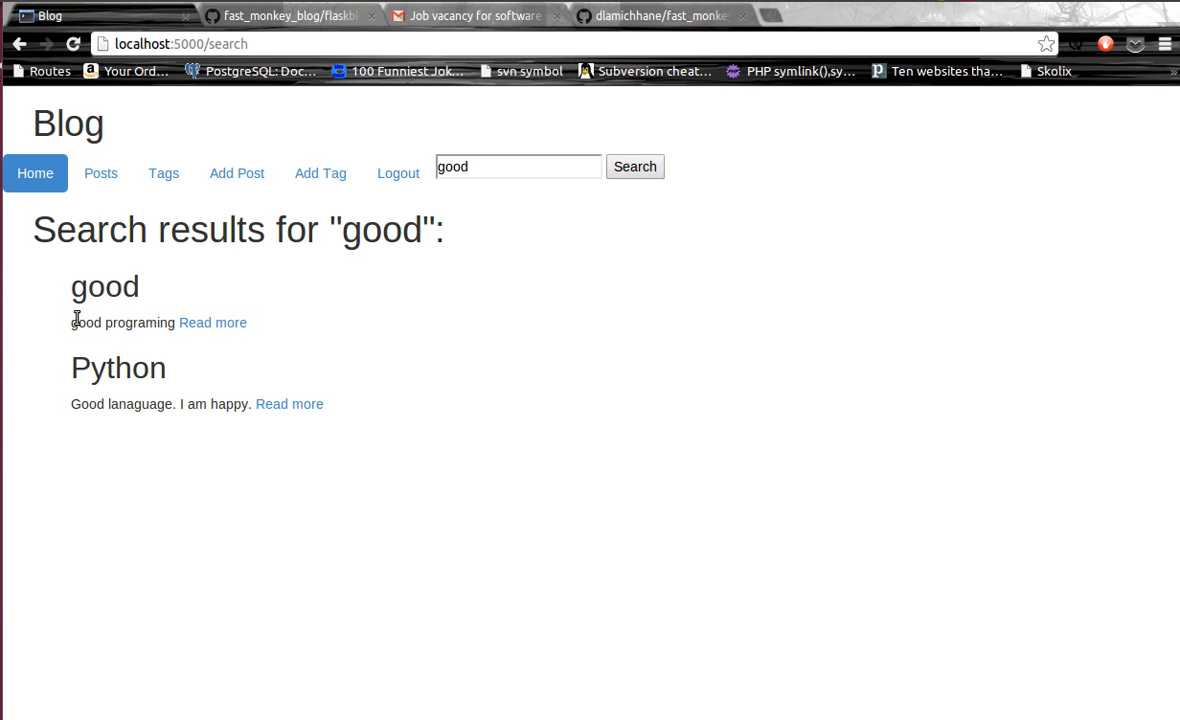
Open the full 'good' post from the search results, showing its programing text and flask tag.
double_click(88, 404)
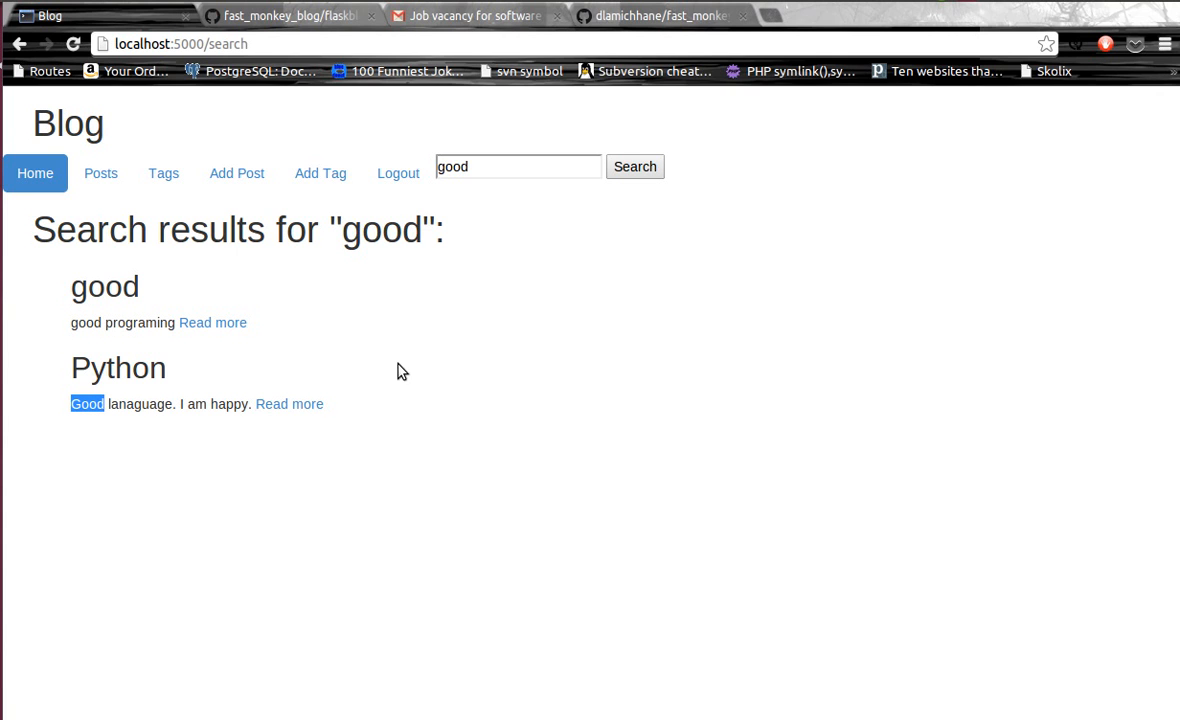
mouse_move(324, 322)
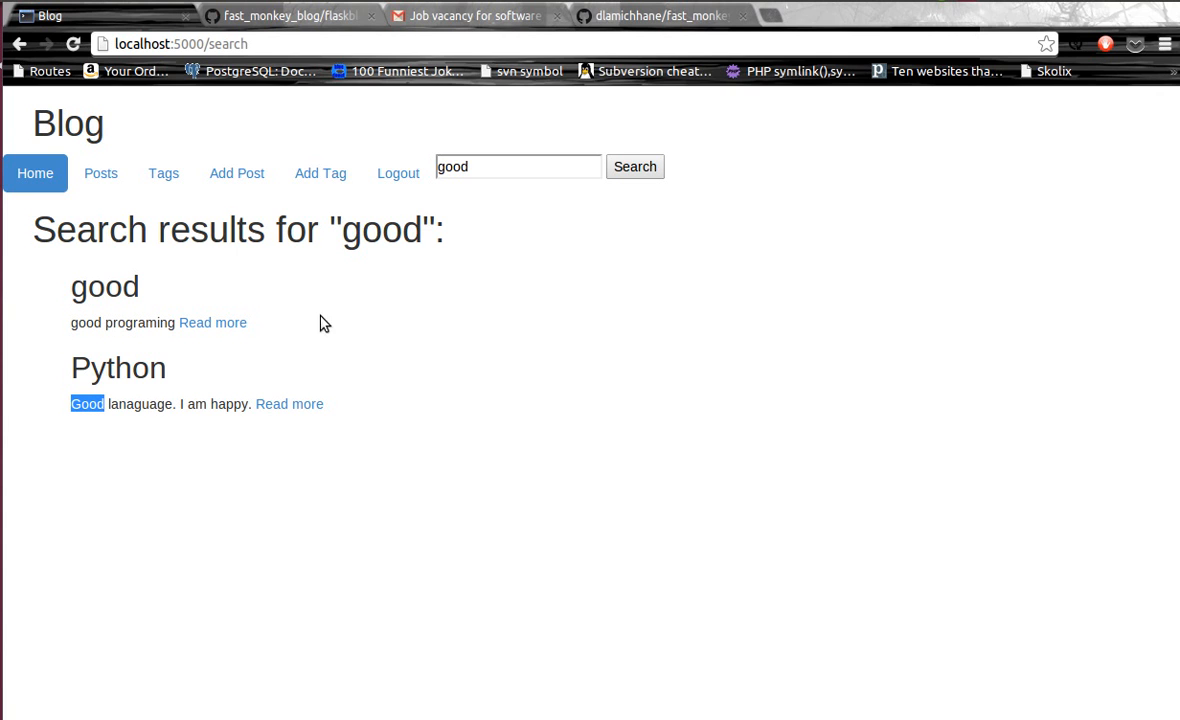
mouse_move(214, 322)
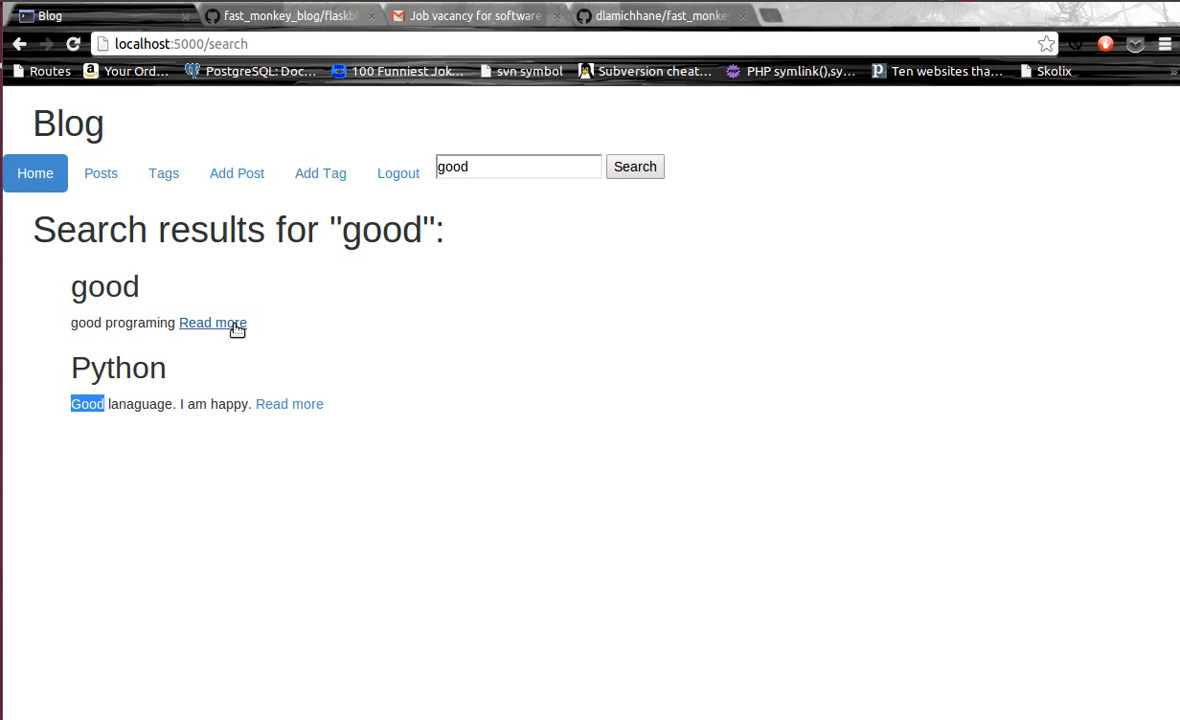
click(212, 322)
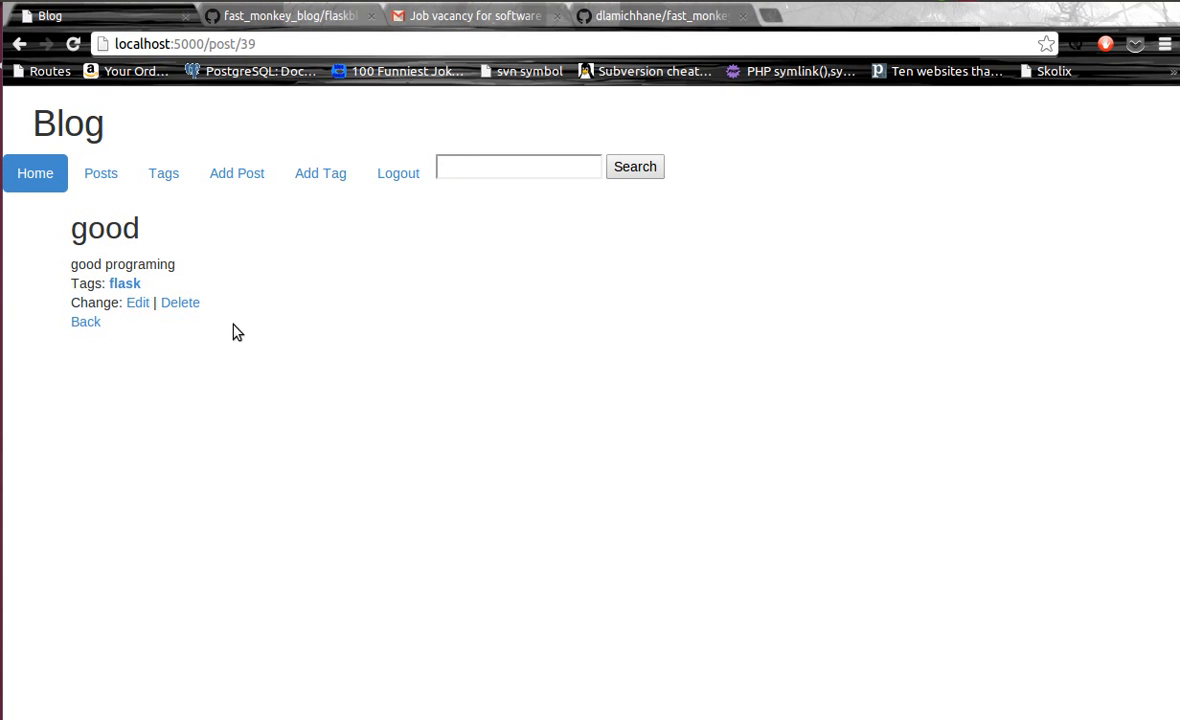
mouse_move(276, 264)
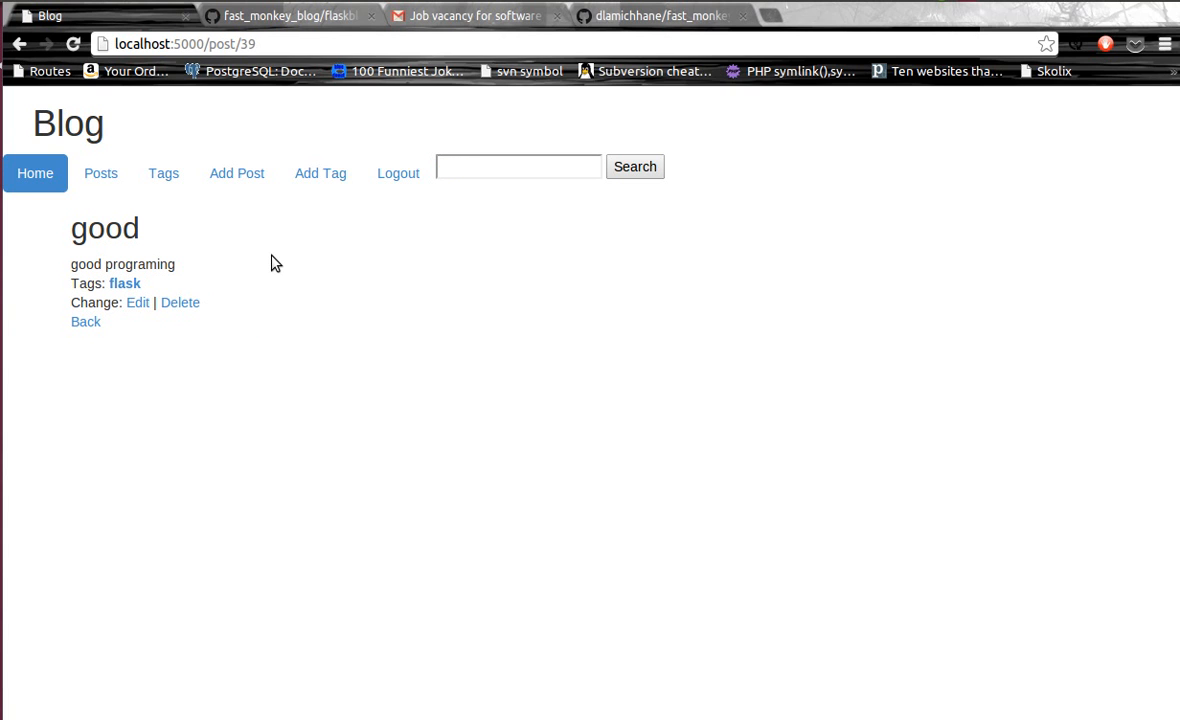
mouse_move(288, 348)
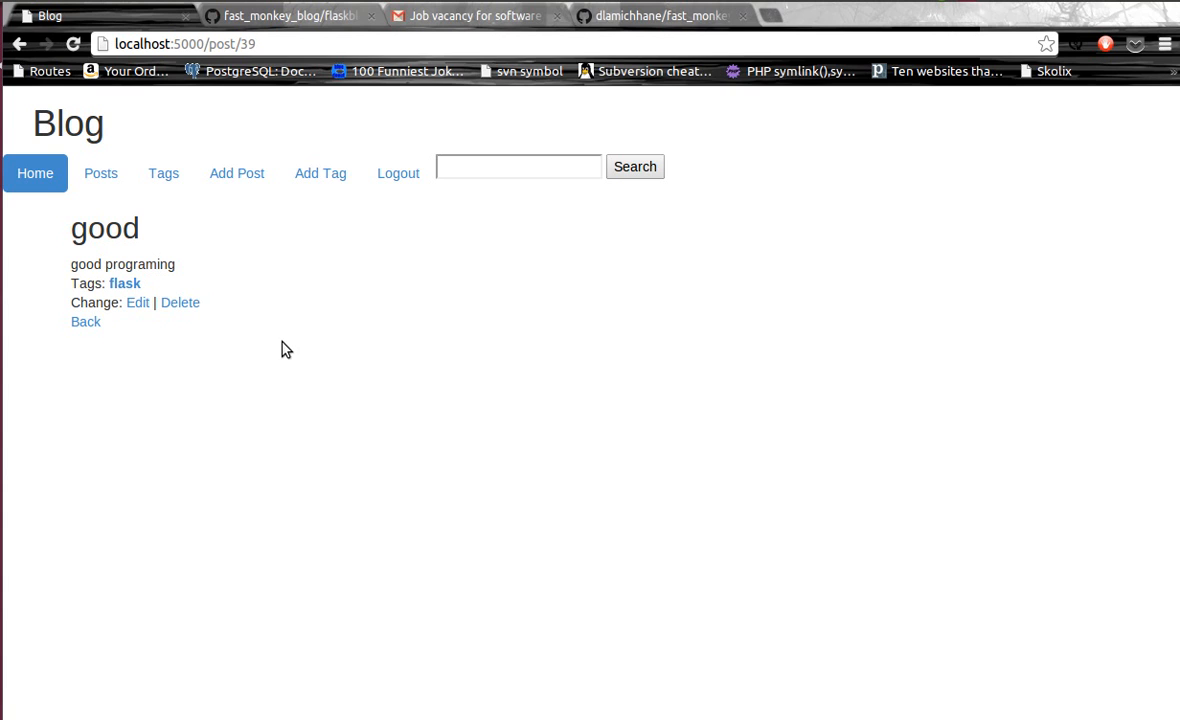
mouse_move(332, 364)
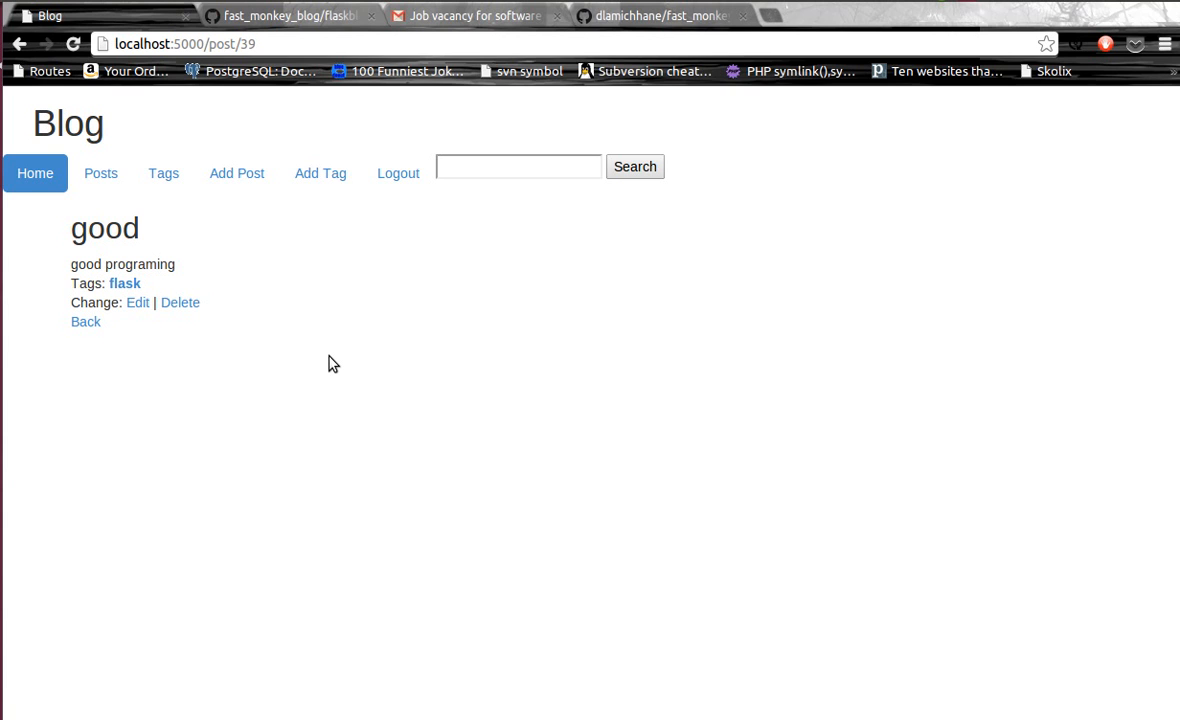
mouse_move(328, 364)
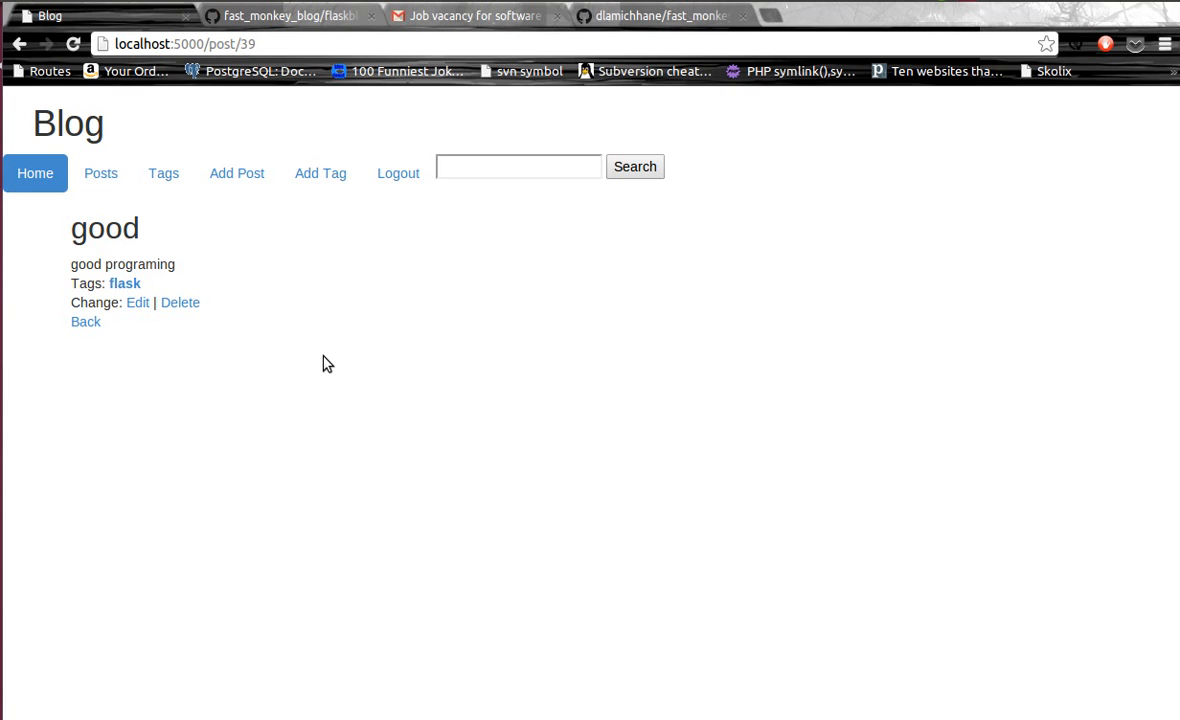
mouse_move(984, 44)
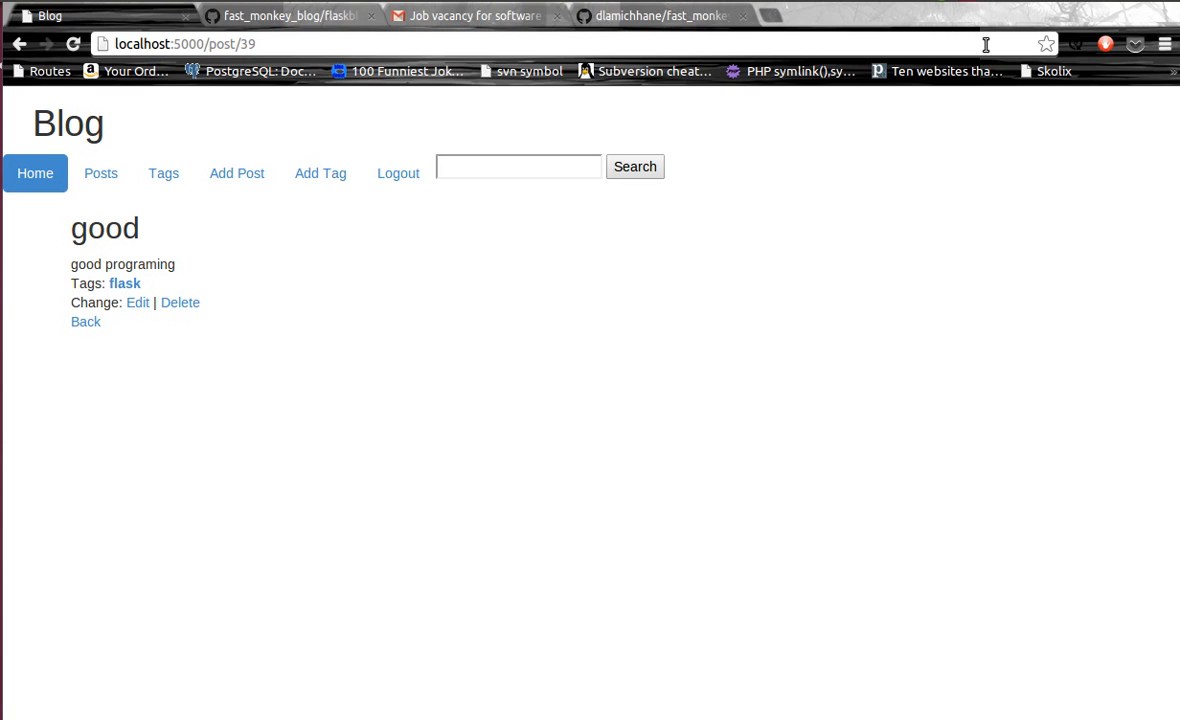